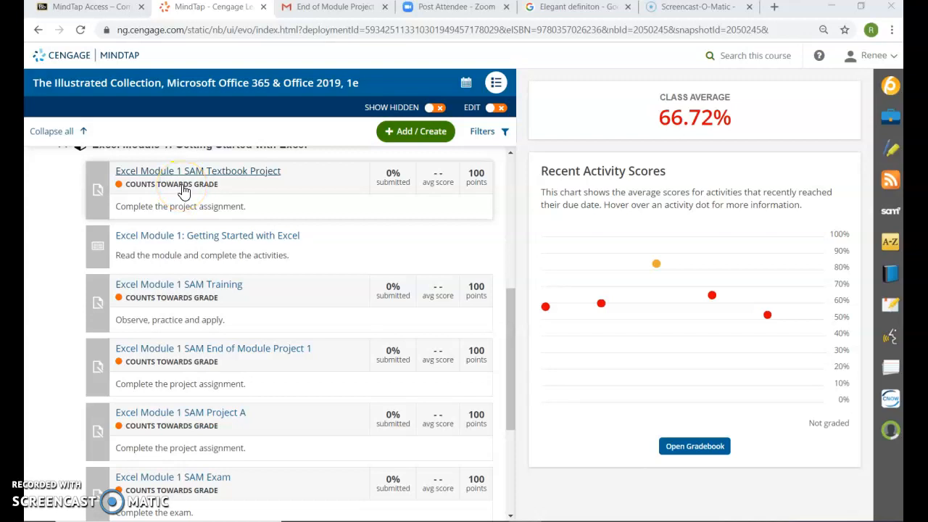
mouse_move(187, 183)
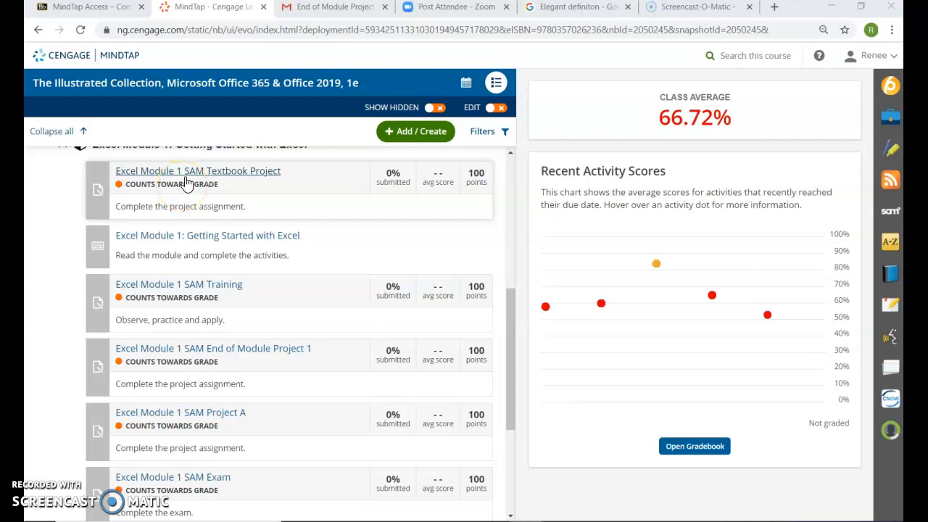
- Open the Excel Module 1 SAM Textbook Project in MindTap and download its start file
left_click(197, 170)
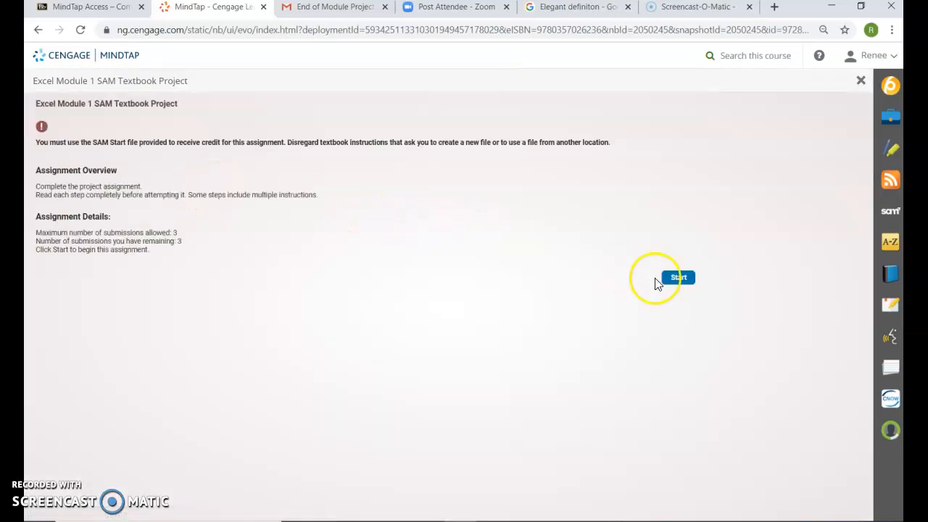
left_click(679, 277)
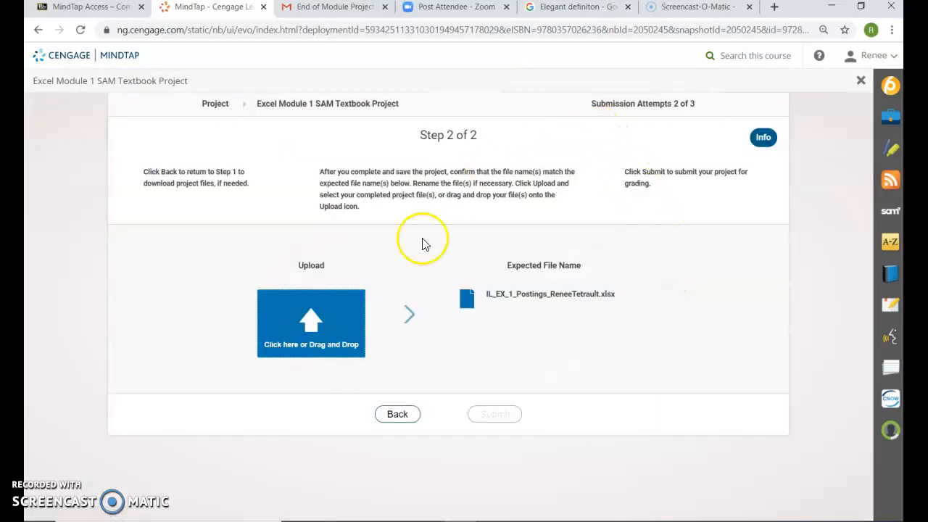
left_click(397, 414)
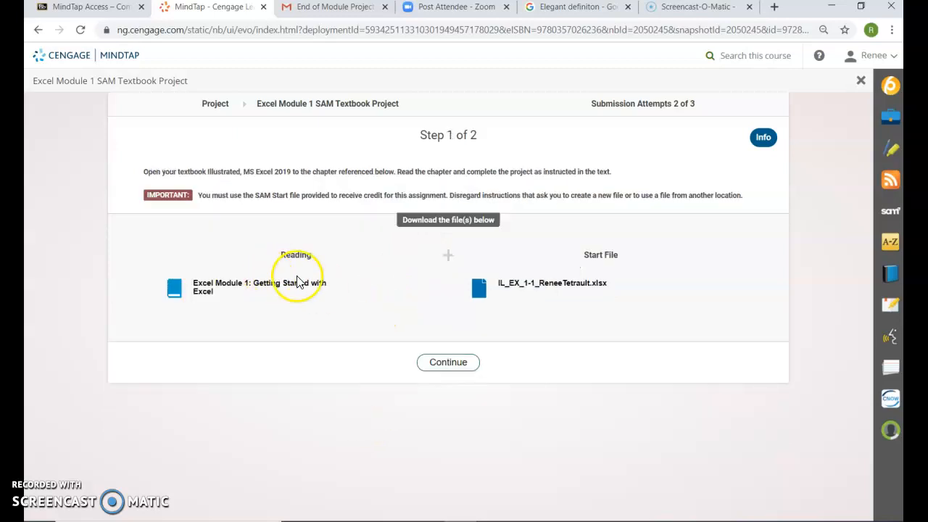
mouse_move(529, 293)
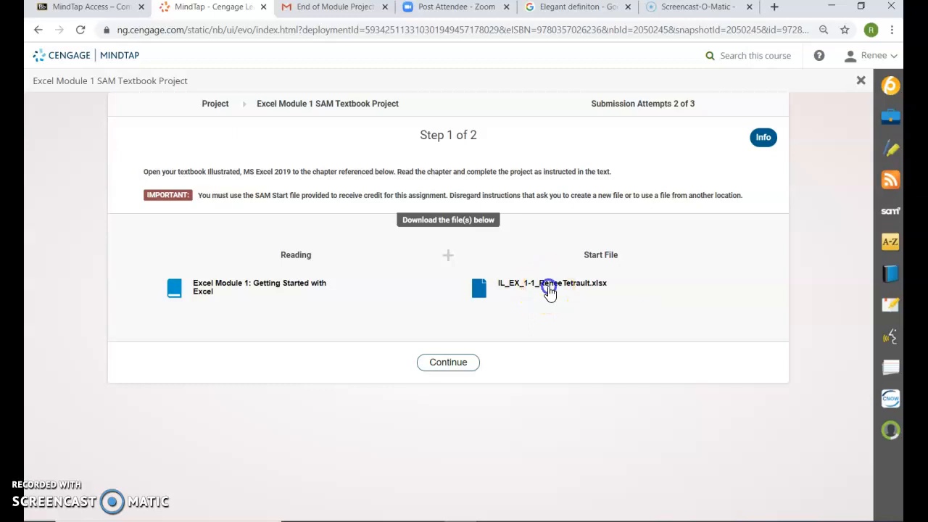
left_click(551, 283)
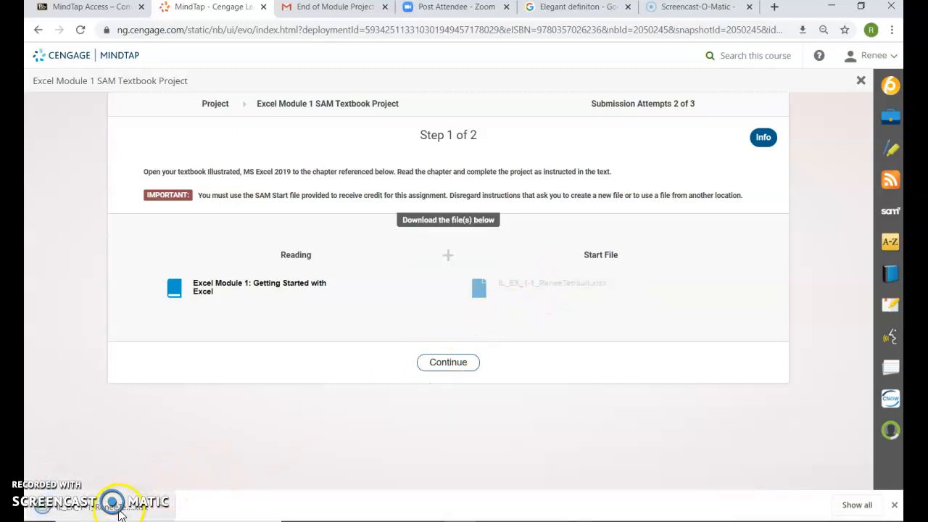
mouse_move(91, 508)
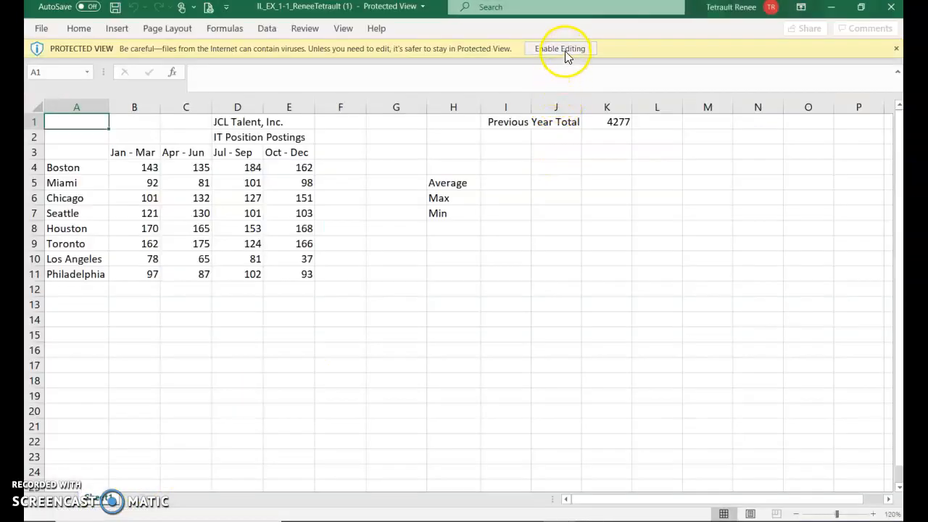
- Enable editing of the IT Position Postings workbook and review the quarterly postings figures
left_click(561, 48)
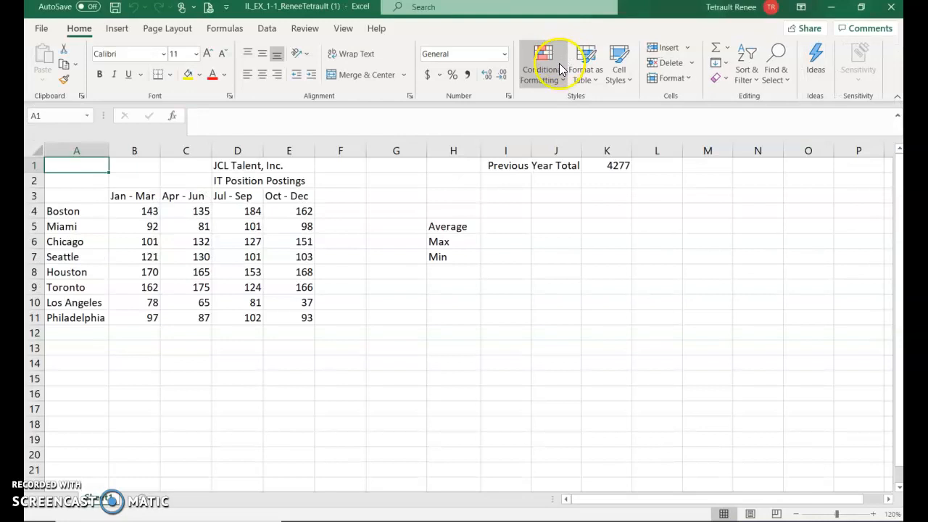
mouse_move(462, 291)
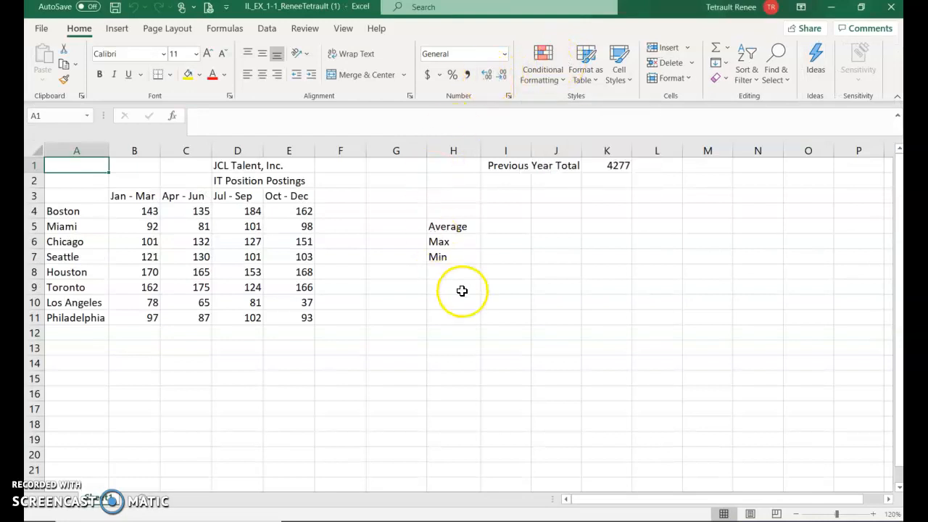
mouse_move(467, 281)
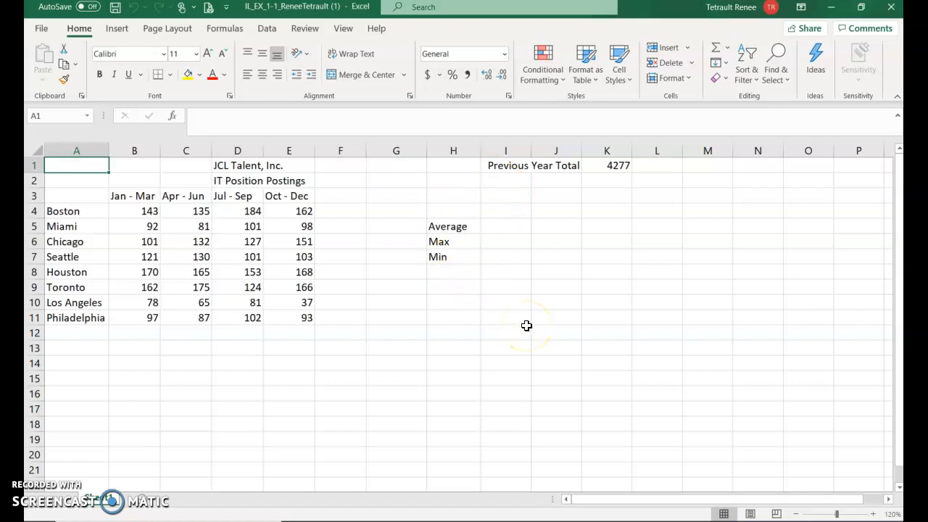
mouse_move(475, 311)
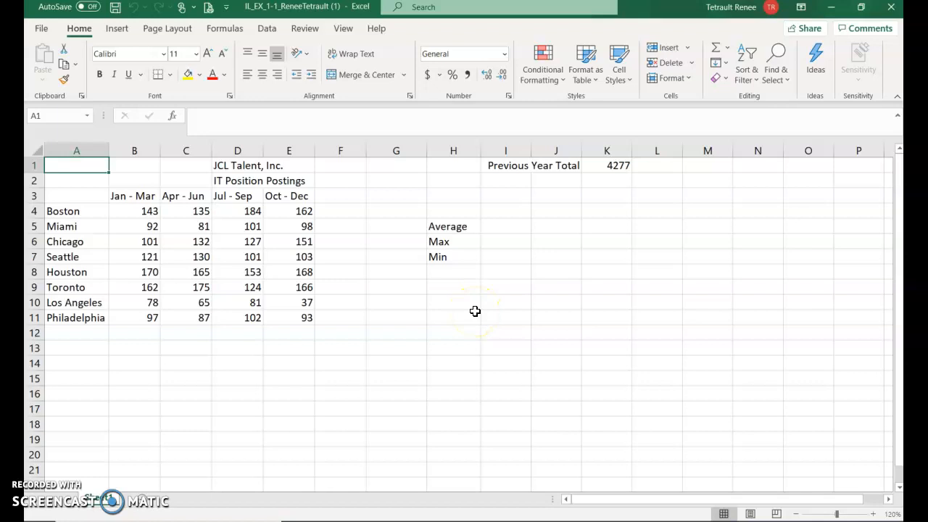
mouse_move(227, 350)
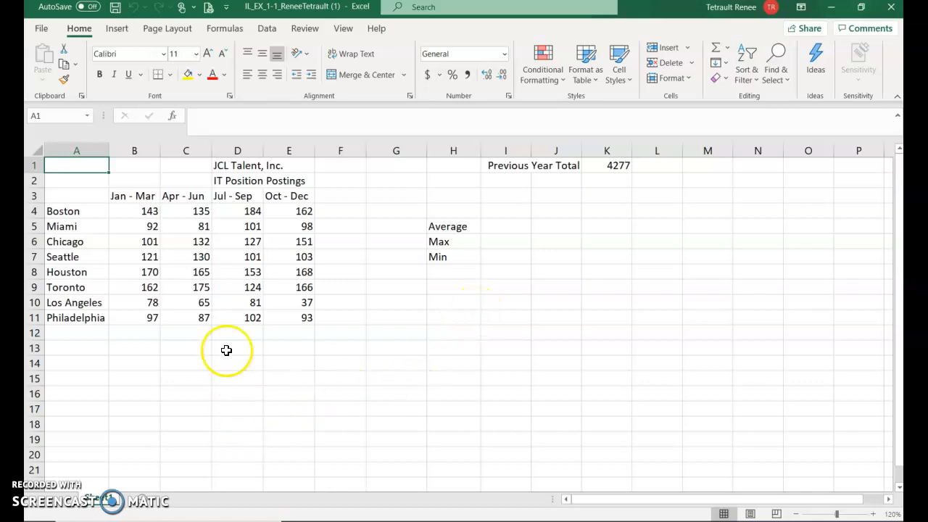
left_click(134, 211)
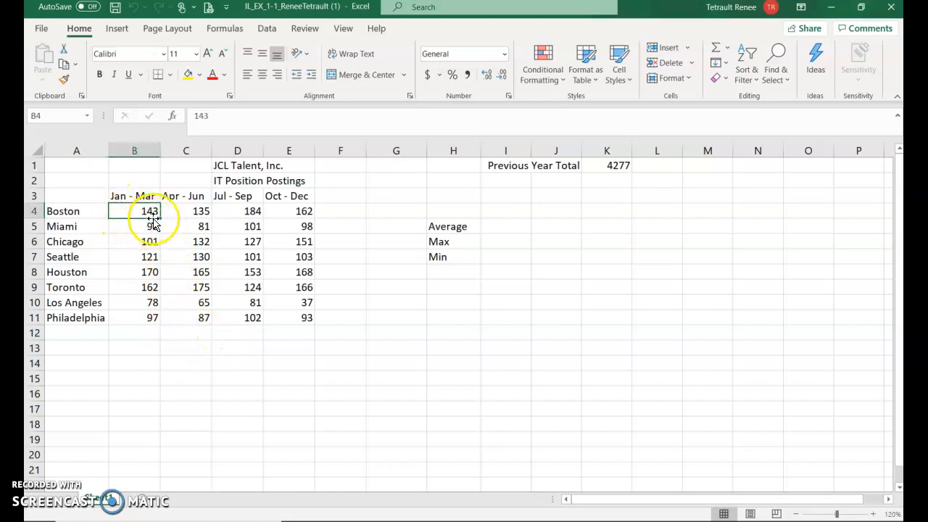
mouse_move(136, 215)
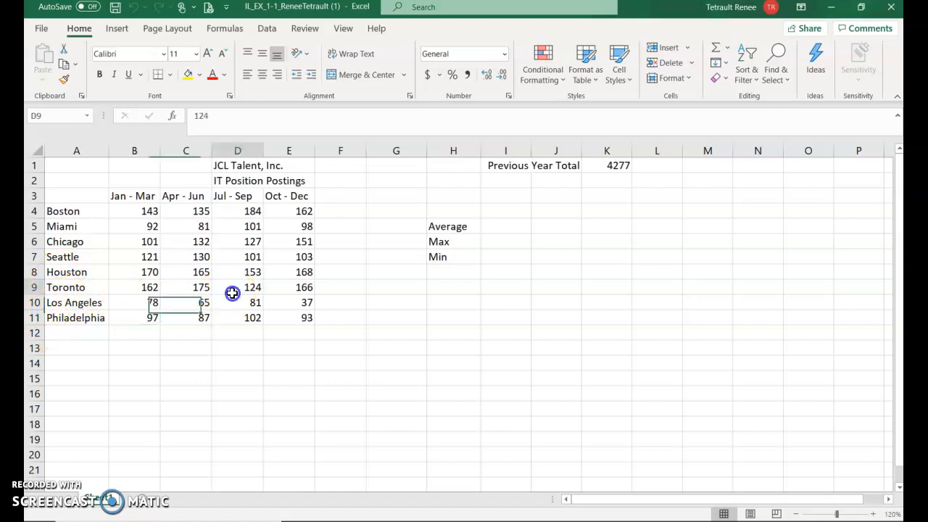
left_click(252, 256)
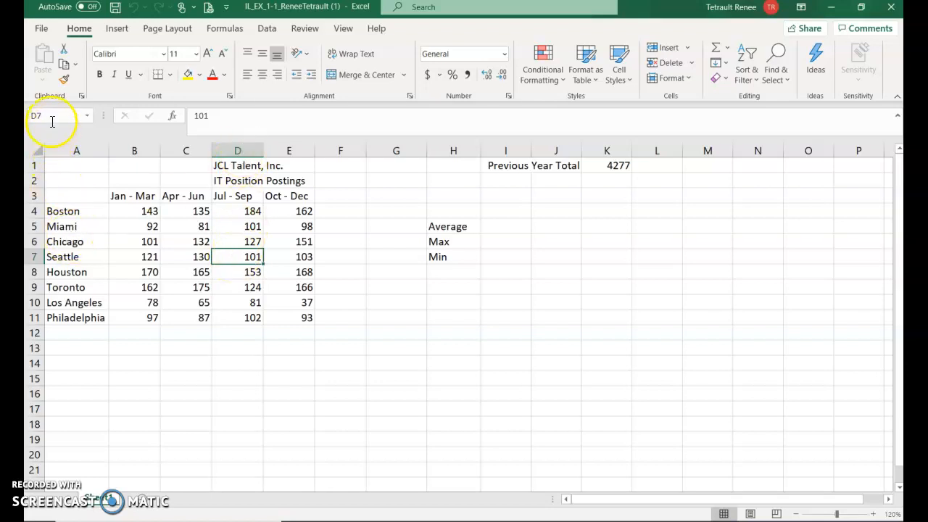
left_click(134, 211)
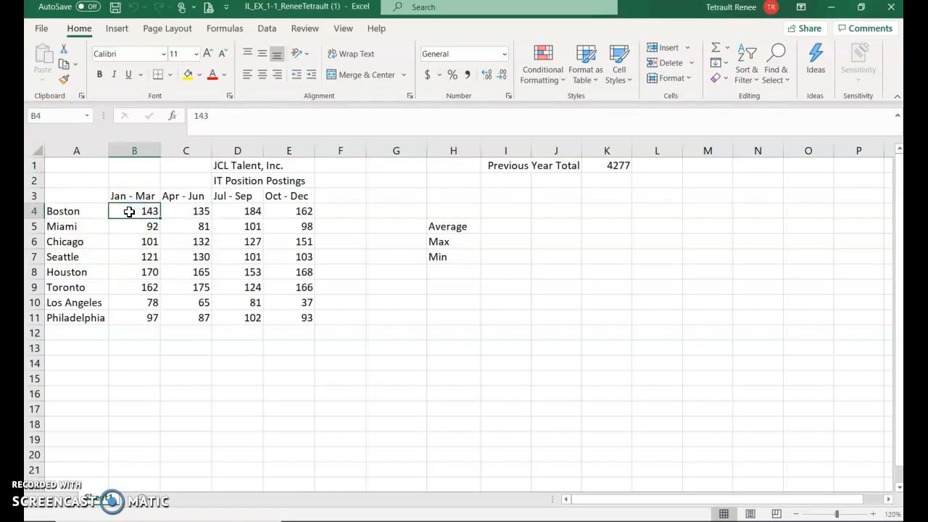
left_click_drag(134, 211, 134, 287)
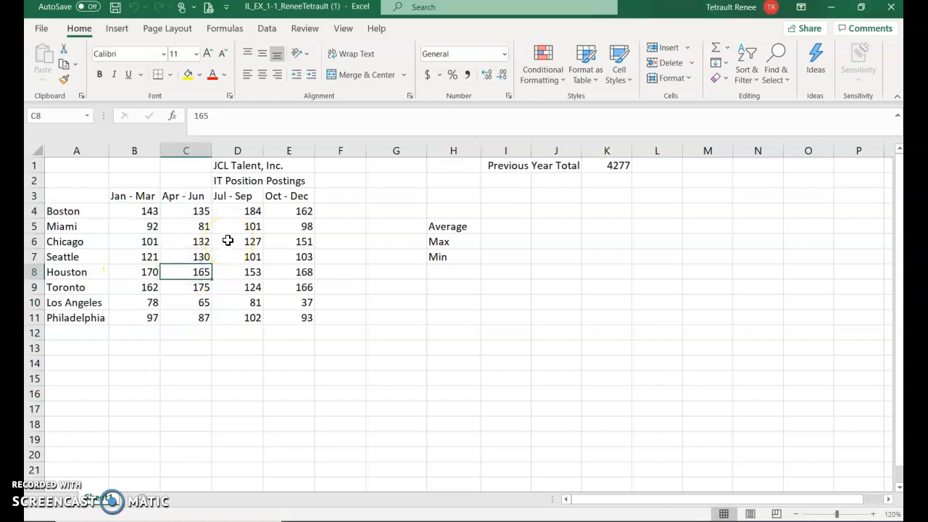
mouse_move(80, 109)
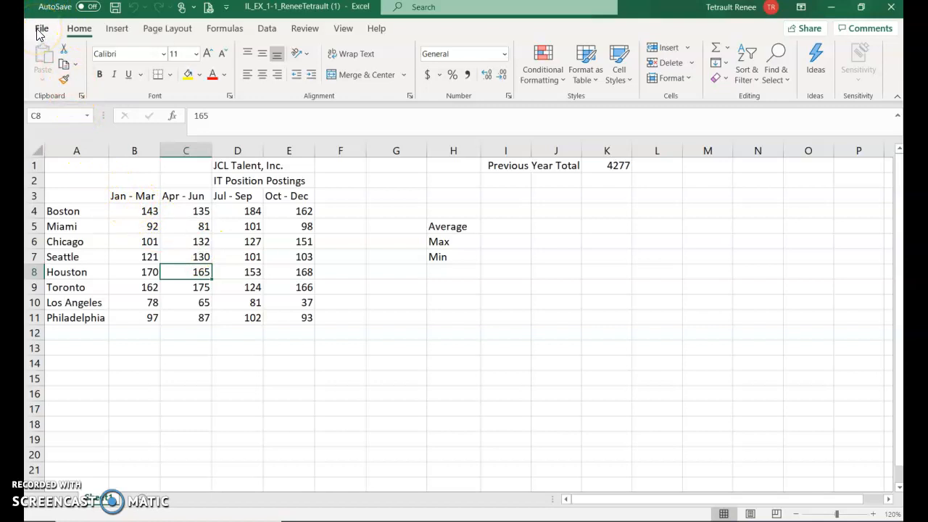
- Save the workbook as IL_EX_1_Postings_ReneeTetrault in the Desktop's Delete Documents Folder
left_click(41, 28)
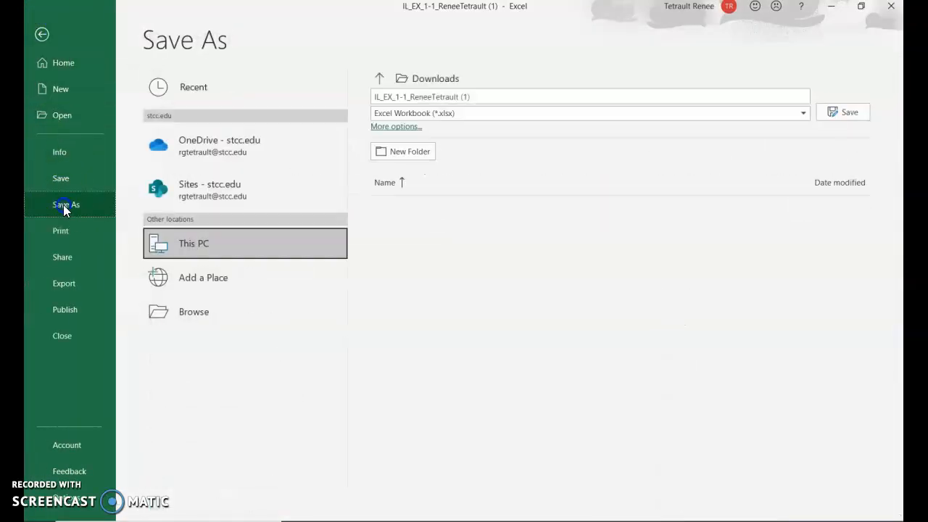
left_click(193, 242)
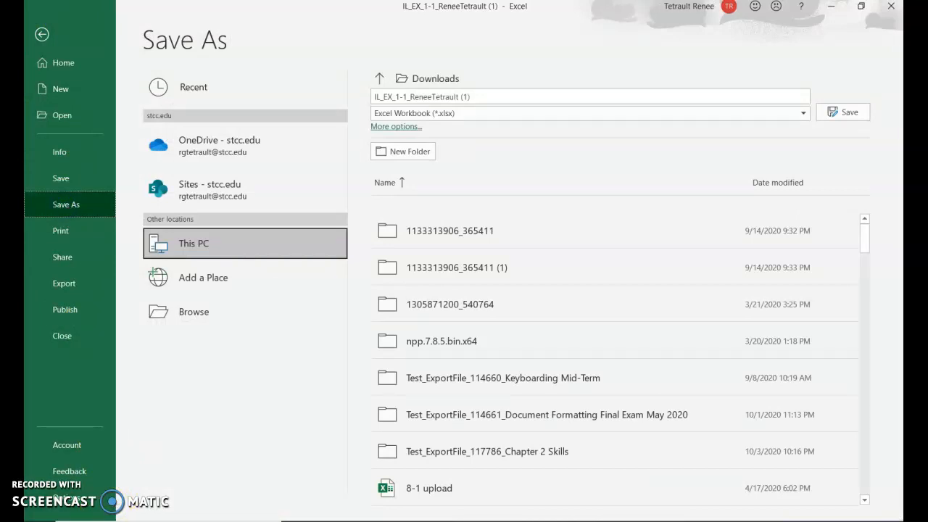
left_click(194, 312)
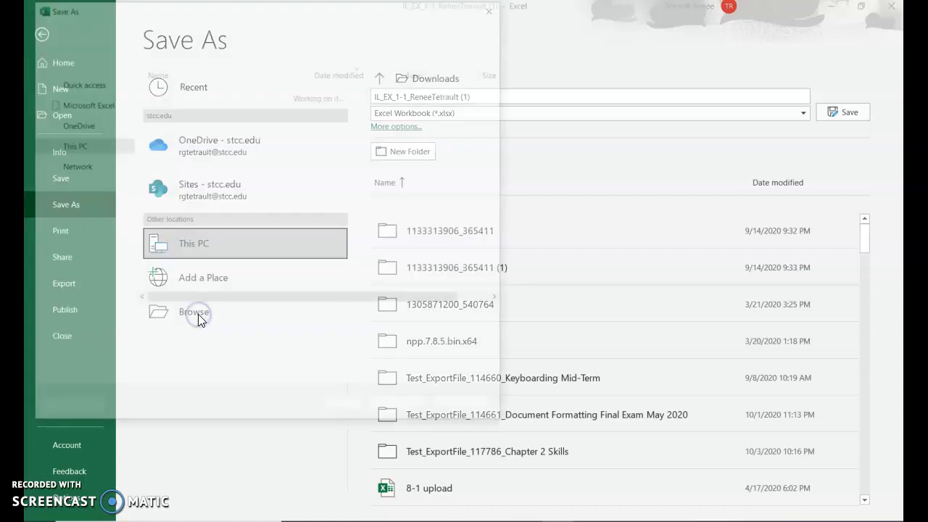
left_click(194, 312)
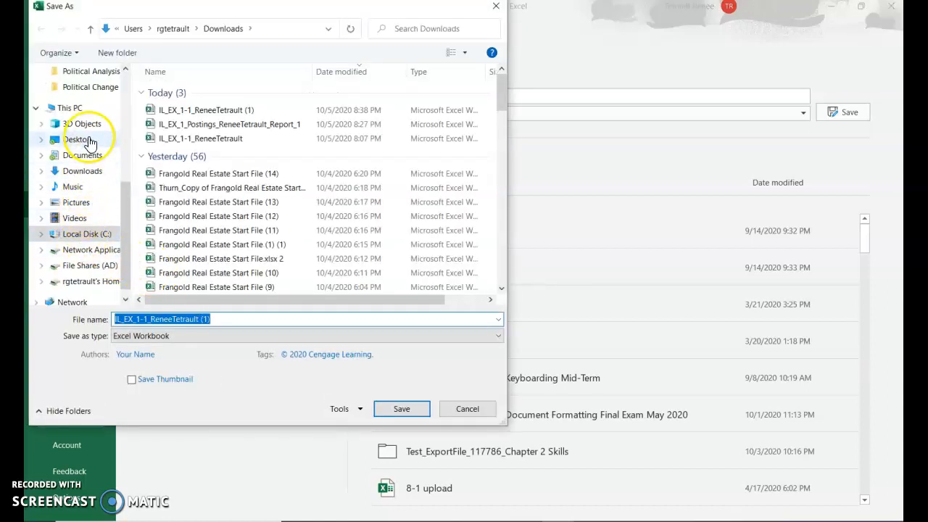
left_click(84, 139)
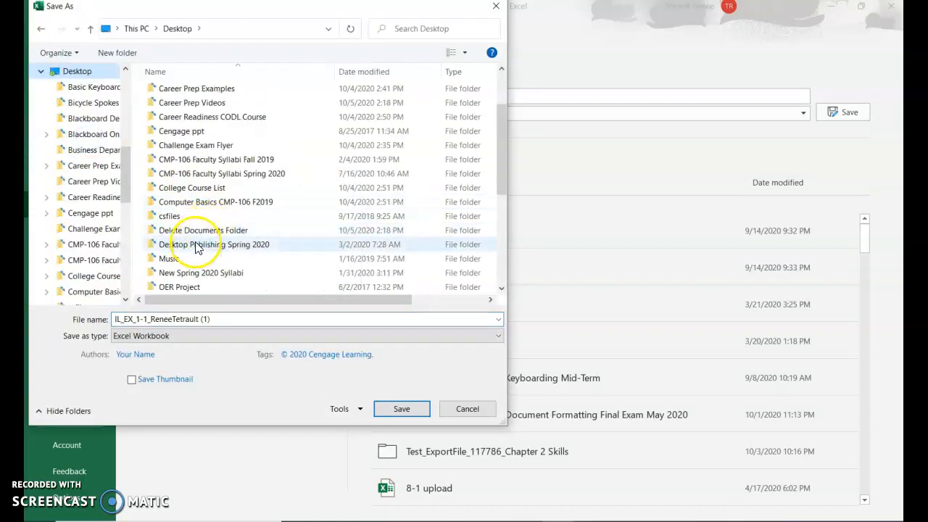
double_click(205, 230)
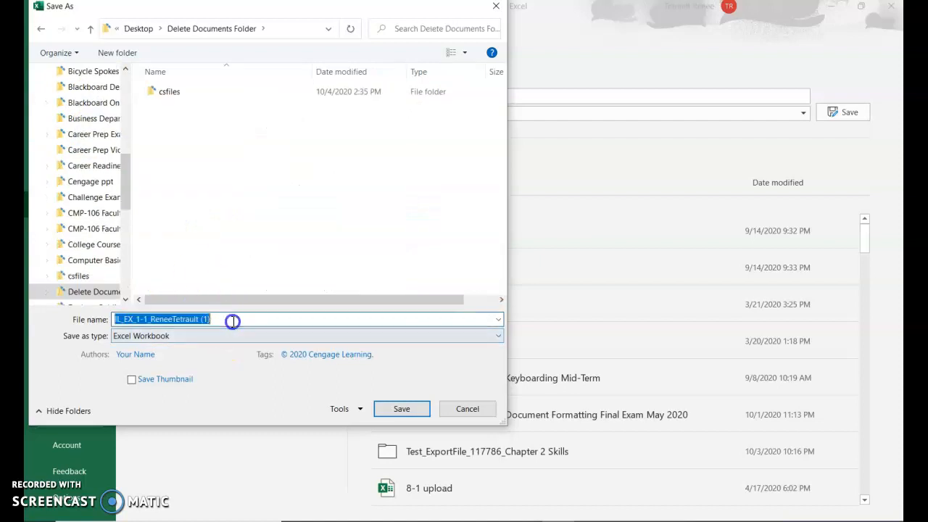
left_click(238, 319)
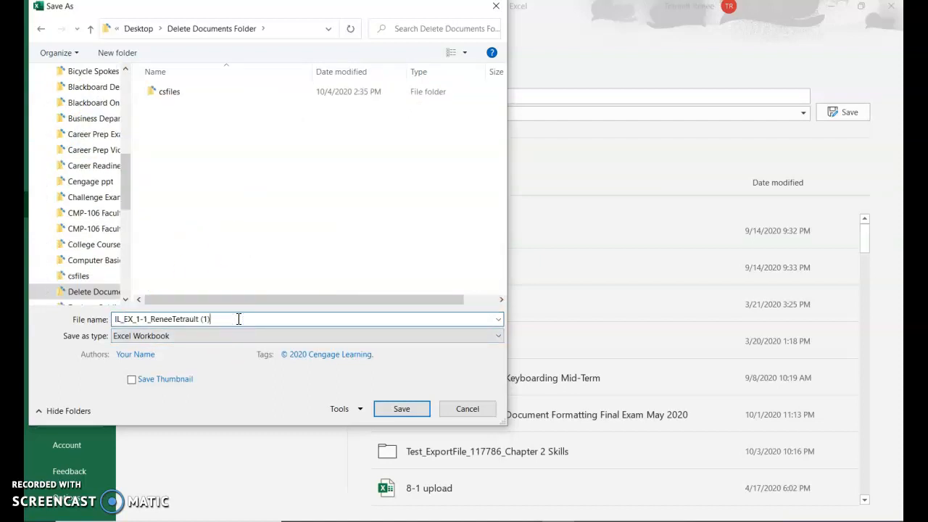
key("Backspace")
type("_Postings")
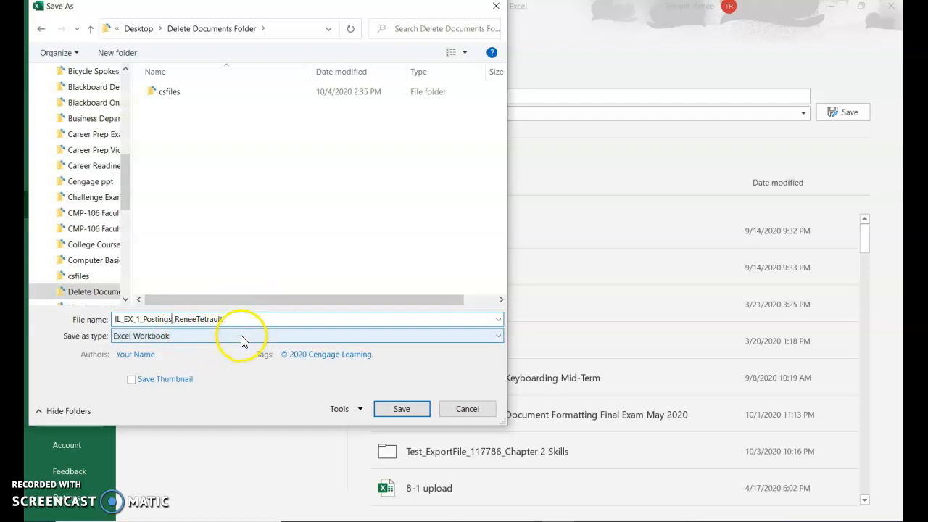
left_click(401, 408)
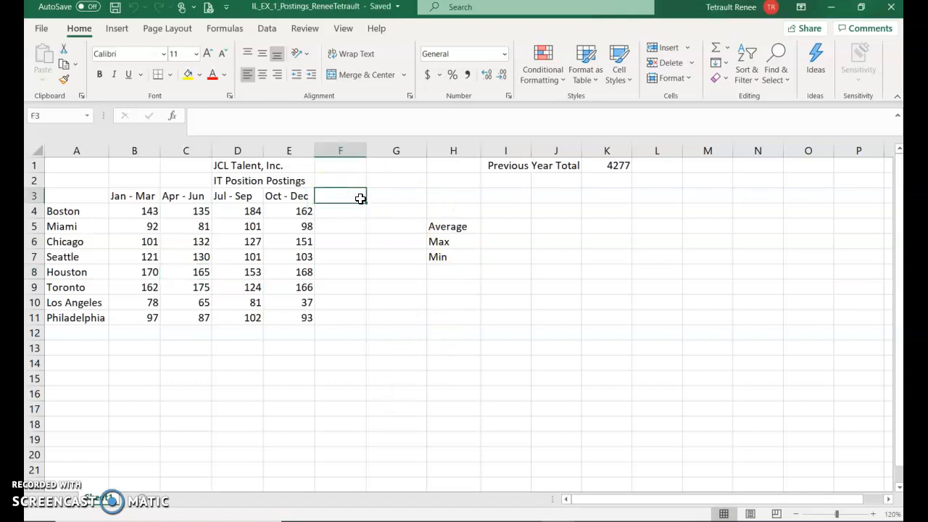
type("Total")
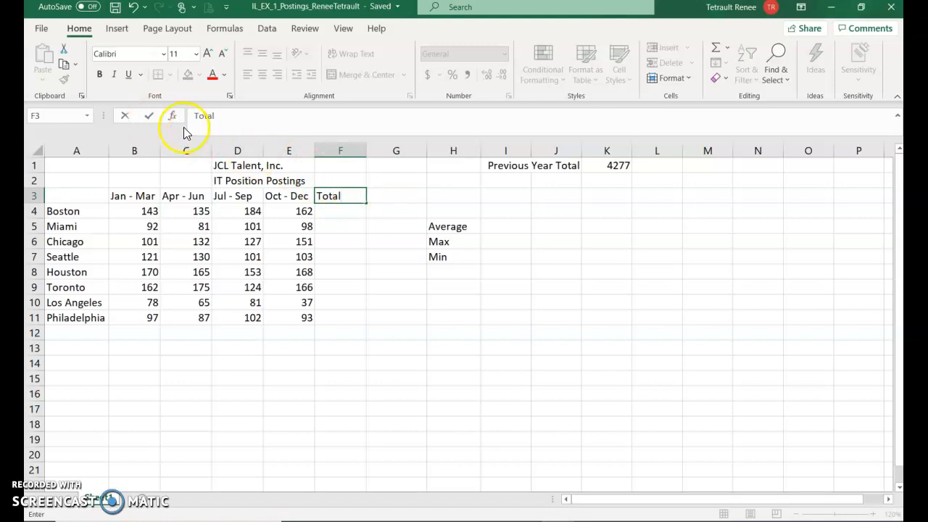
left_click(148, 115)
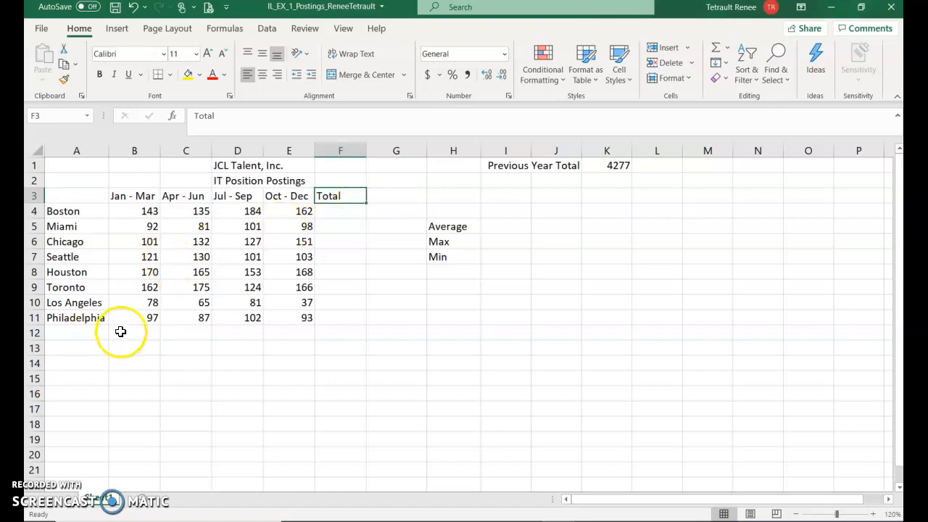
- Add a Vancouver row 12 with quarterly postings 120, 130, 117 and 130
left_click(76, 332)
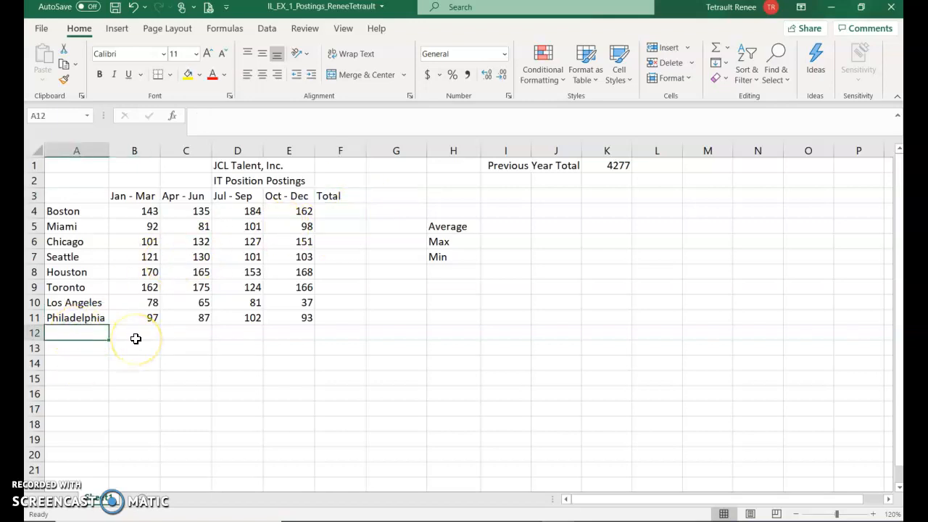
type("Vancouver")
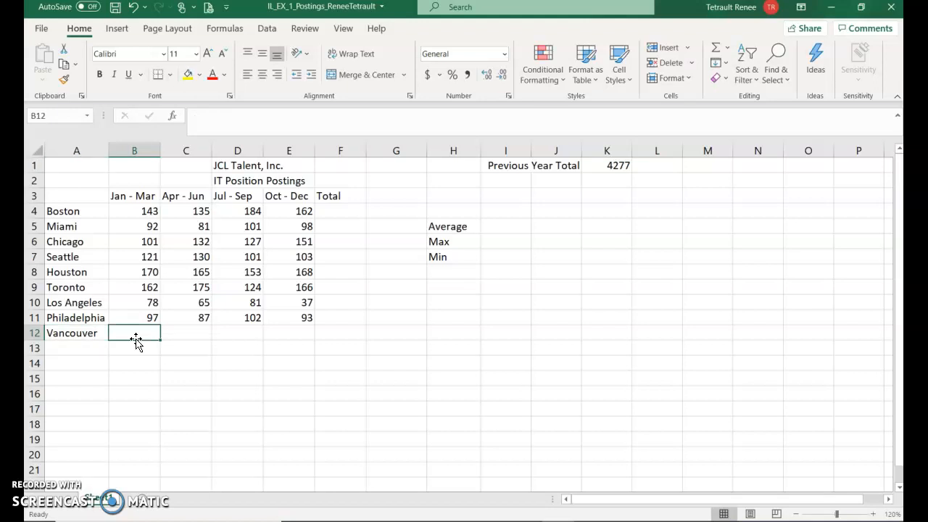
type("120")
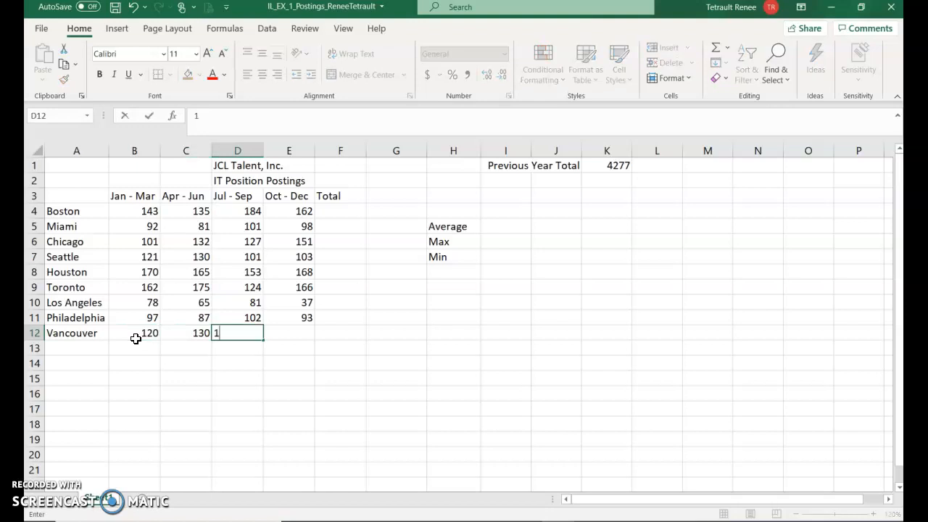
type("117")
left_click(288, 333)
type("130")
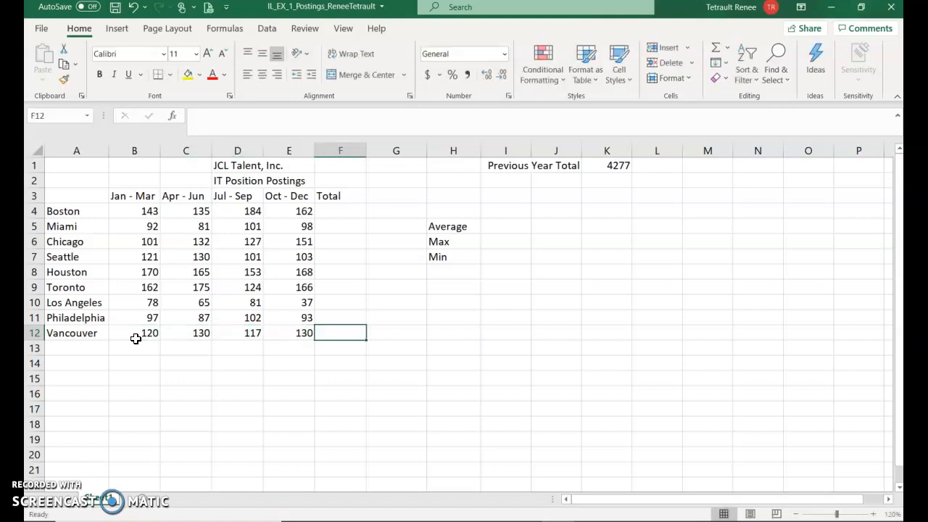
left_click(135, 196)
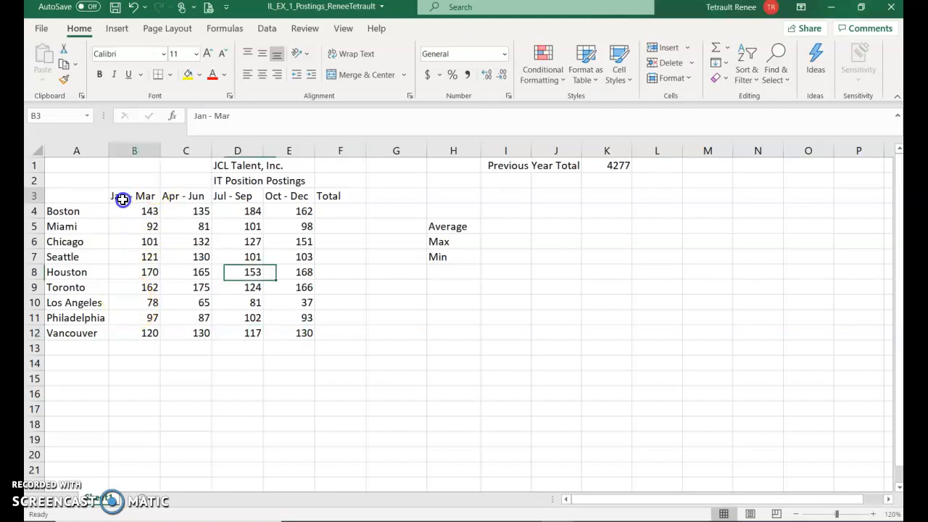
- Replace the month-range headings with Quarter 1, filled across through Quarter 4
left_click(135, 196)
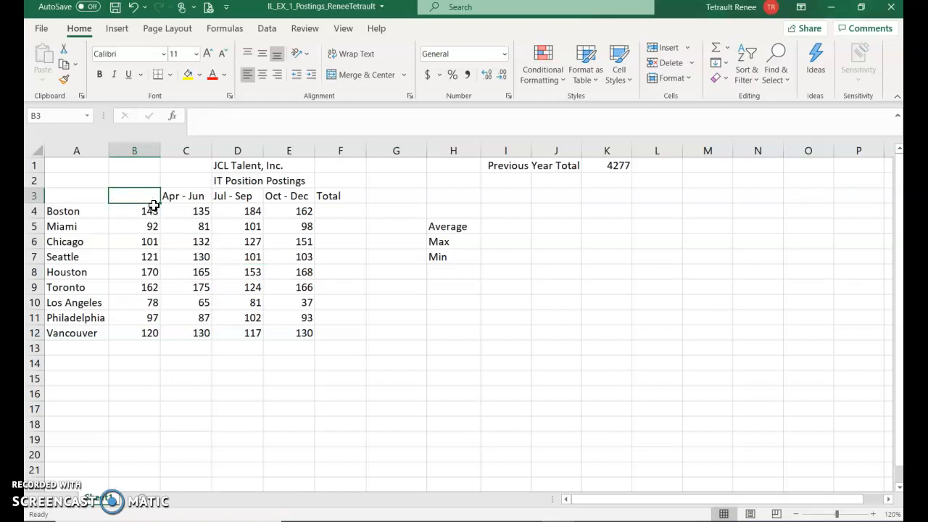
left_click(185, 196)
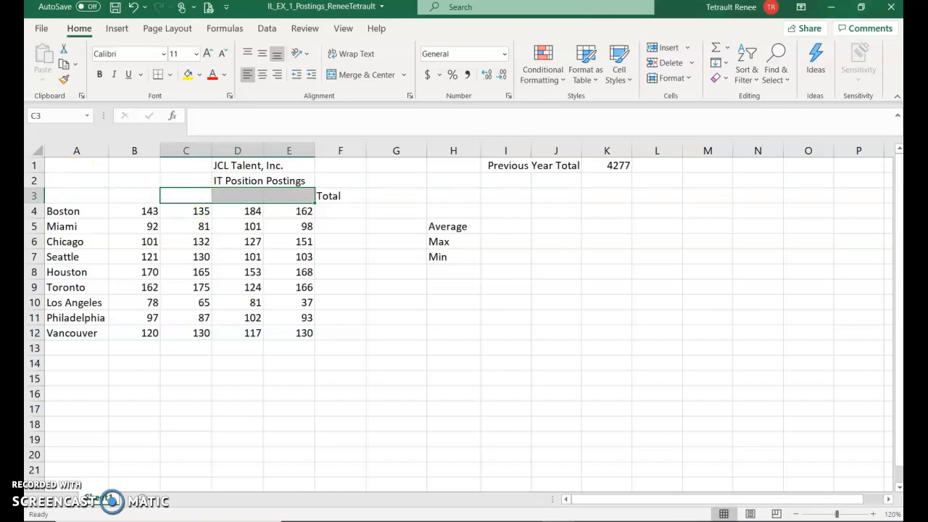
left_click(134, 196)
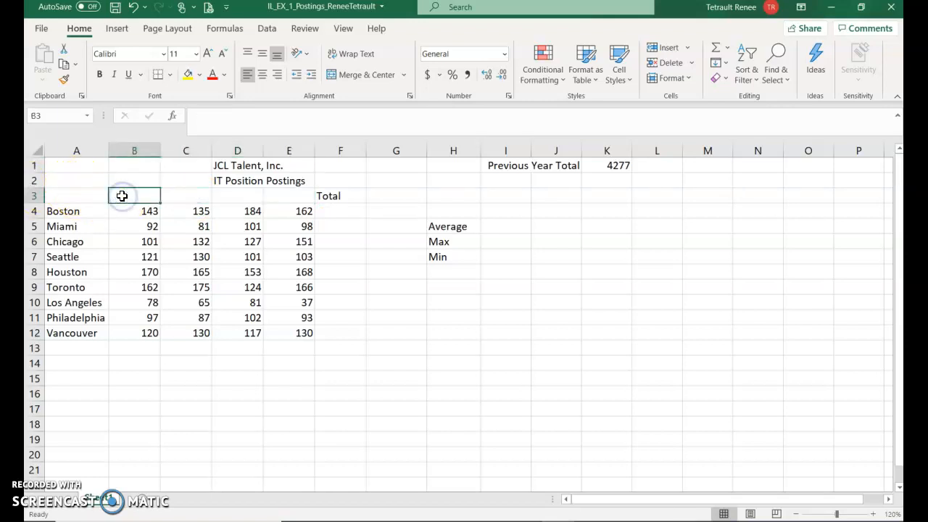
type("Quarter 1")
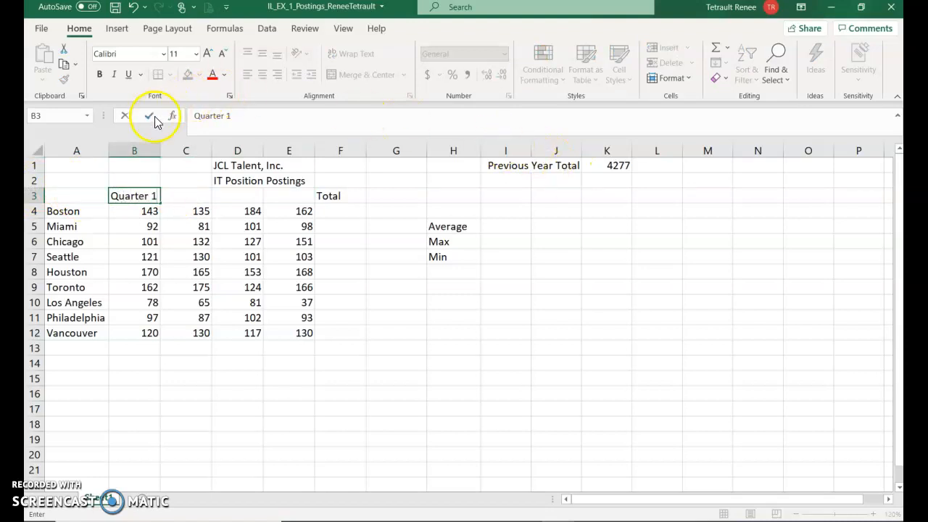
left_click(148, 116)
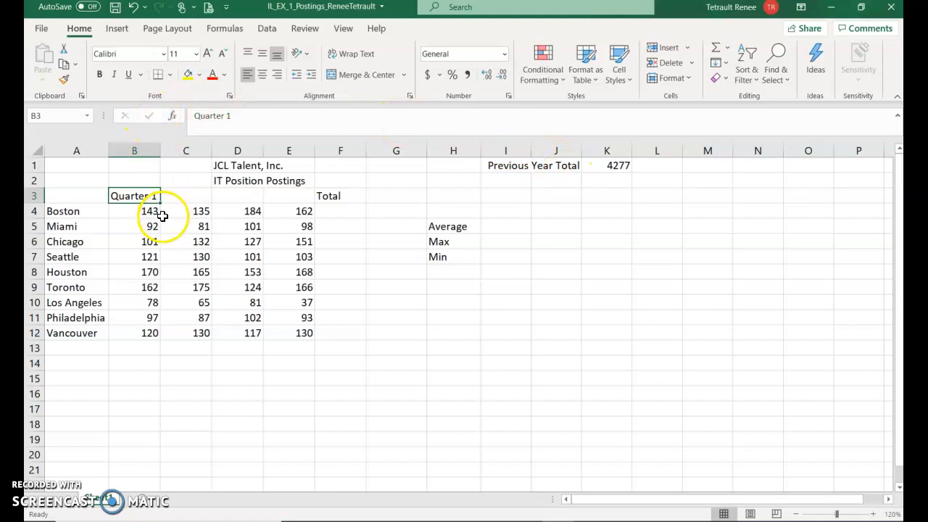
mouse_move(237, 198)
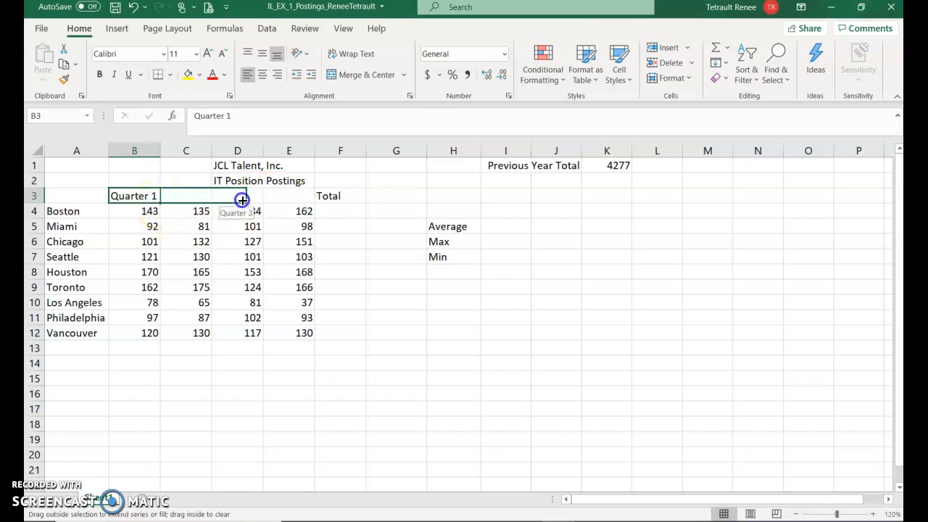
left_click_drag(243, 200, 300, 200)
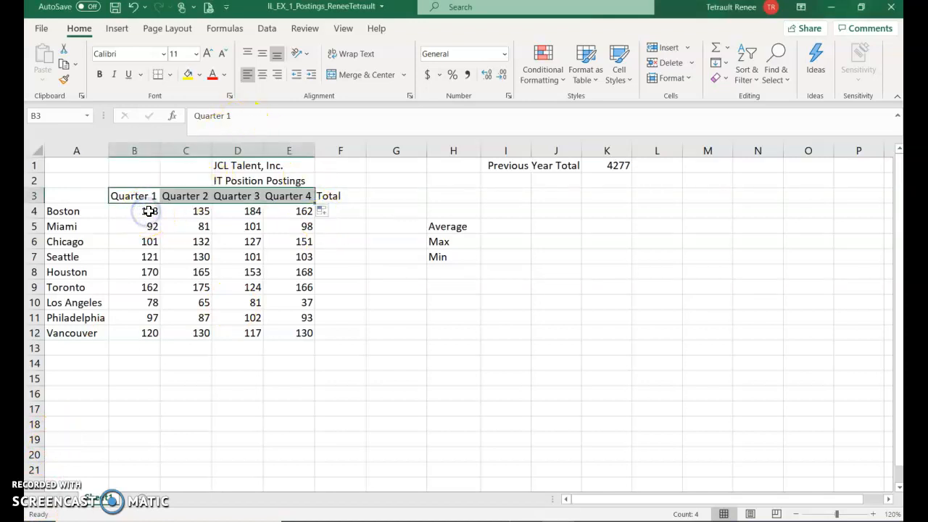
type("143")
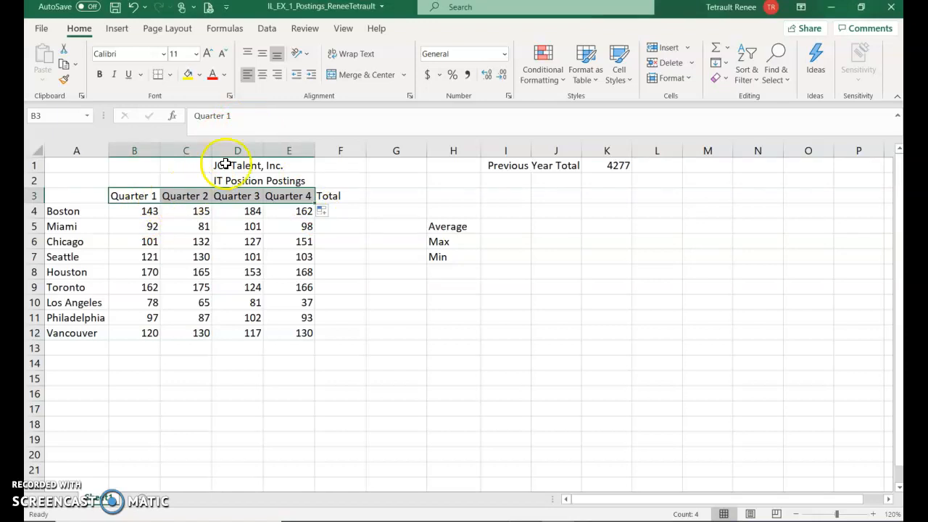
- Change Boston's Quarter 1 postings to 133 and Chicago's to 109
left_click(134, 211)
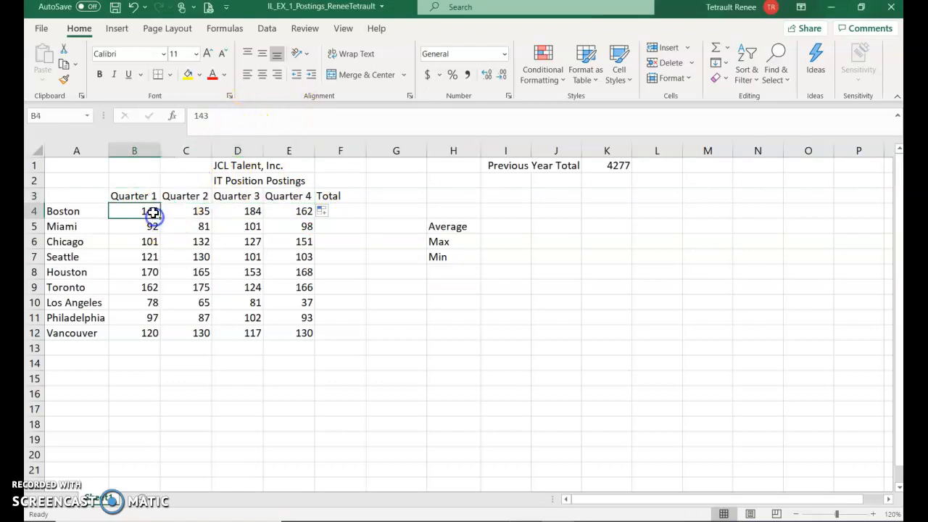
type("143")
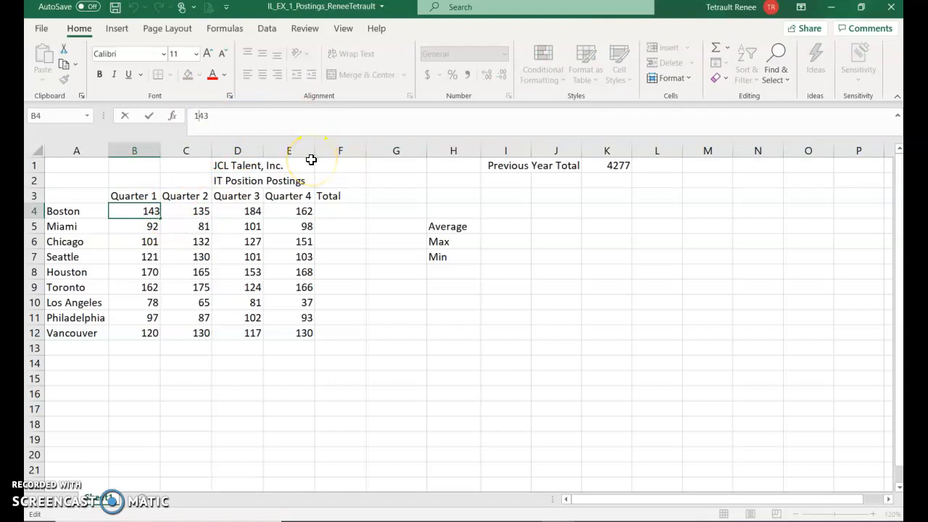
key("Backspace")
type("3")
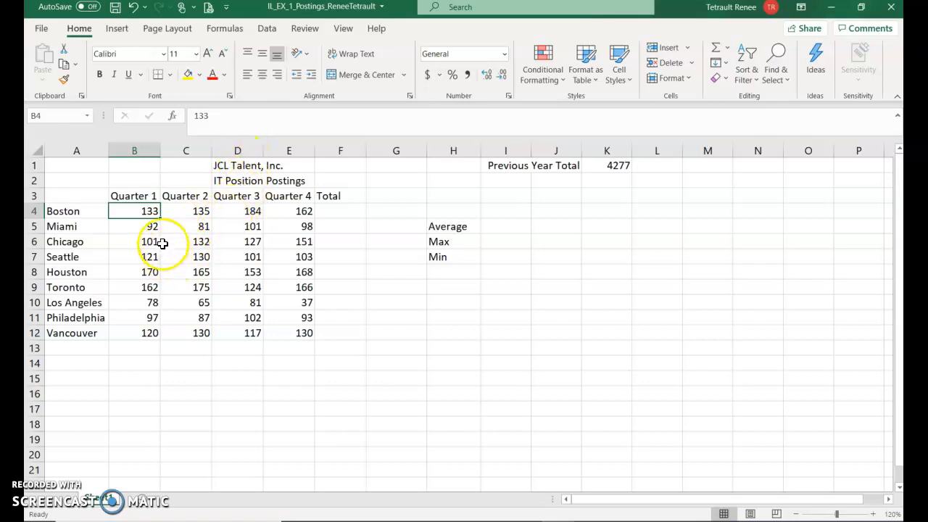
left_click(134, 242)
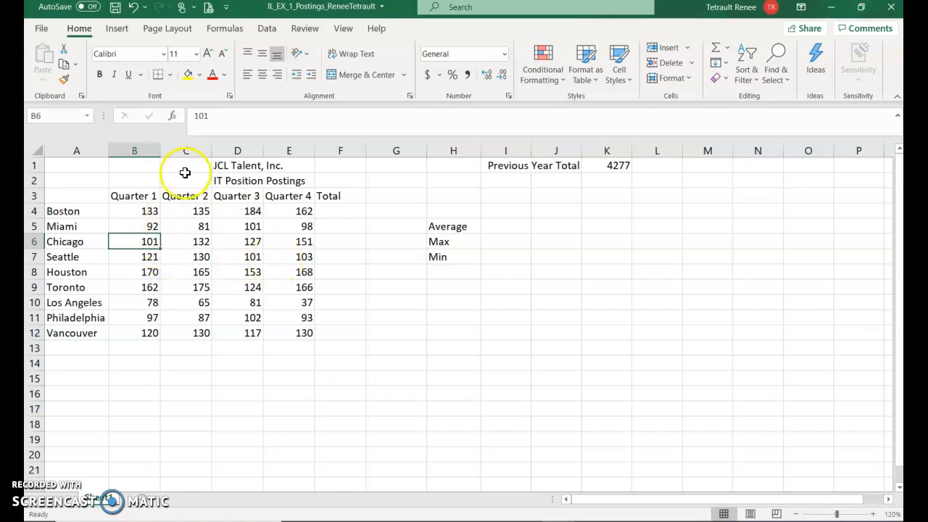
mouse_move(211, 116)
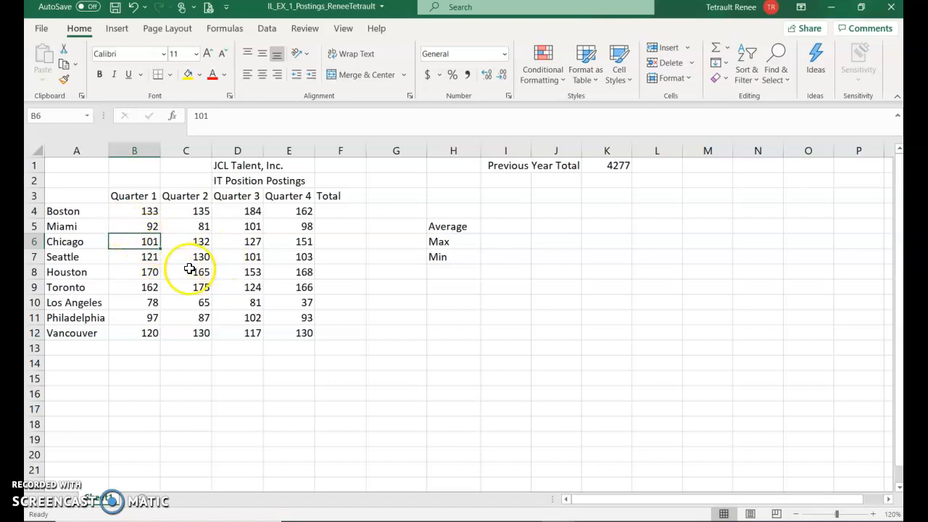
mouse_move(172, 269)
type("109")
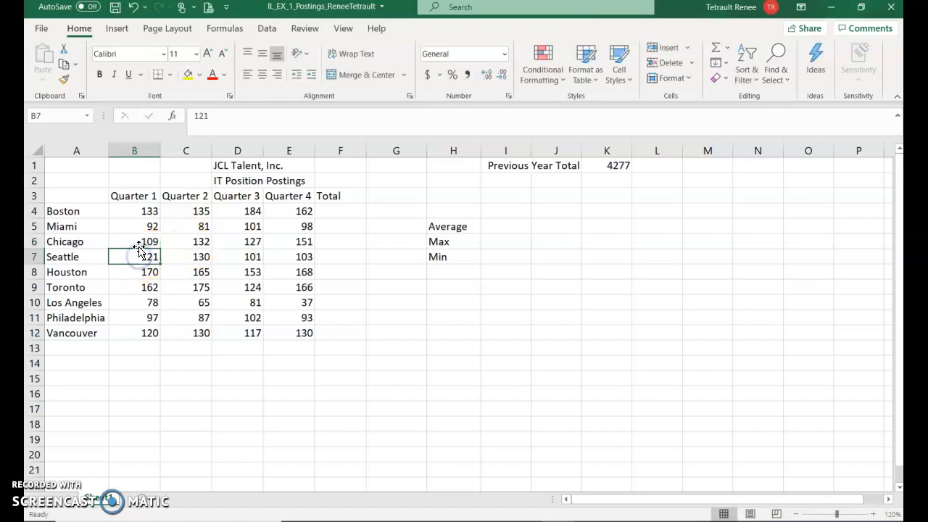
double_click(134, 256)
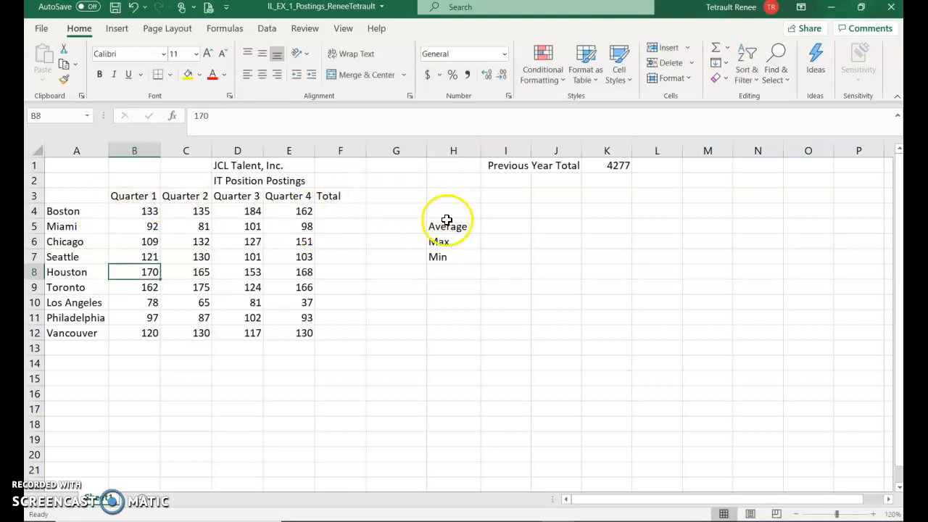
- Rename the Max and Min labels to Maximum and Minimum
left_click(454, 242)
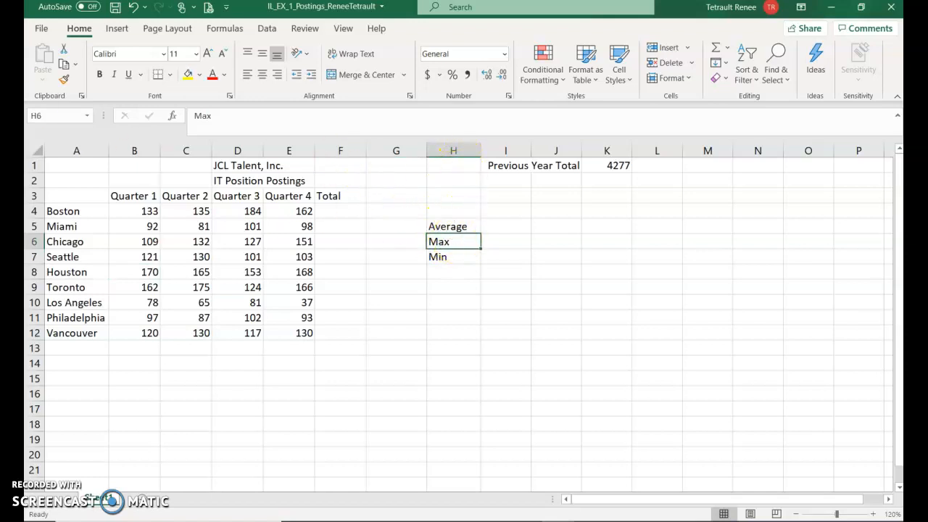
mouse_move(58, 116)
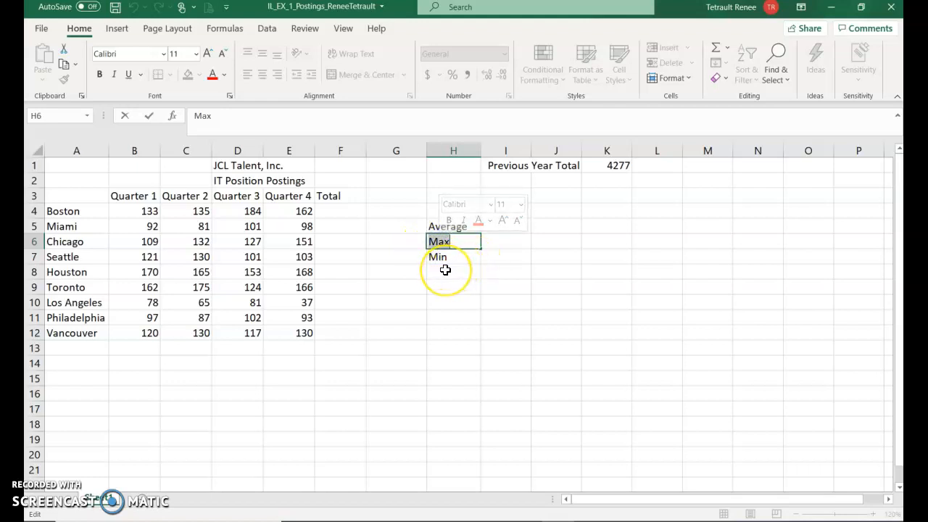
key("backspace")
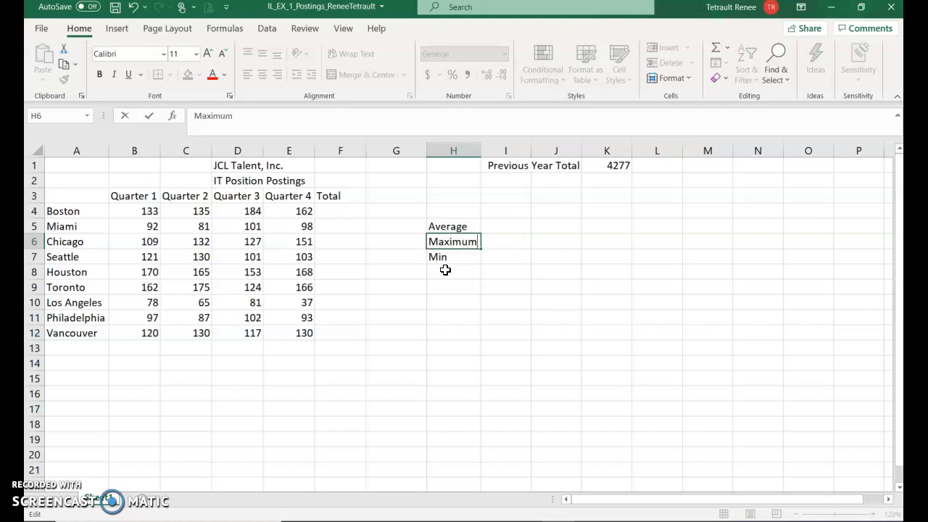
left_click(453, 256)
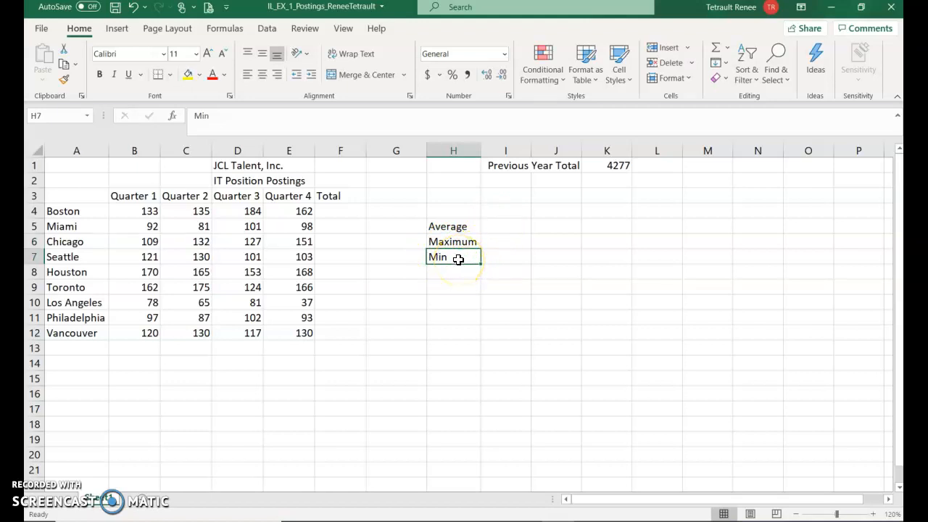
mouse_move(397, 222)
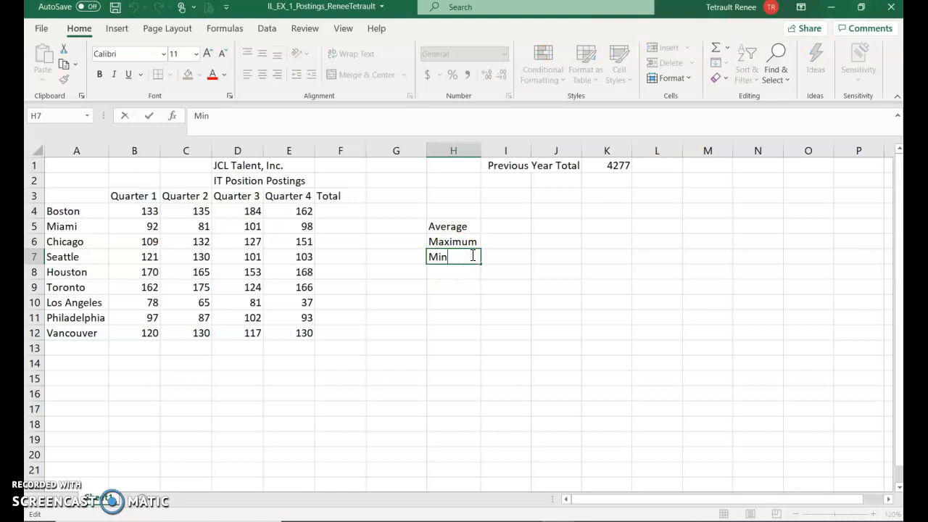
type("imum")
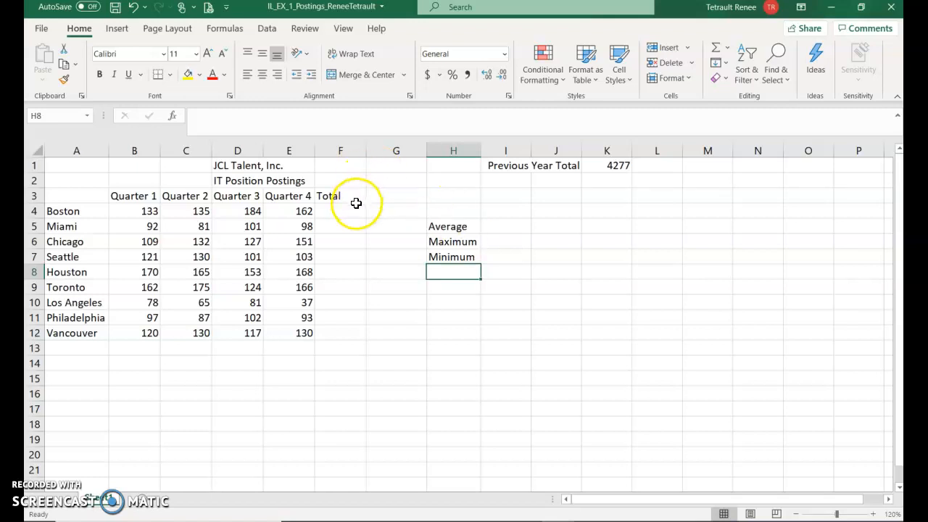
- Copy the Total heading and paste it into A13 from the Clipboard pane
left_click(340, 196)
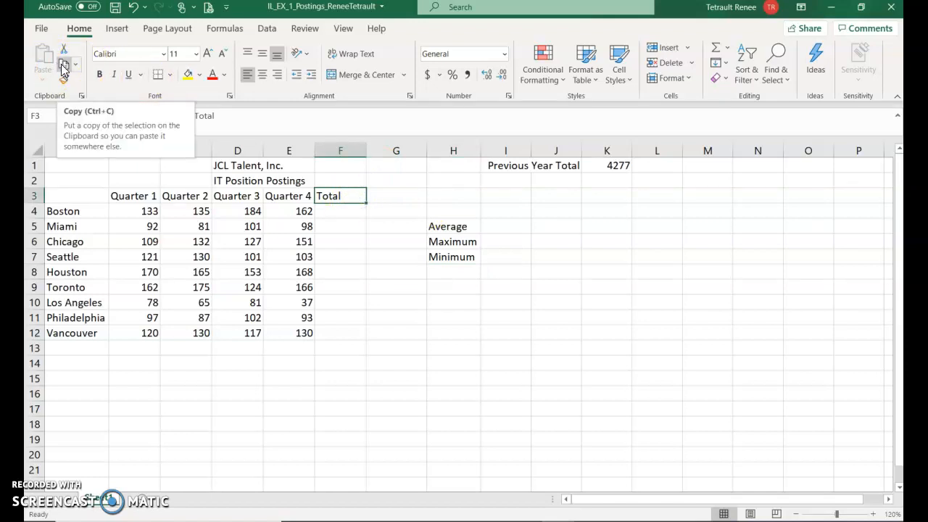
left_click(64, 64)
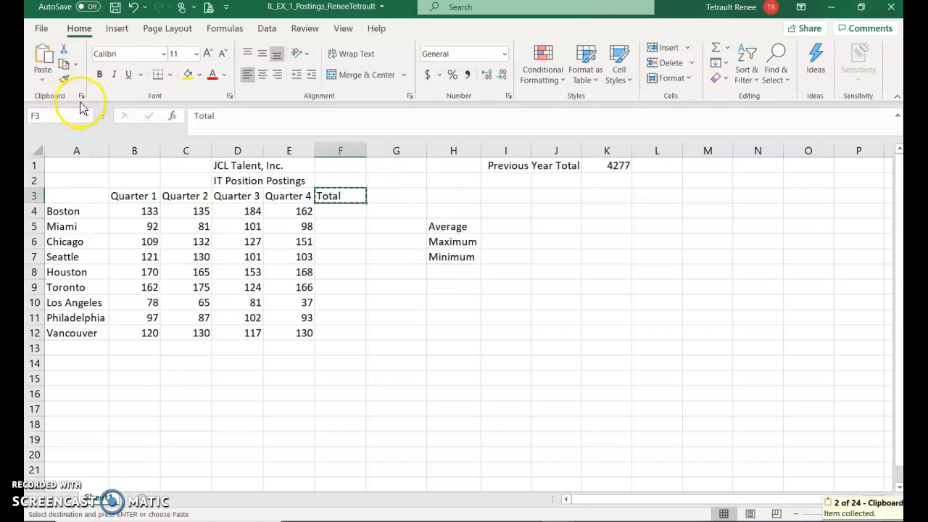
mouse_move(82, 95)
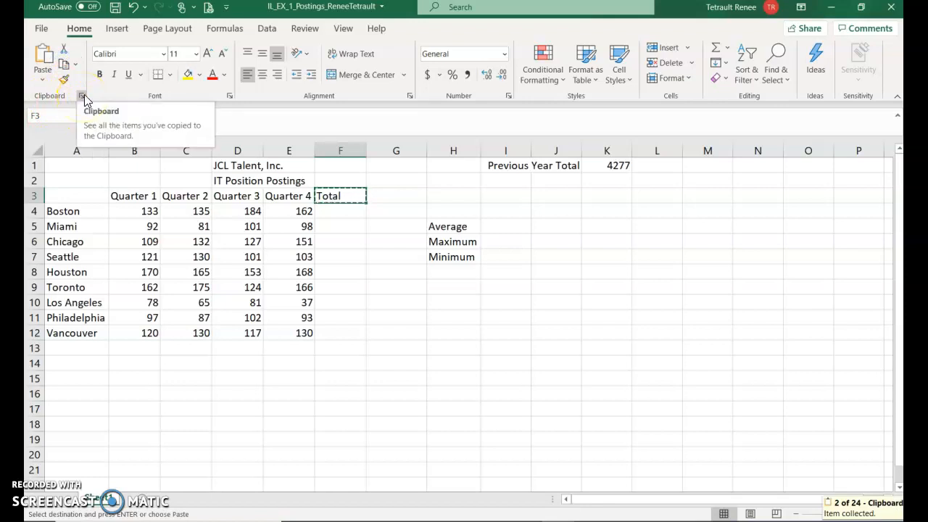
left_click(82, 95)
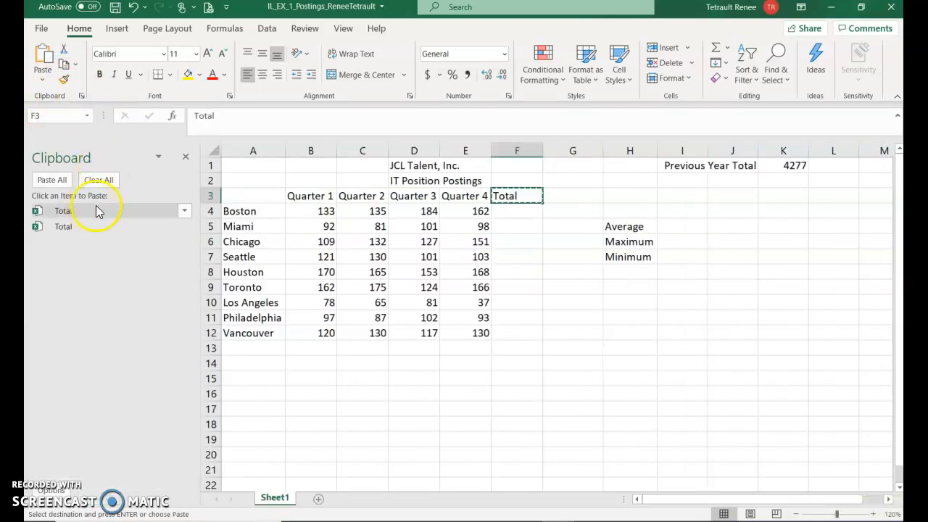
mouse_move(148, 240)
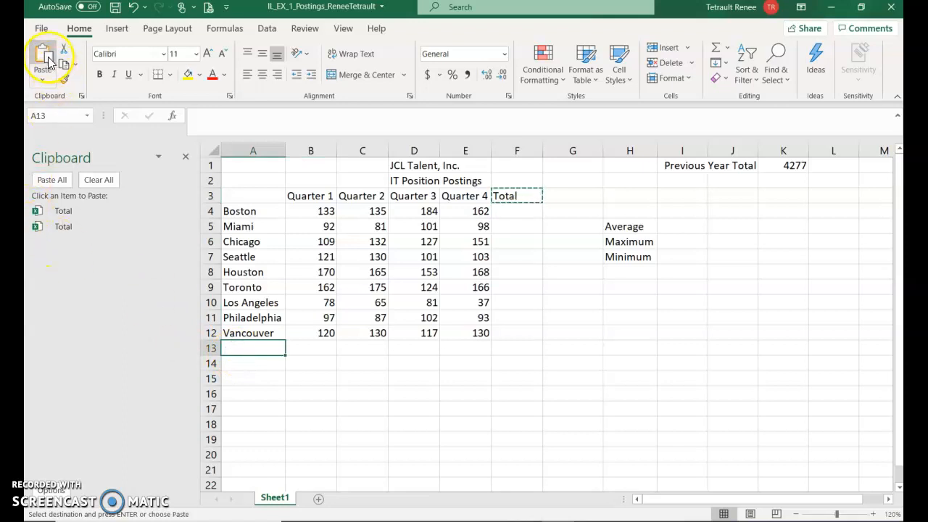
mouse_move(46, 58)
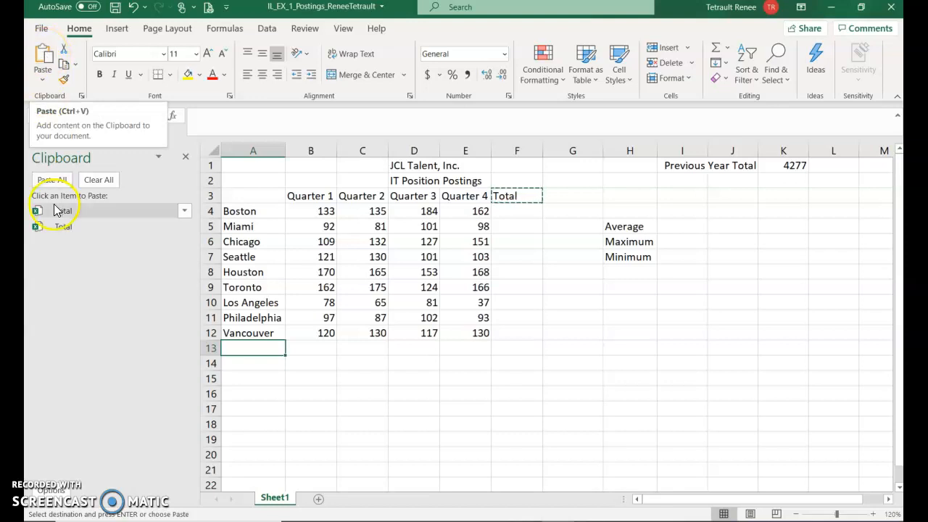
left_click(63, 210)
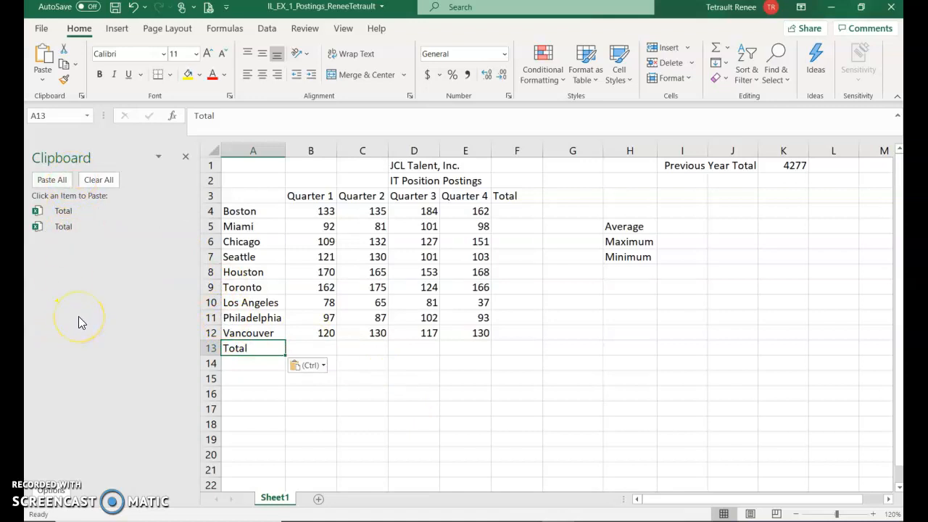
mouse_move(122, 291)
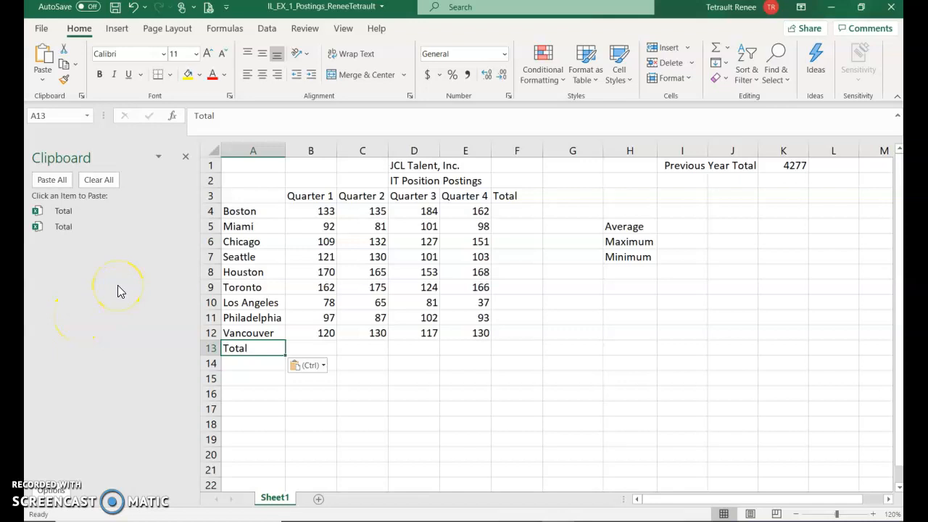
mouse_move(169, 280)
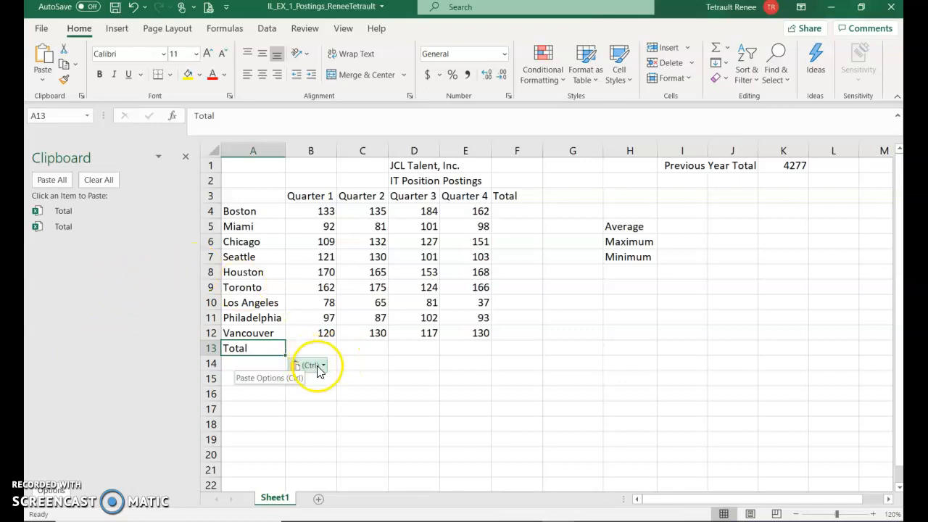
left_click(310, 364)
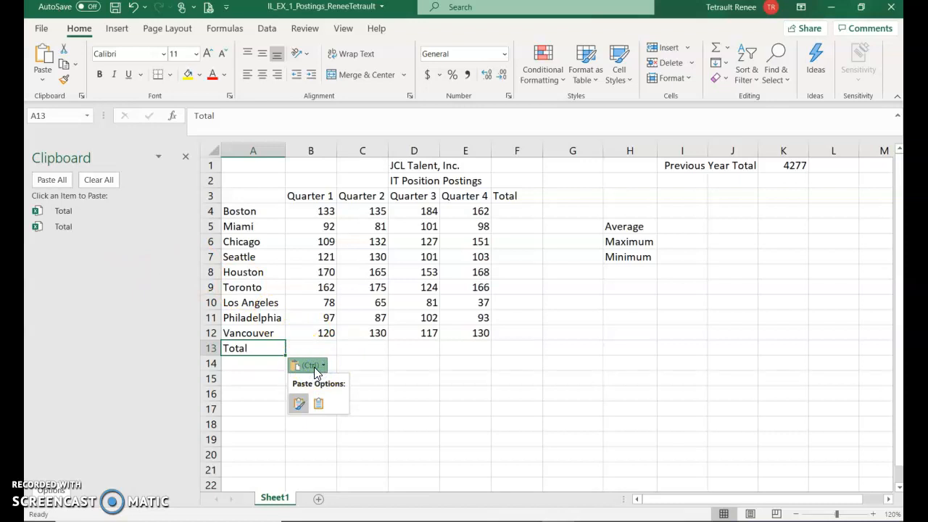
mouse_move(299, 404)
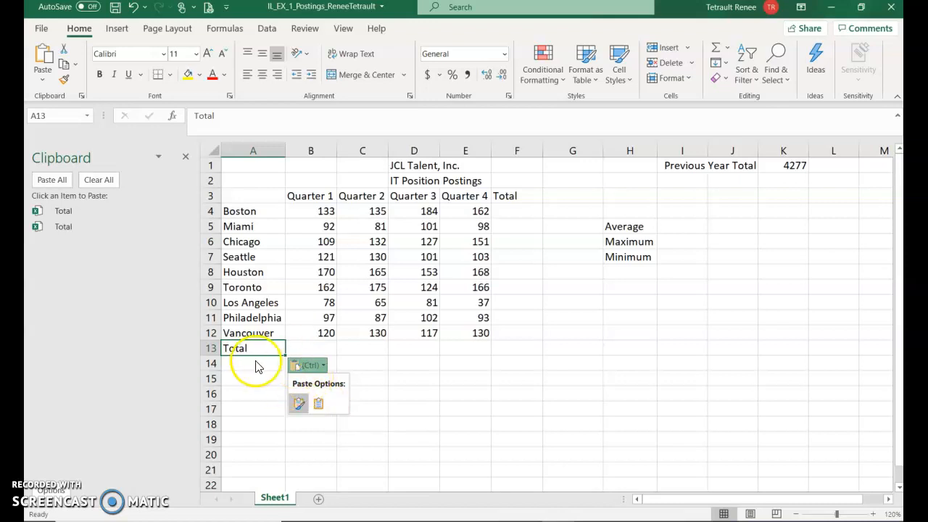
mouse_move(304, 369)
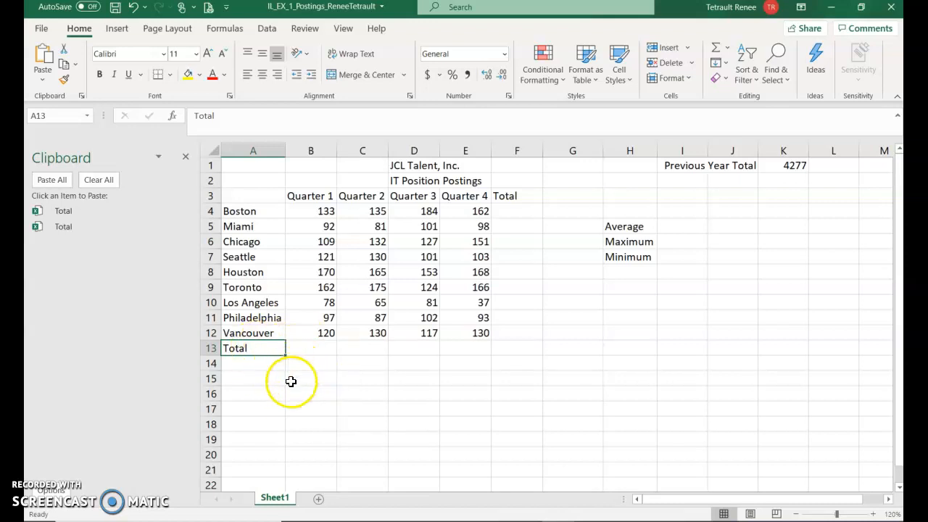
mouse_move(280, 376)
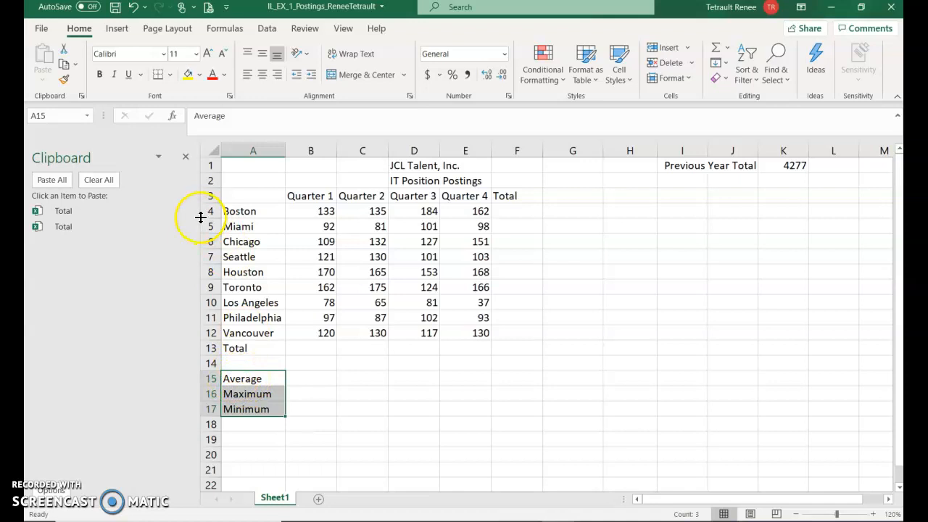
- Close the Clipboard pane and select F4 for Boston's total
left_click(185, 155)
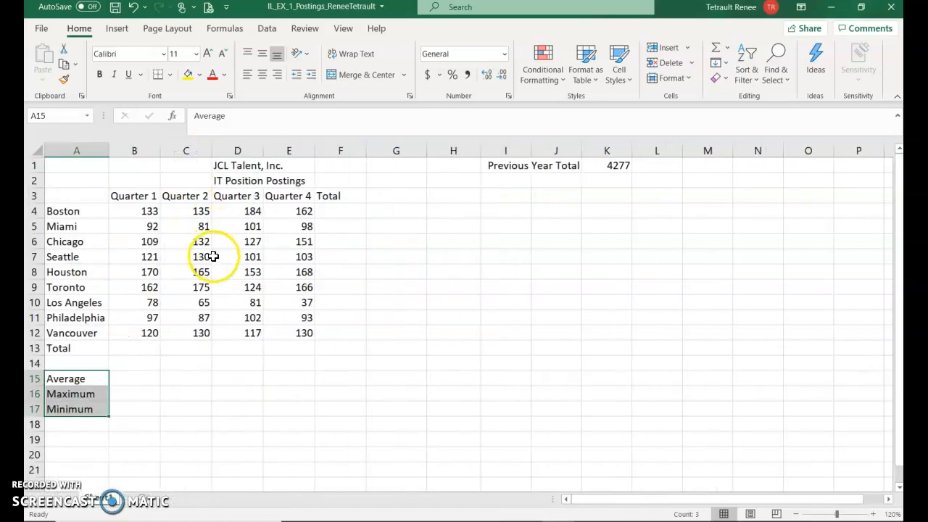
mouse_move(337, 209)
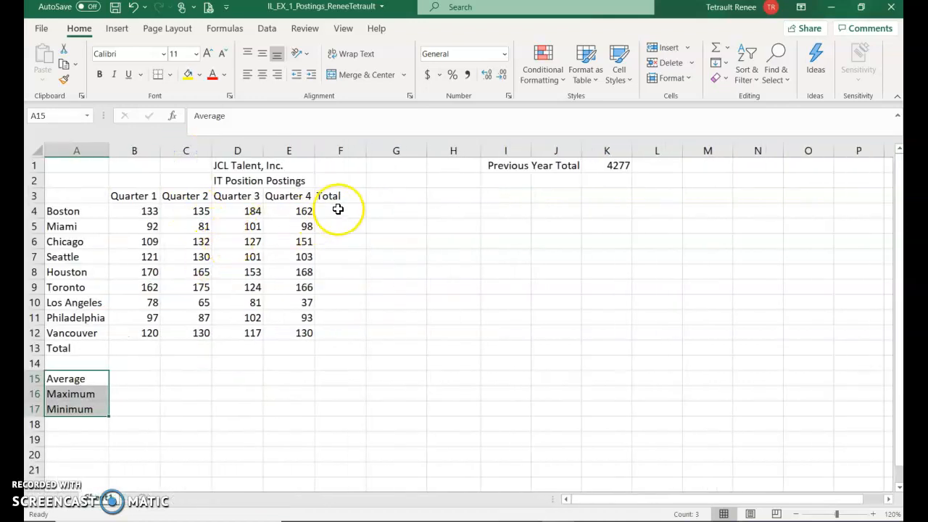
left_click(340, 211)
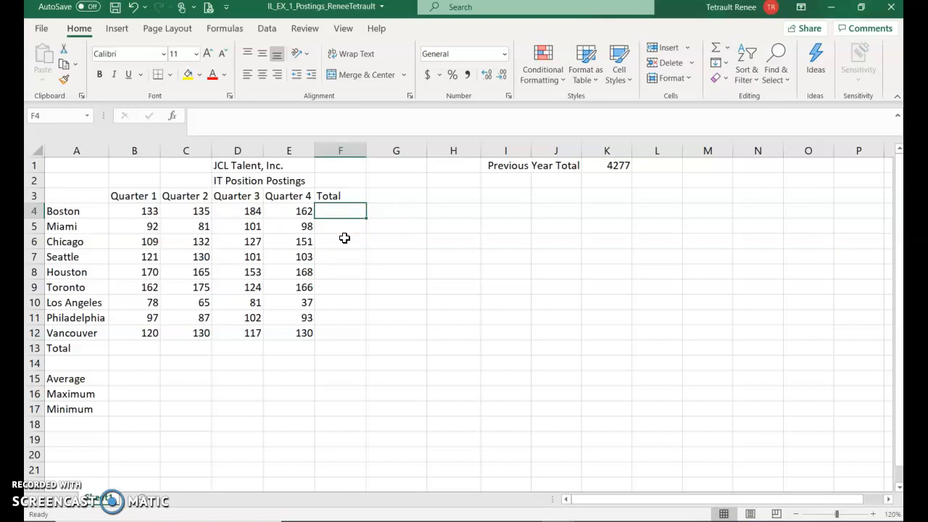
- Enter =B4+C4+D4+E4 in F4 so Boston's total shows 614
type("=")
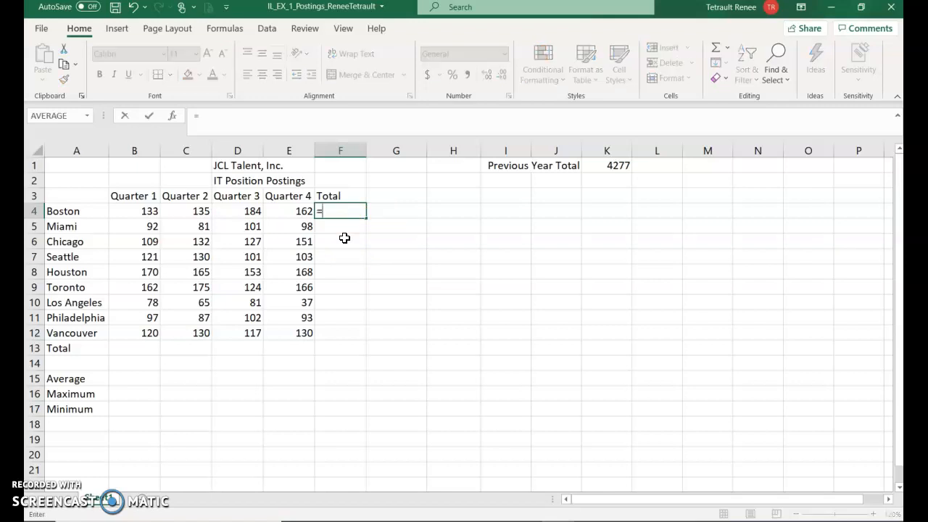
left_click(134, 211)
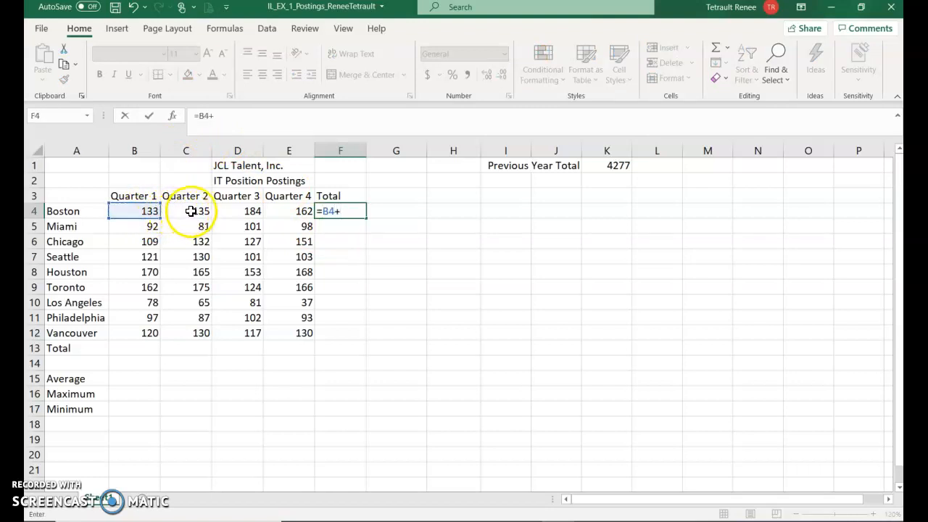
left_click(186, 211)
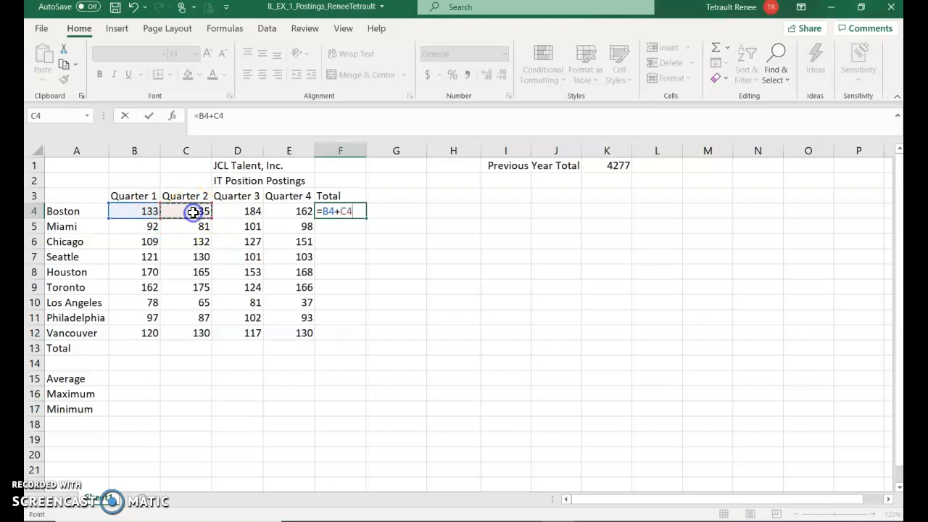
left_click(237, 211)
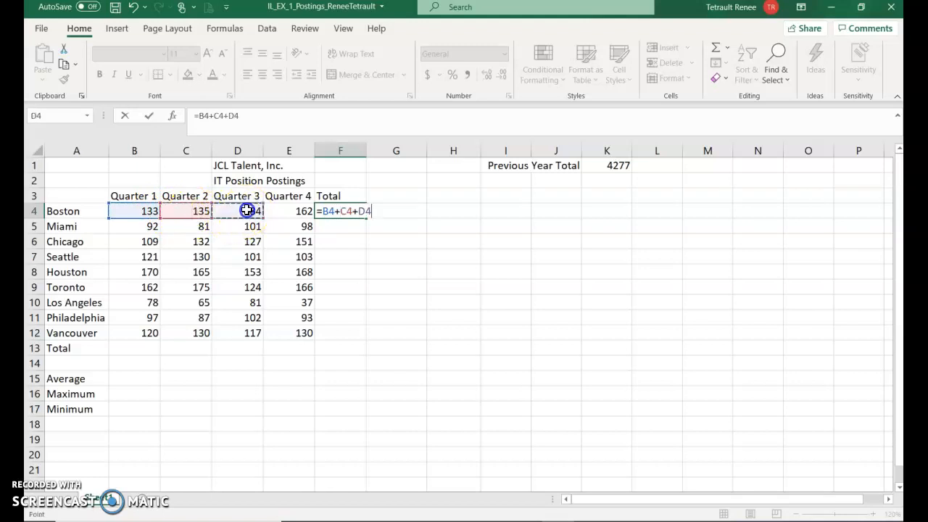
left_click(289, 211)
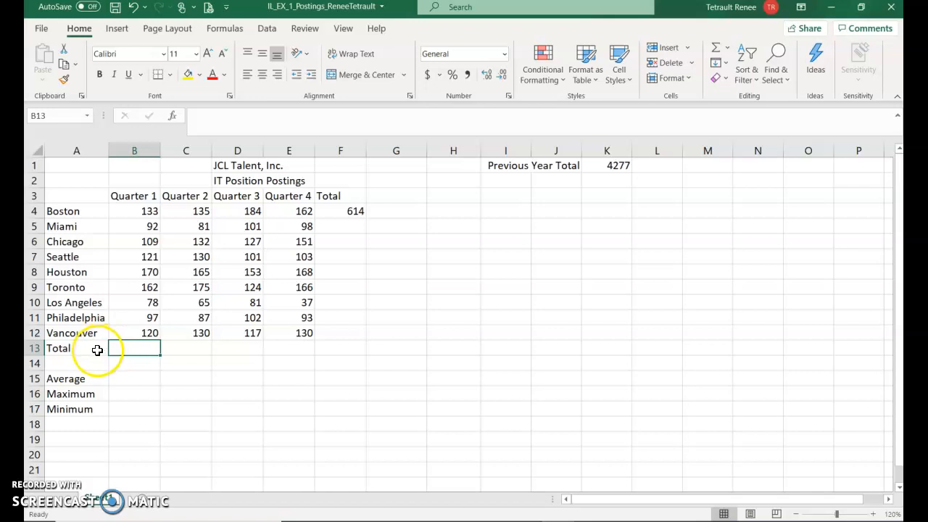
mouse_move(149, 218)
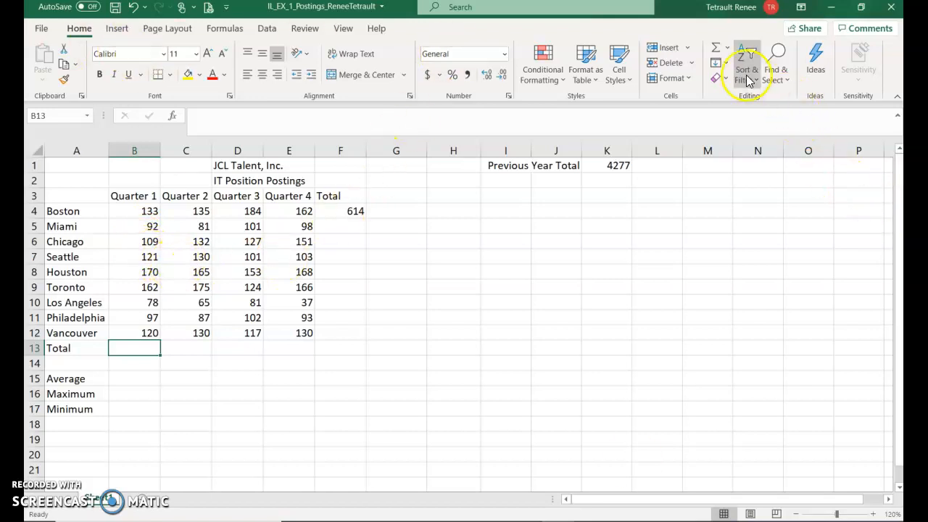
mouse_move(716, 54)
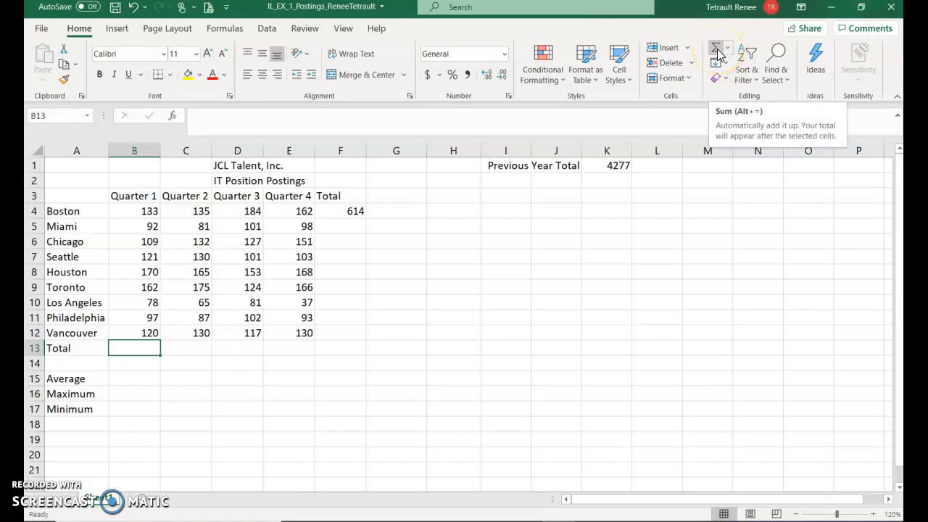
- AutoSum the nine cities' Quarter 1 figures into B13, totalling 1082
left_click(727, 52)
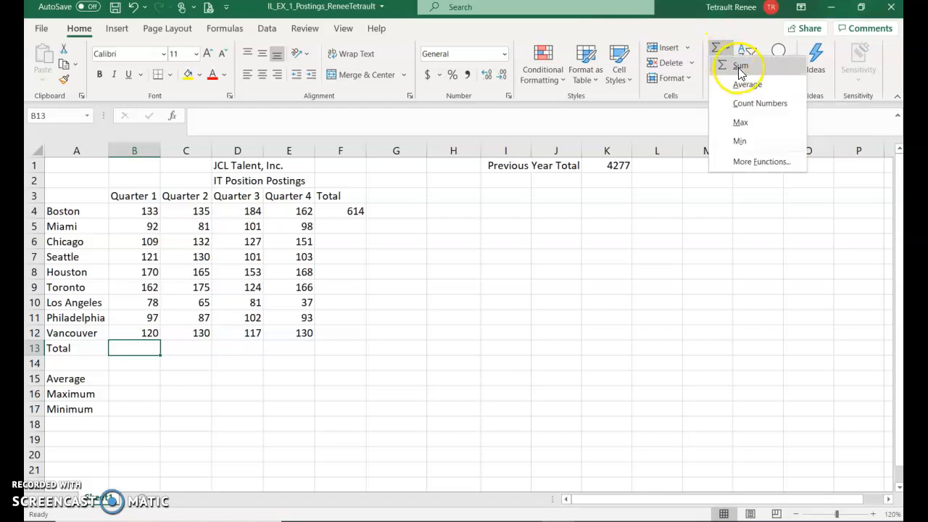
left_click(740, 65)
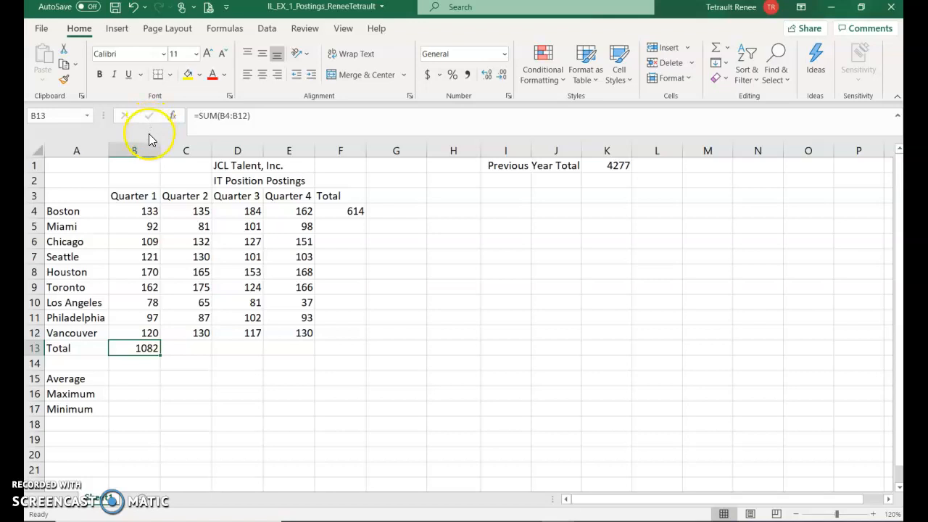
left_click(340, 211)
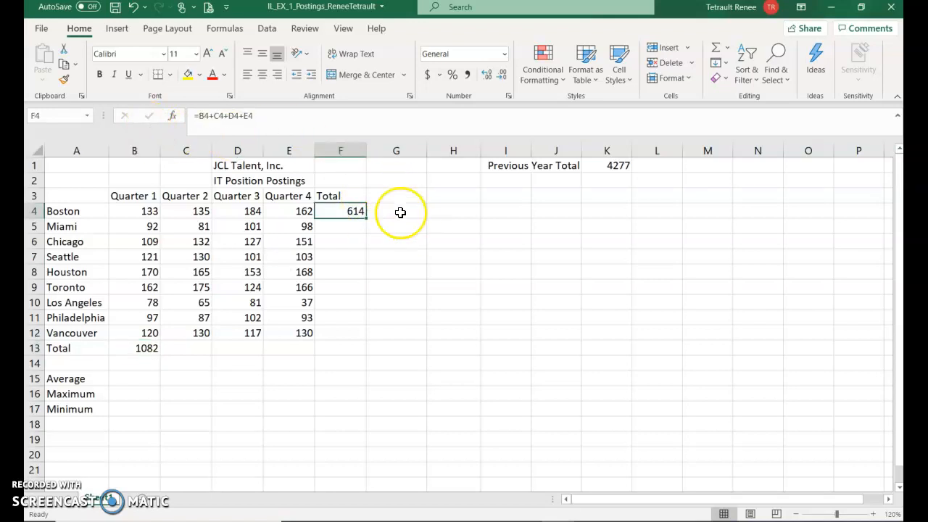
mouse_move(361, 338)
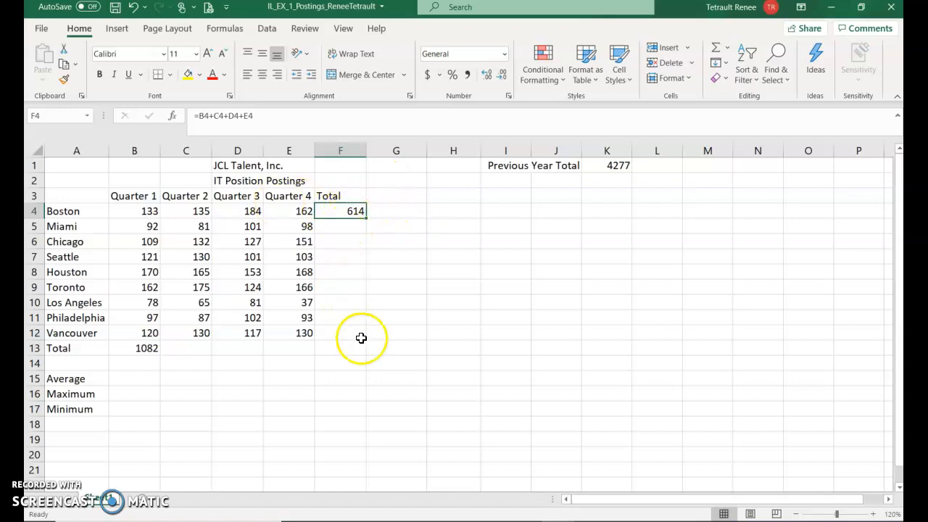
mouse_move(382, 255)
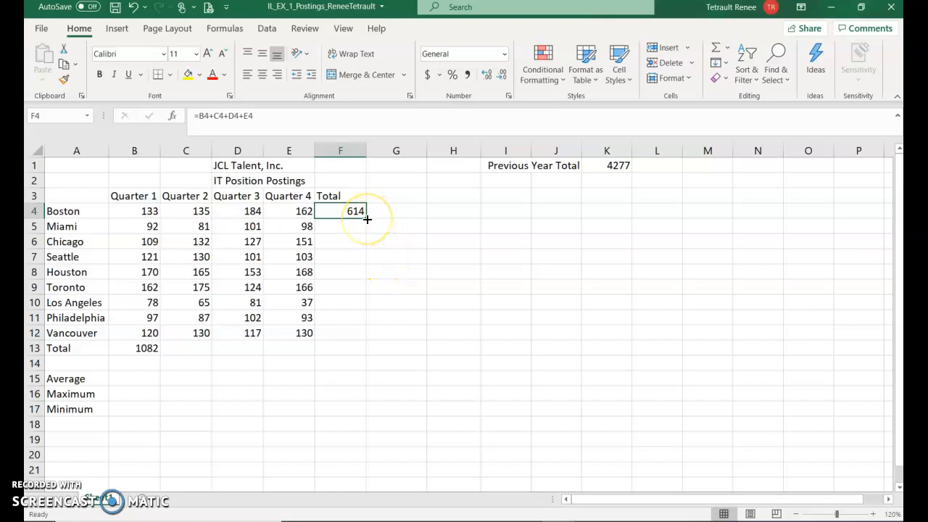
mouse_move(348, 221)
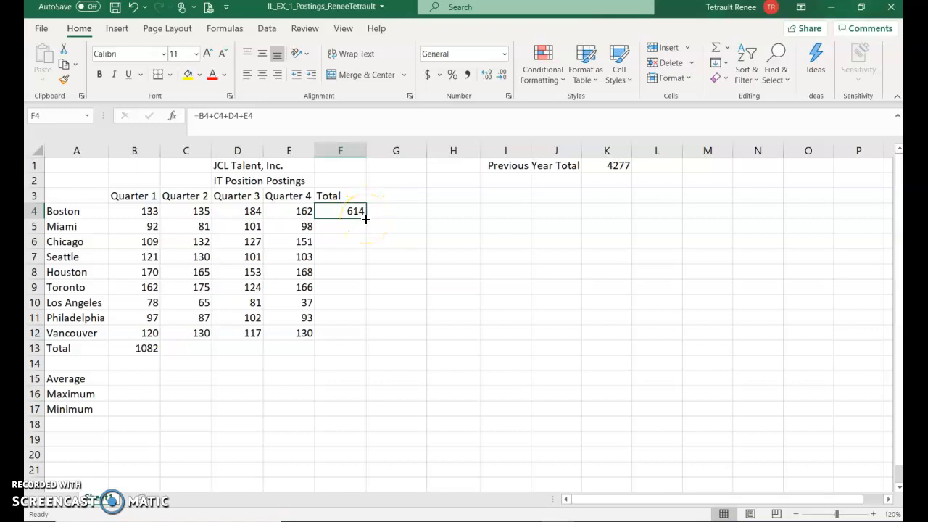
mouse_move(207, 125)
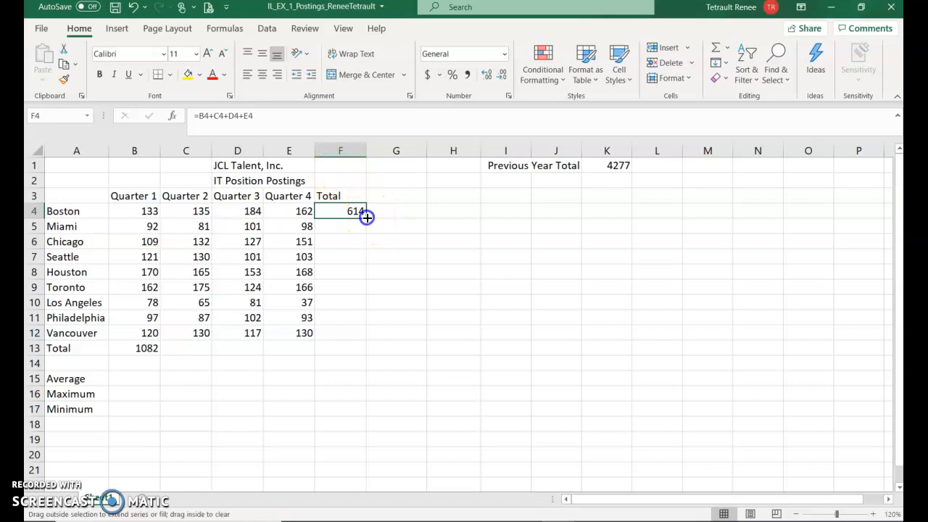
left_click_drag(366, 217, 343, 333)
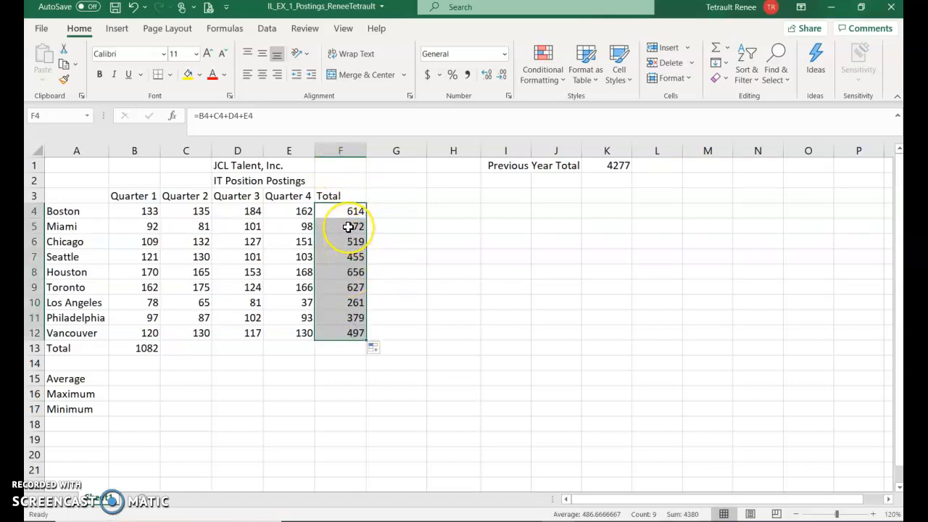
left_click(340, 227)
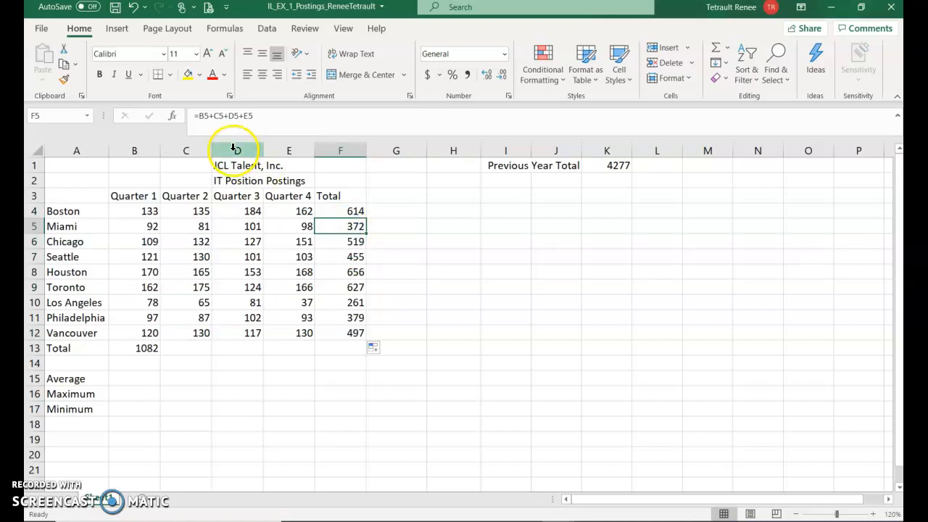
mouse_move(210, 129)
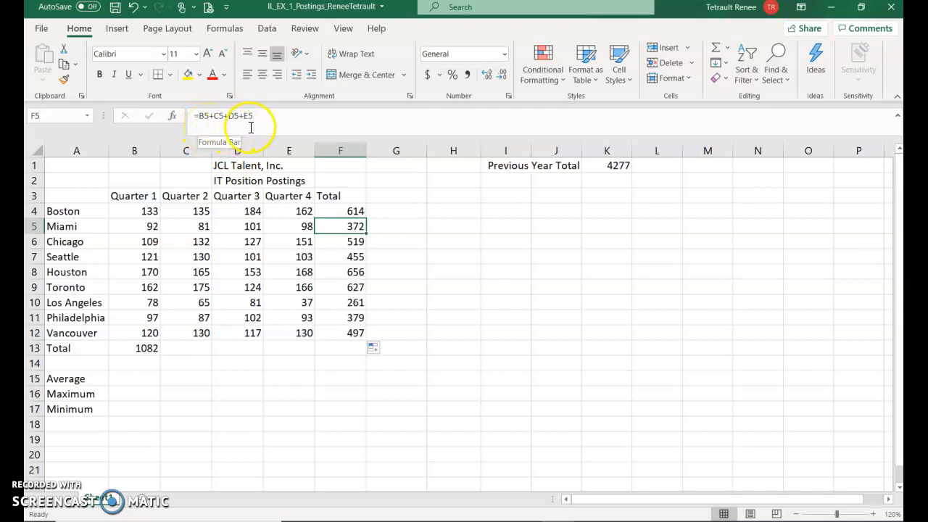
left_click(340, 241)
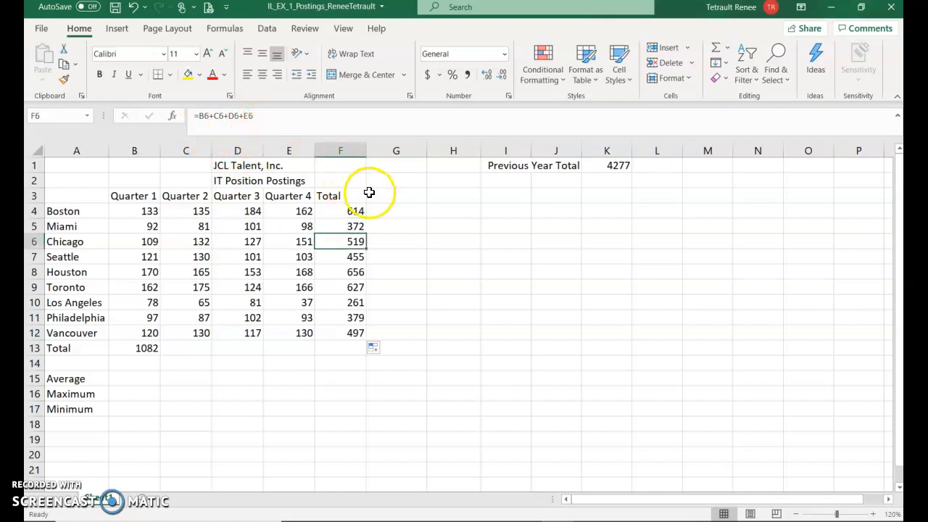
left_click(340, 272)
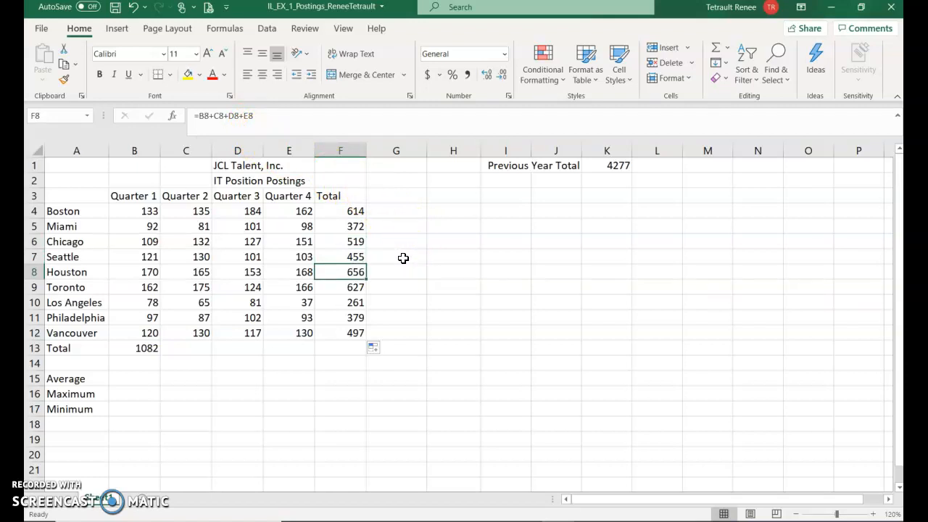
mouse_move(397, 263)
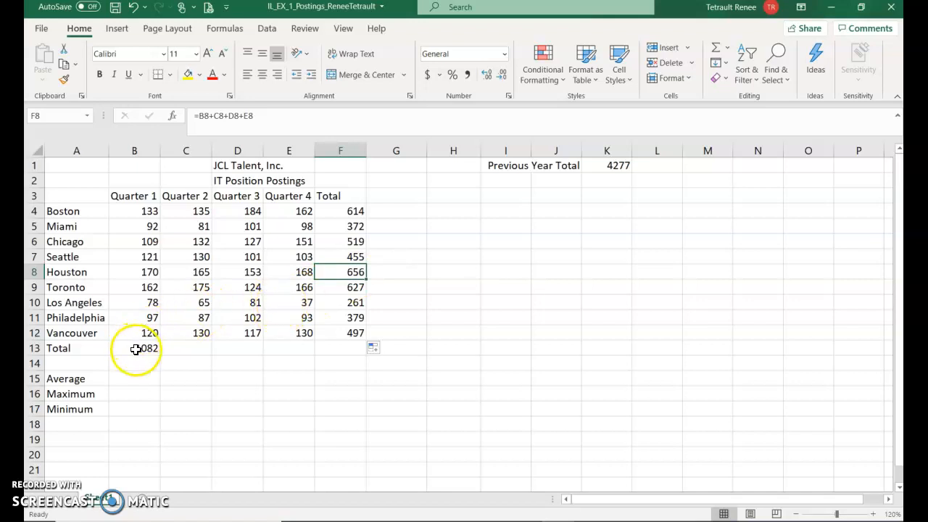
- Verify the filled Total row formulas: 1100, 1090, 1108 and grand total 4380
left_click(135, 348)
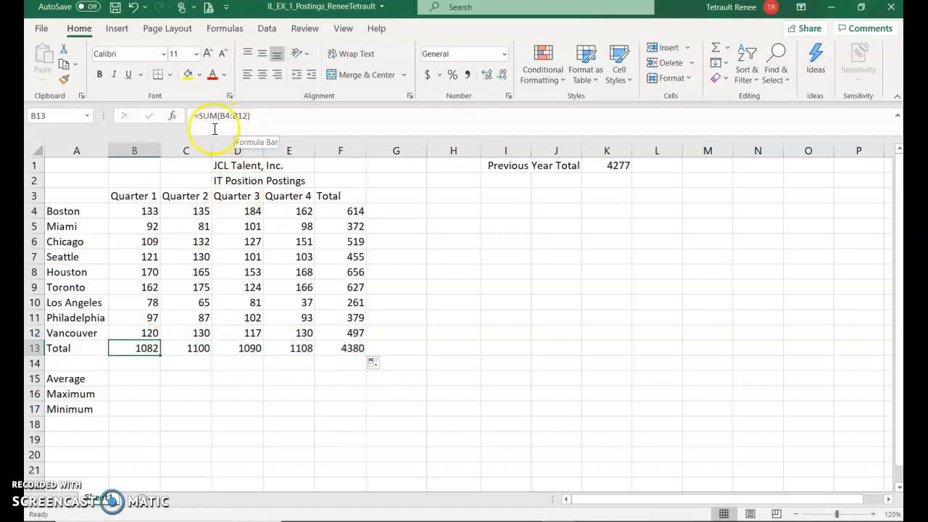
mouse_move(126, 322)
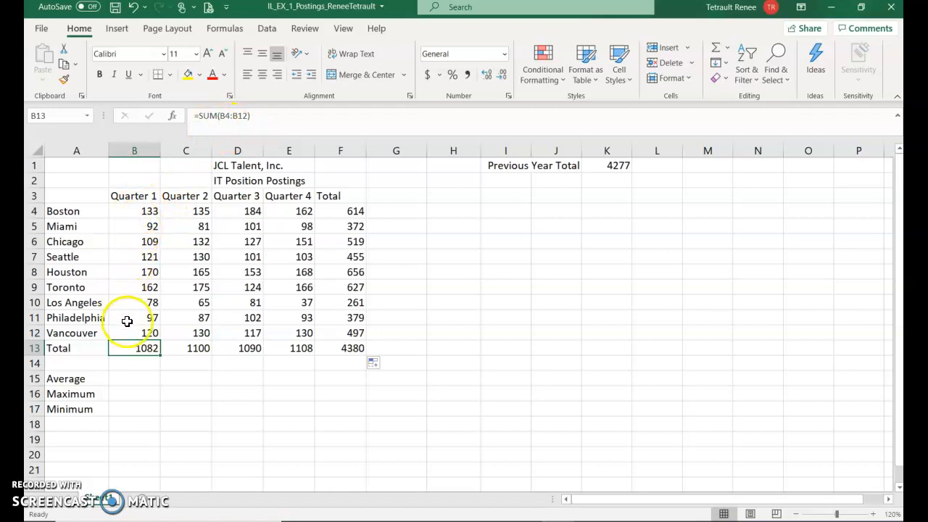
left_click(186, 348)
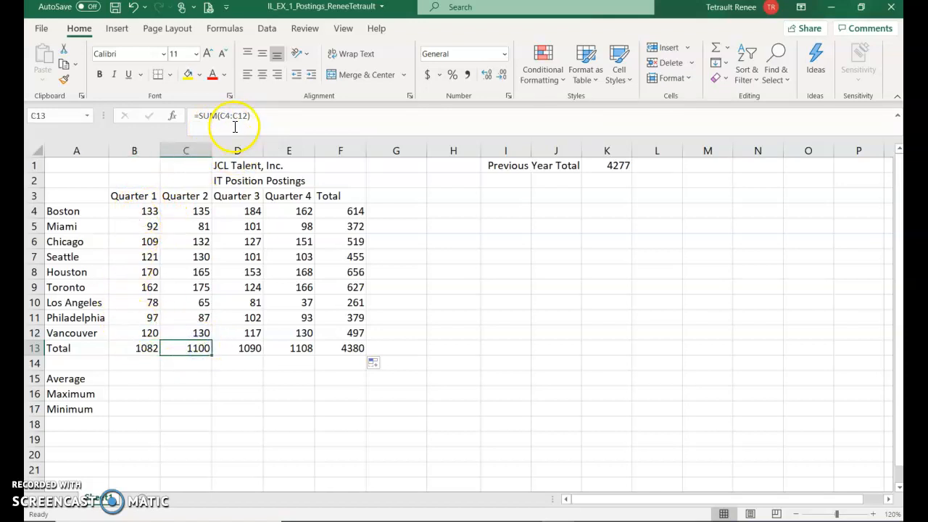
left_click(238, 348)
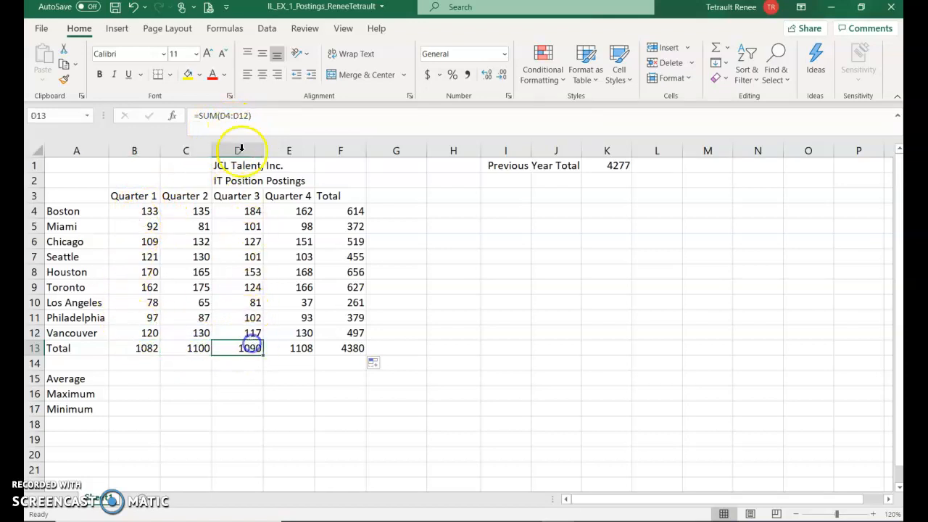
left_click(300, 348)
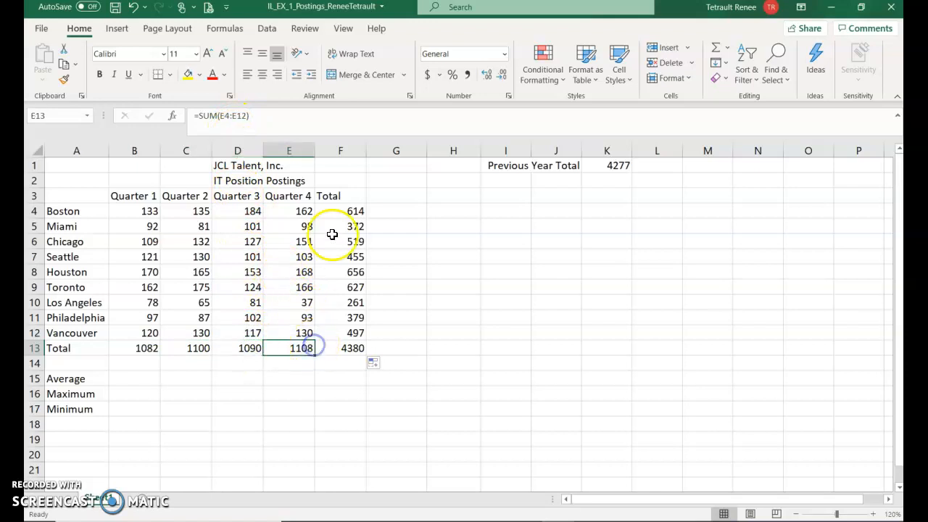
left_click(340, 348)
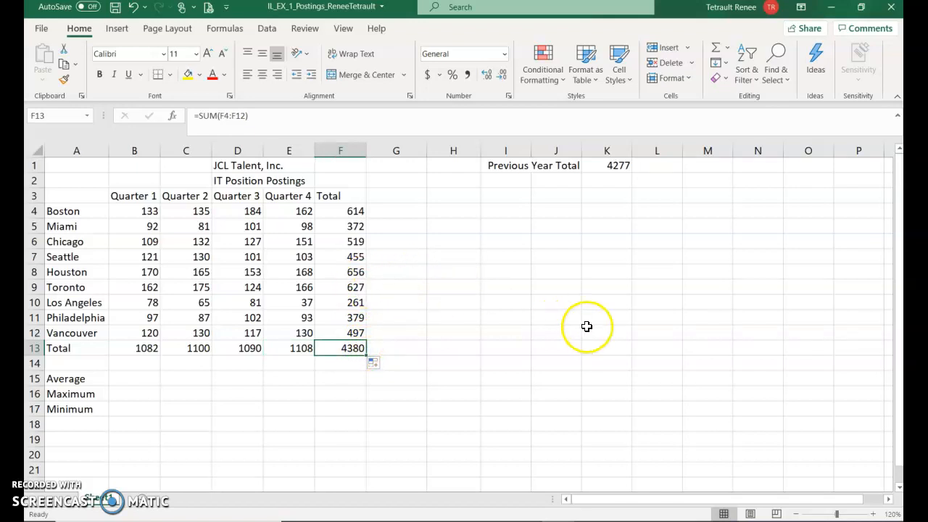
mouse_move(562, 338)
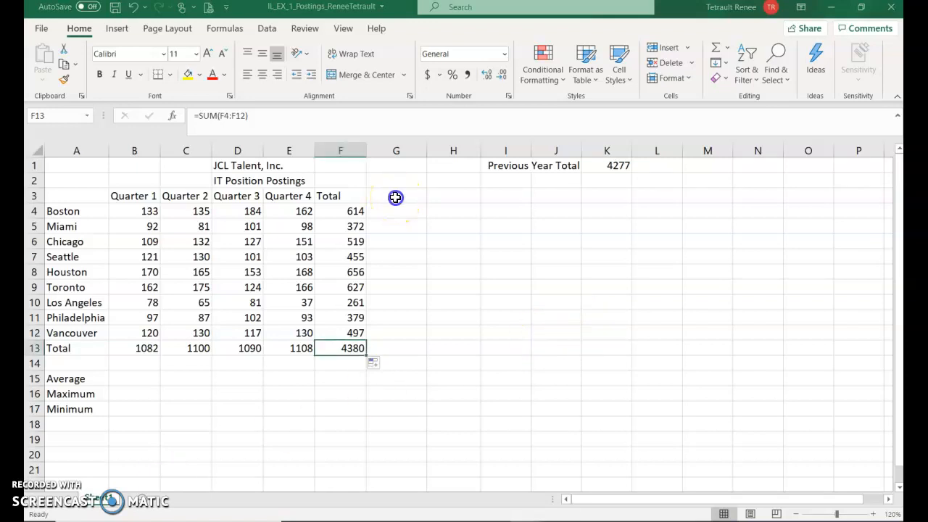
mouse_move(498, 219)
type("%")
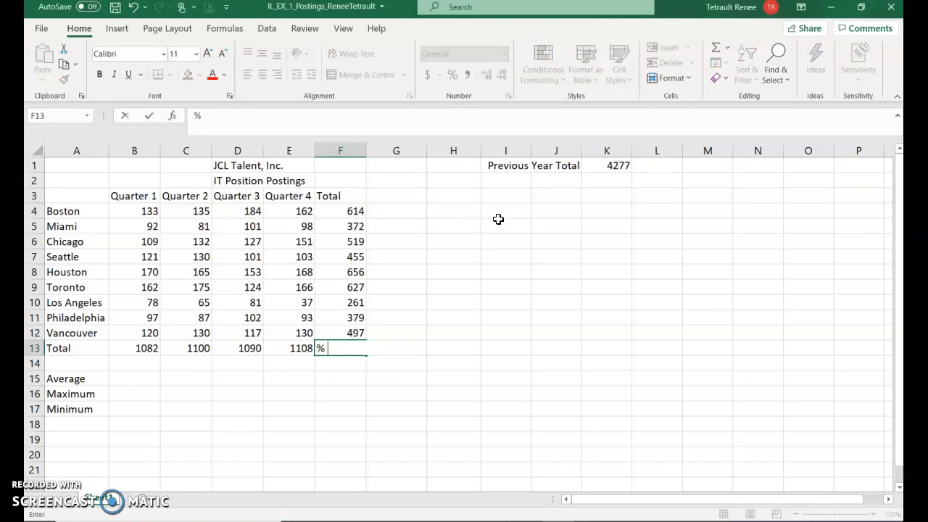
mouse_move(336, 193)
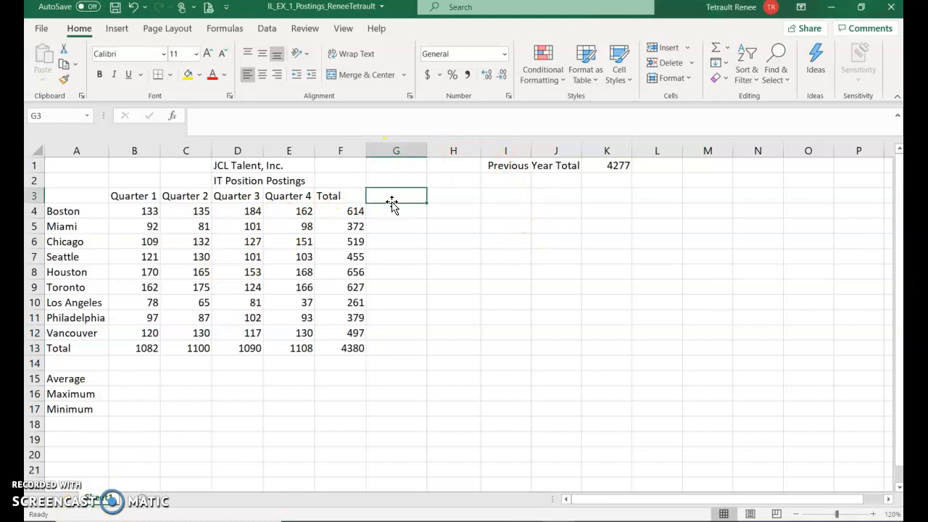
- Head column G '% of Total' and enter =F4/F13 for Boston, showing 14.02%
type("% of Total")
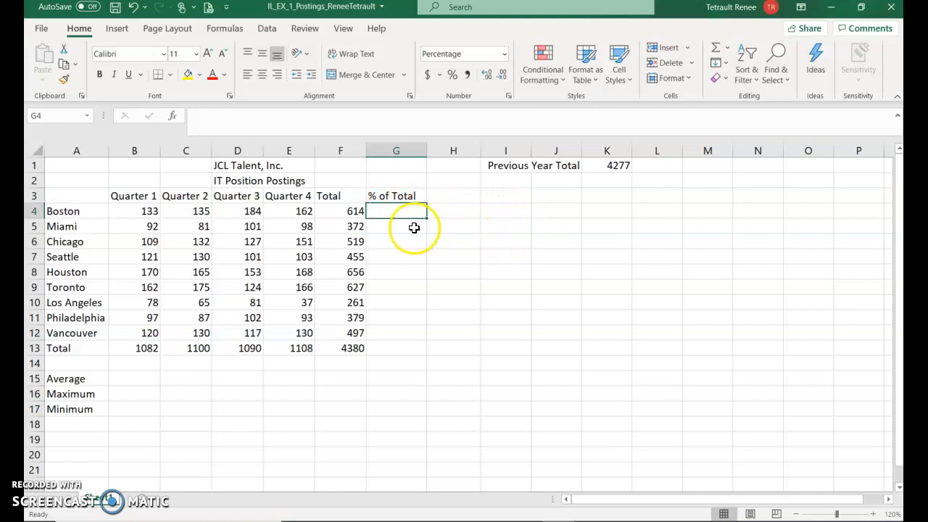
mouse_move(397, 229)
type("=")
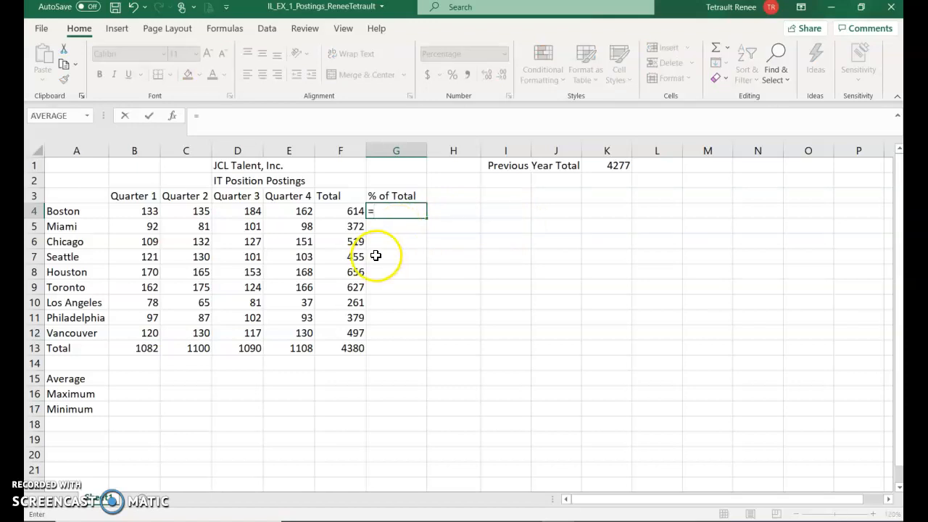
left_click(340, 211)
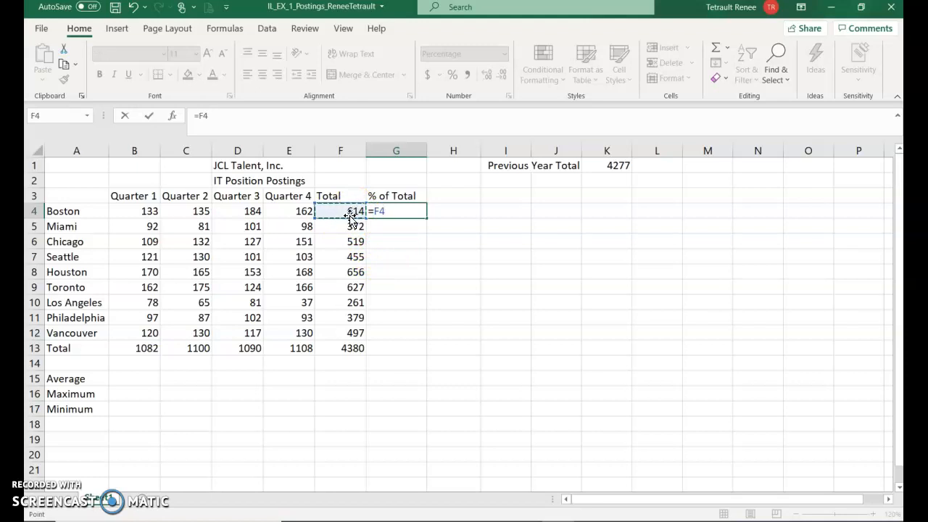
type("/")
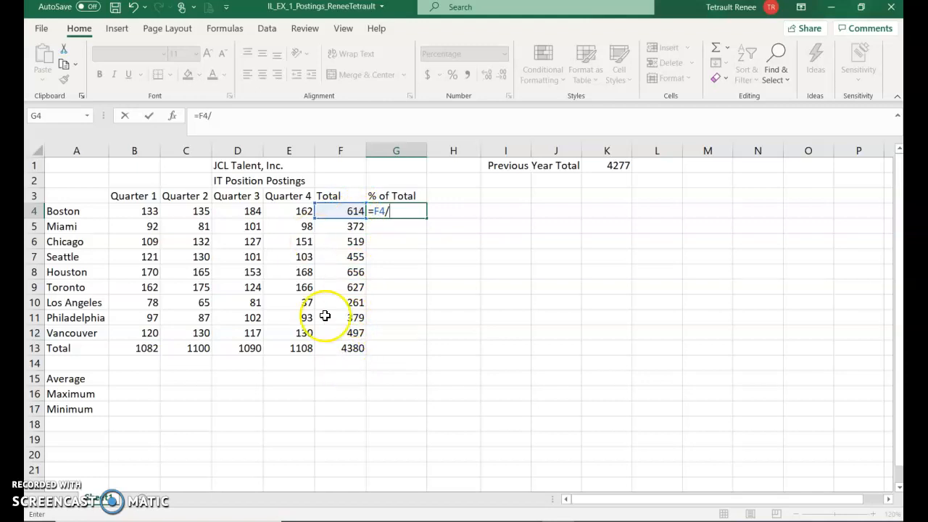
left_click(340, 347)
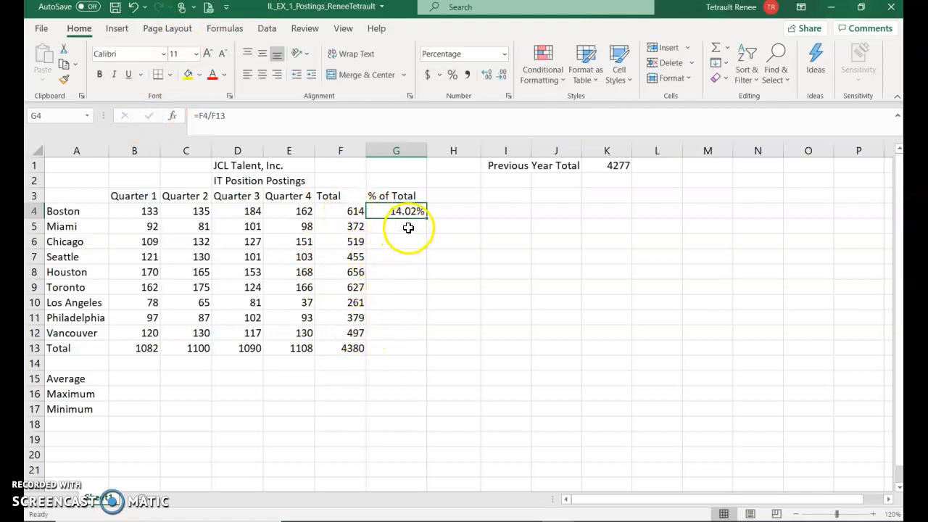
mouse_move(453, 225)
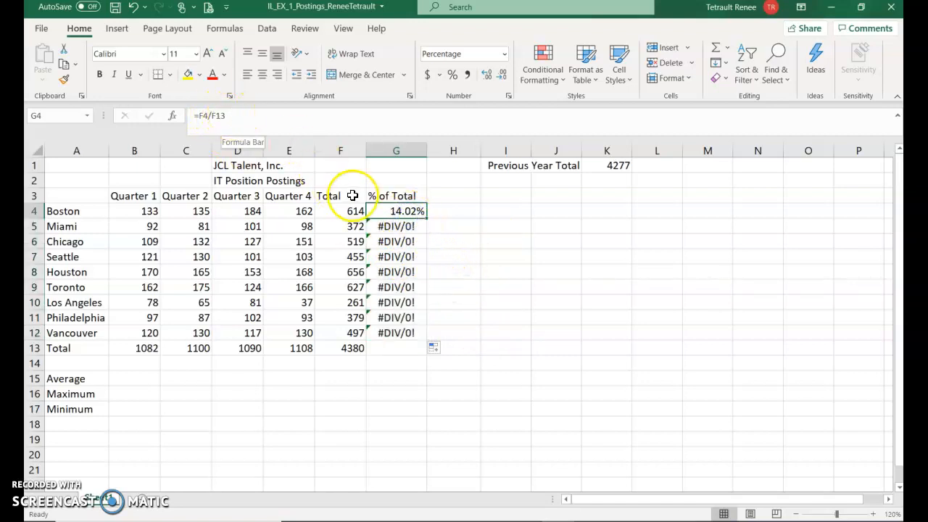
mouse_move(324, 191)
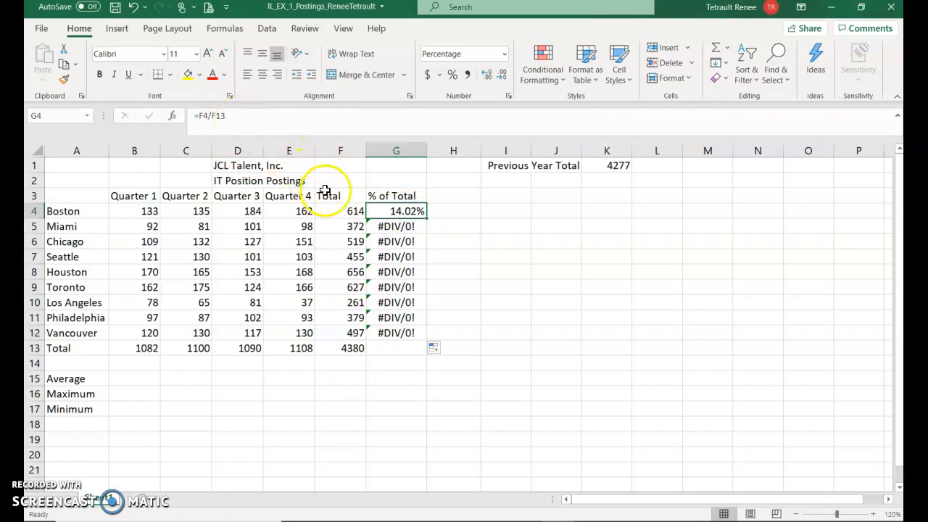
mouse_move(347, 211)
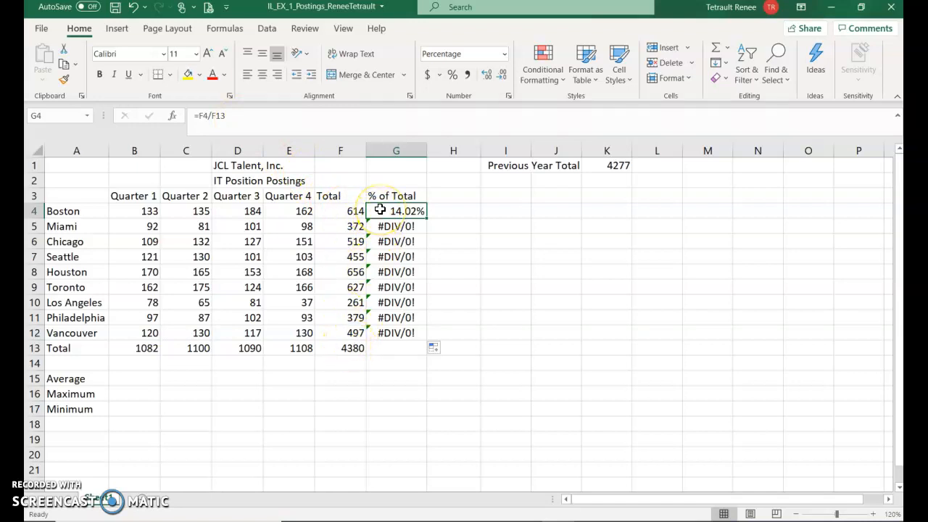
- Make Boston's formula use an absolute grand total reference: =F4/$F$13
left_click(396, 225)
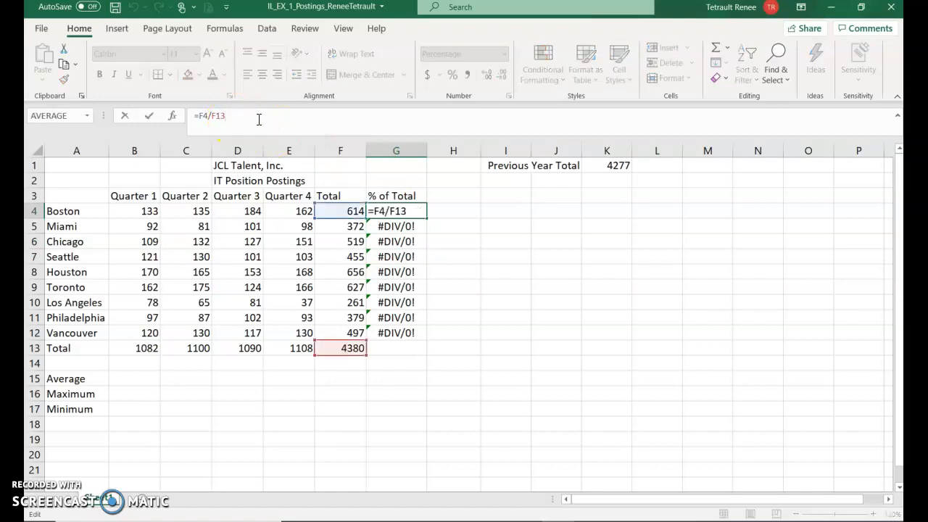
key("f4")
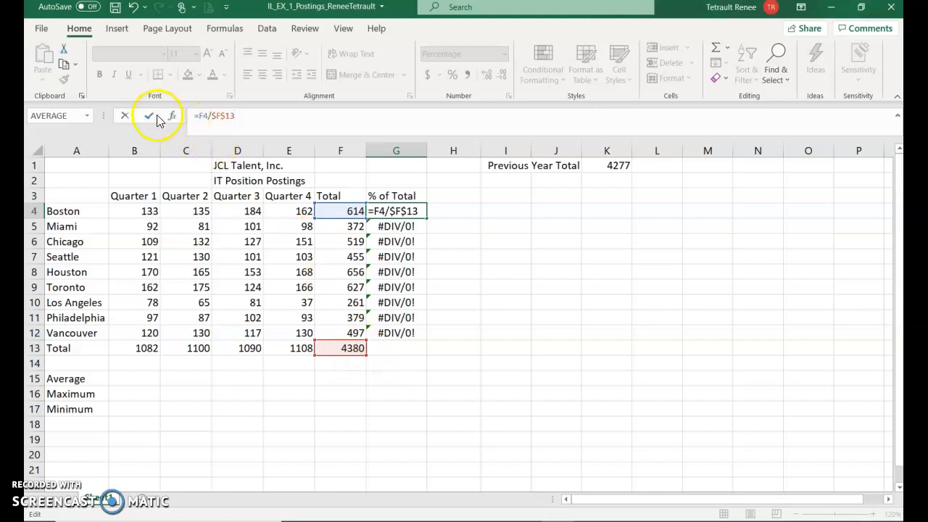
left_click(148, 116)
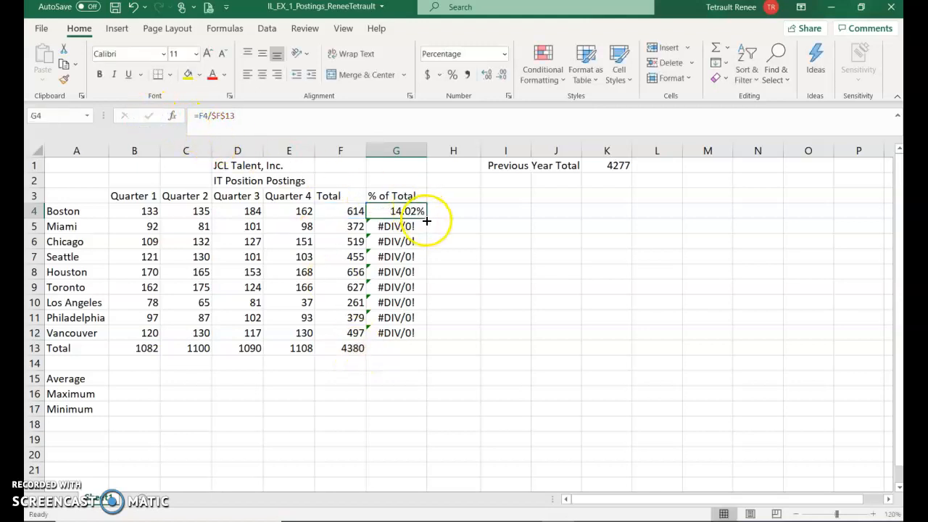
- Fill the percentage formula down to Vancouver and spot-check the copied formulas
left_click_drag(396, 211, 396, 333)
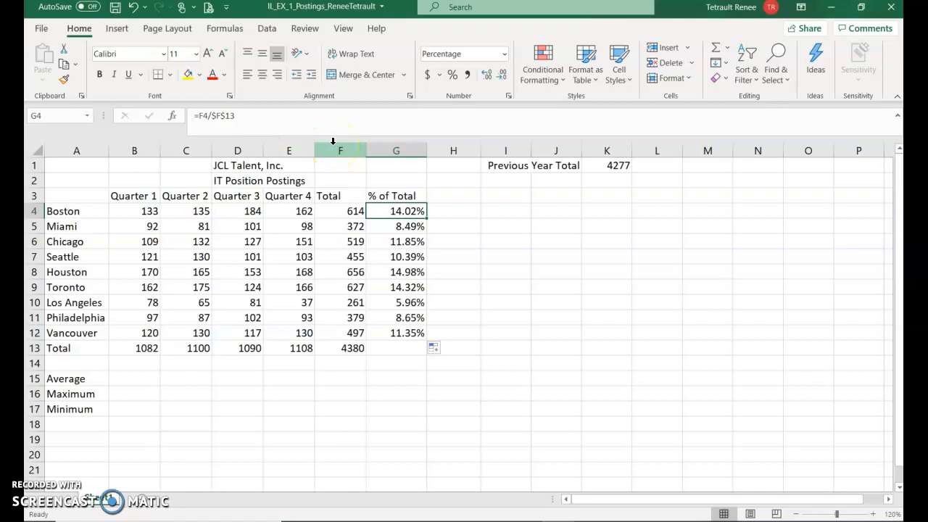
left_click(396, 226)
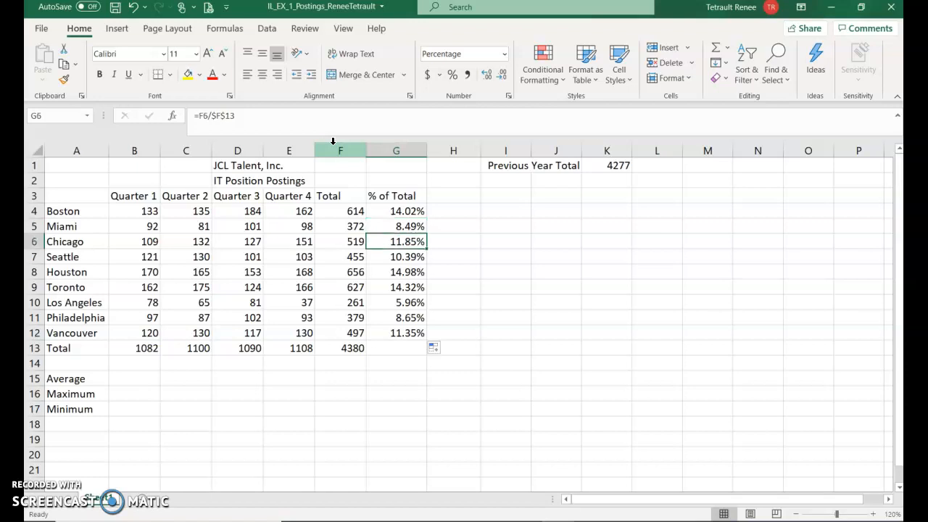
left_click(396, 287)
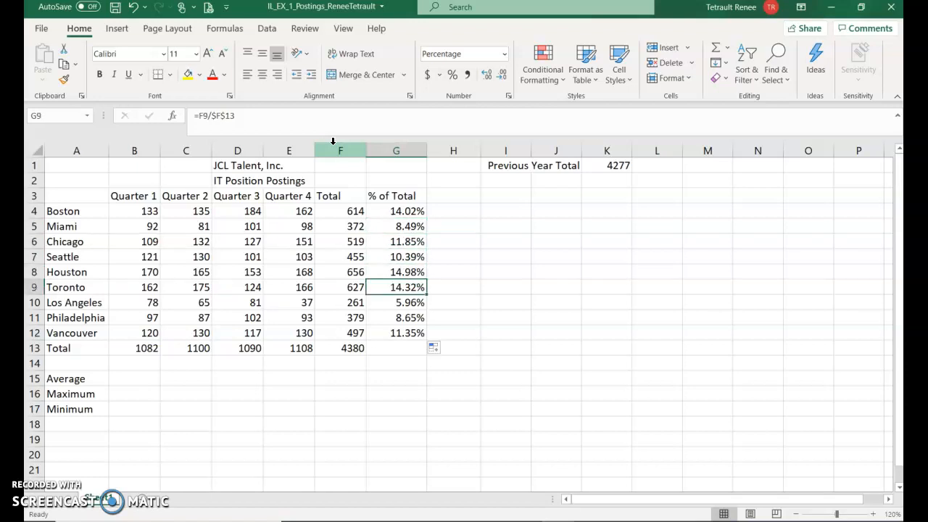
left_click(395, 257)
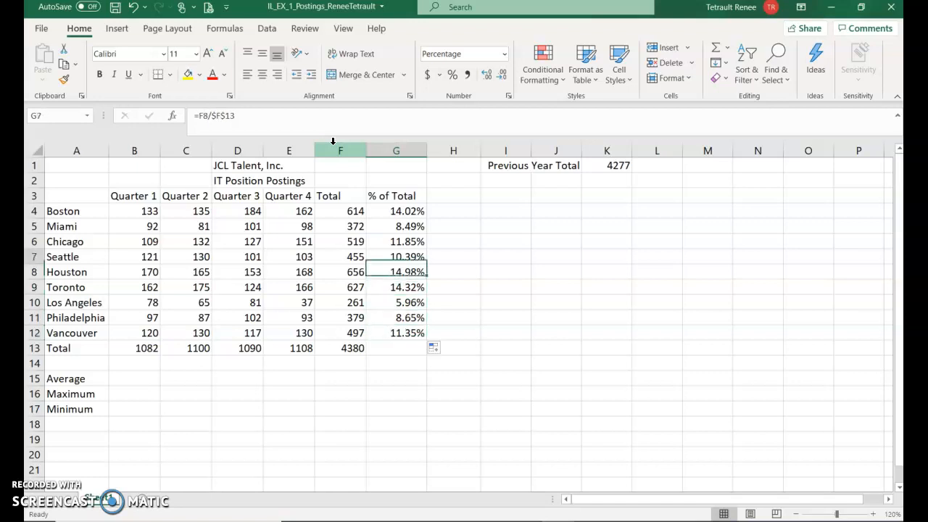
left_click(396, 211)
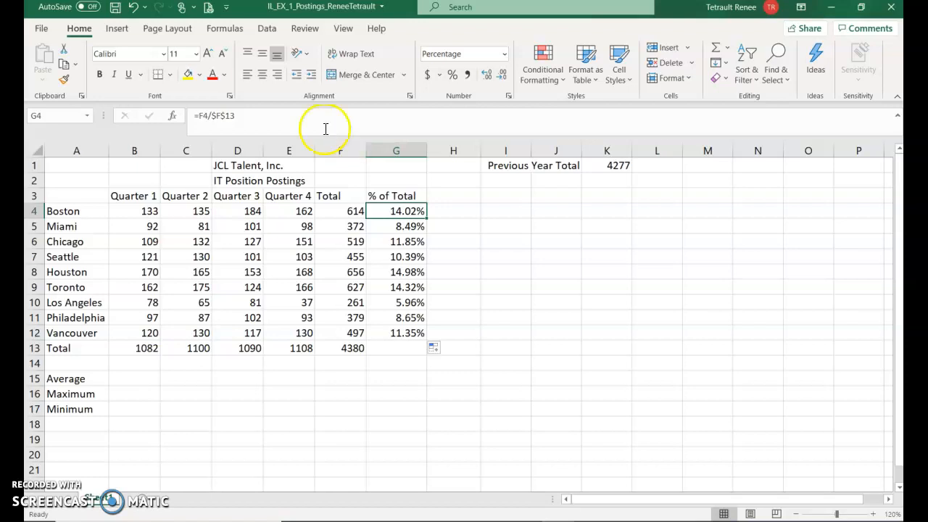
mouse_move(309, 124)
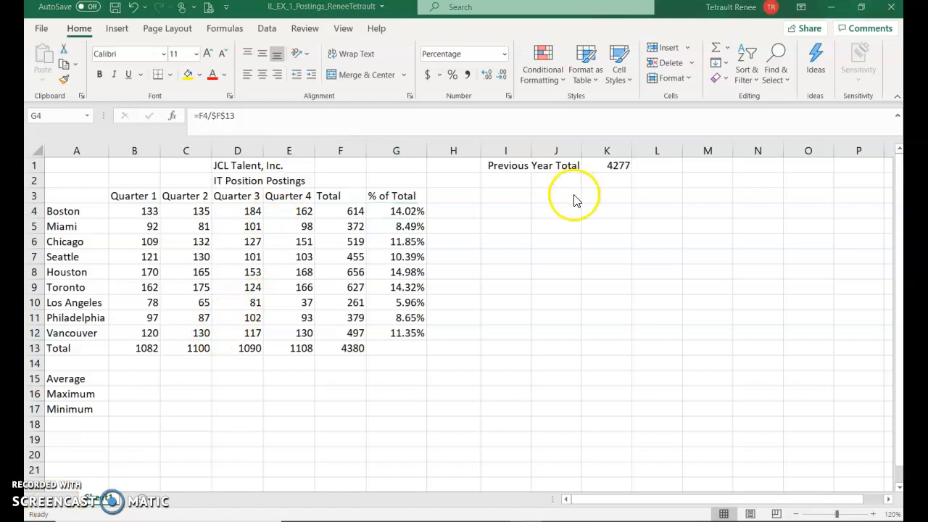
- Label J3 'This Year' and link K3 to the grand total with =F13 (4380)
left_click(556, 195)
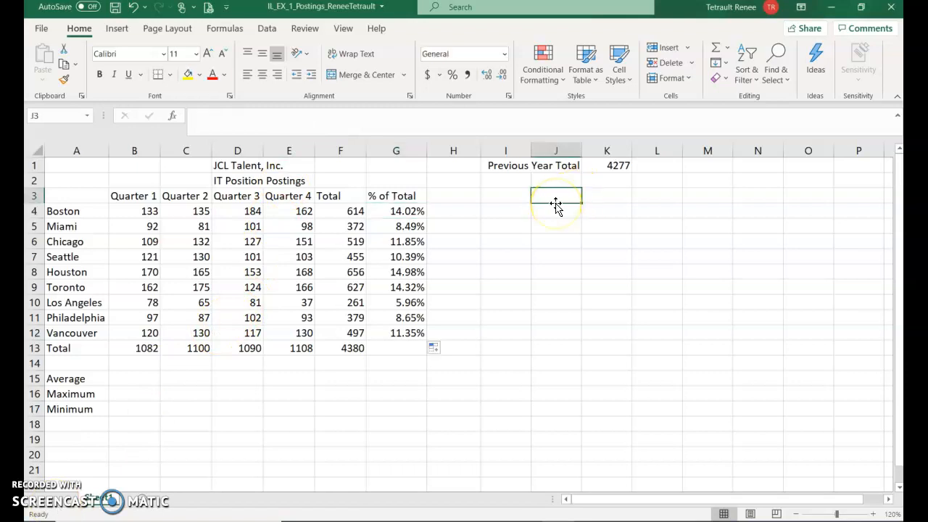
type("This")
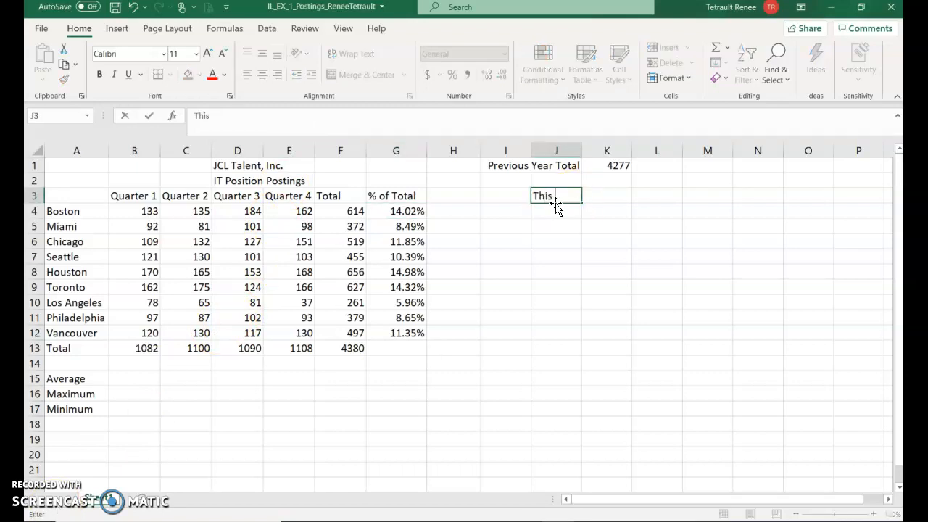
type("Year")
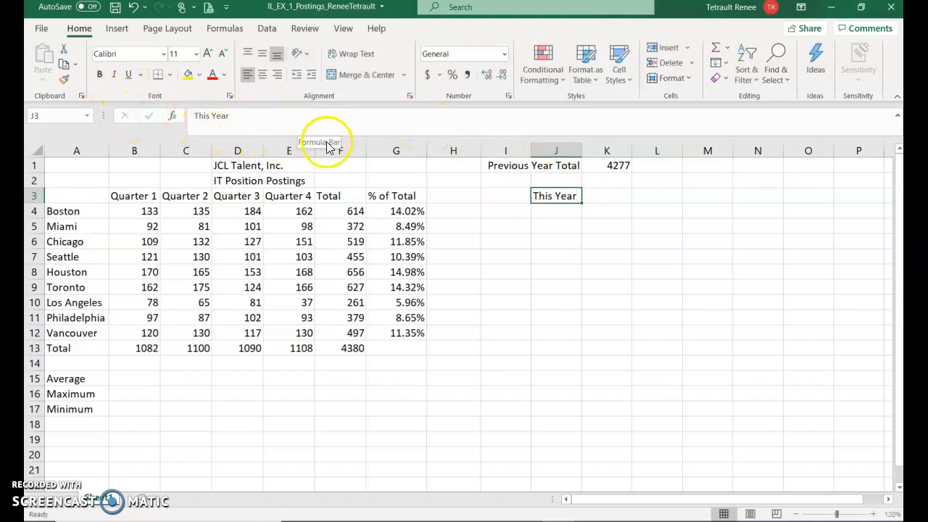
left_click(607, 196)
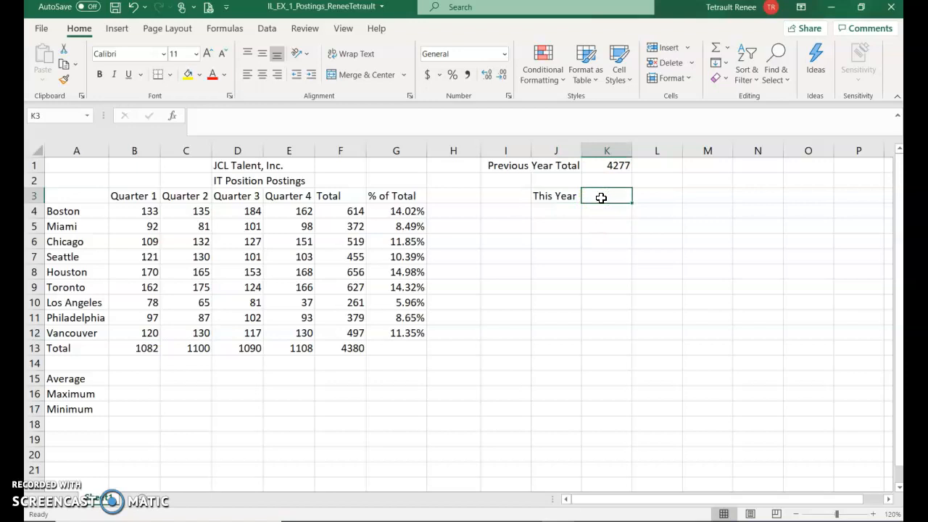
type("=")
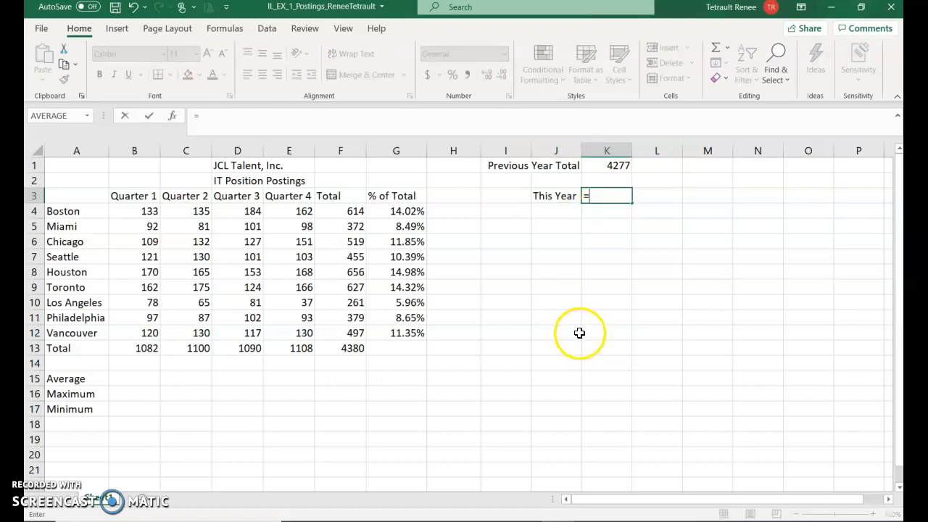
left_click(340, 348)
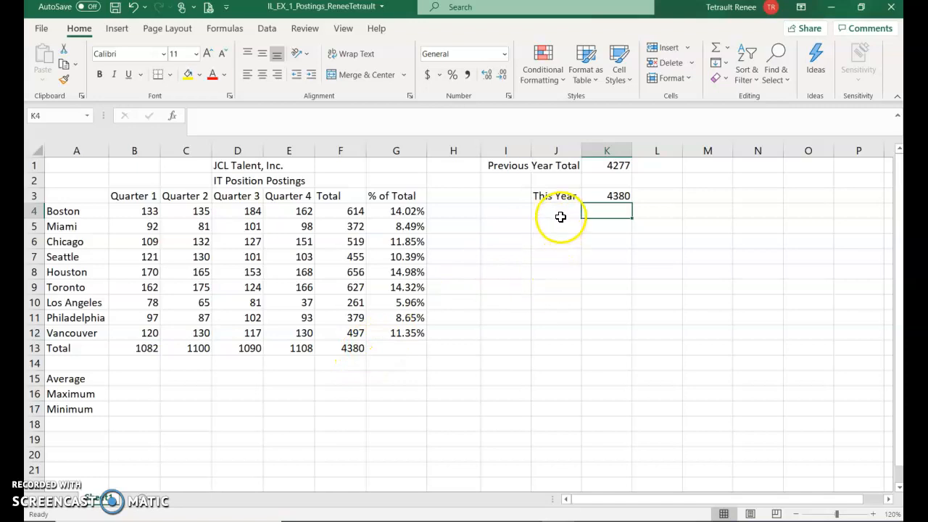
left_click(555, 225)
type("% Increase")
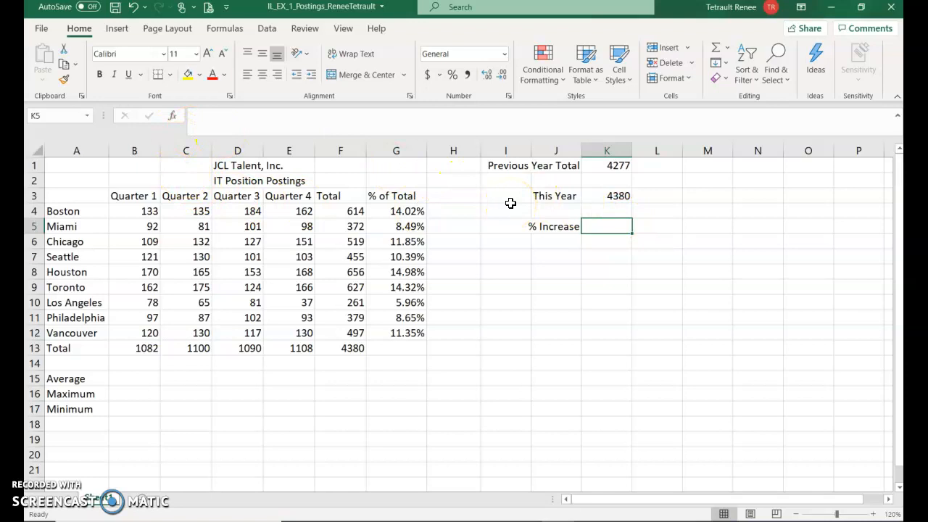
mouse_move(678, 206)
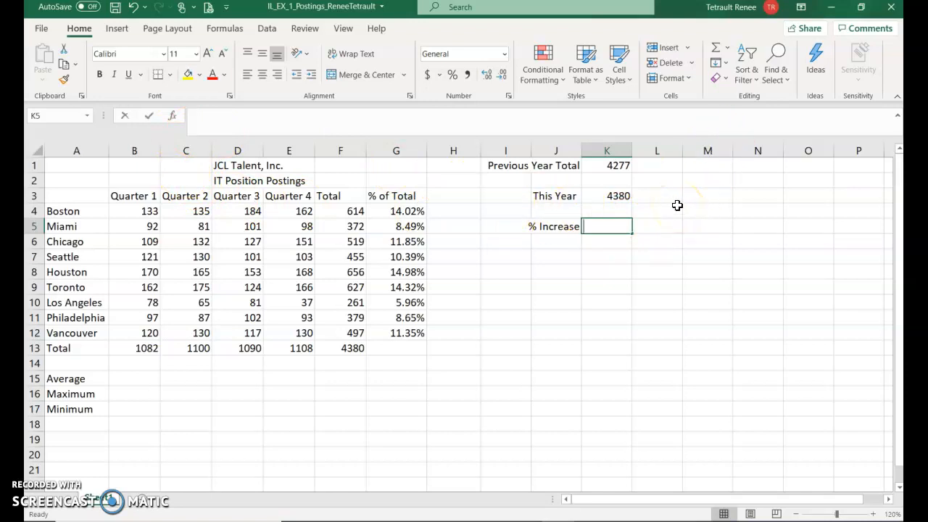
- Enter =(K3-K1)/K1 and format it as a two-decimal percentage, showing 2.41%
type("=(")
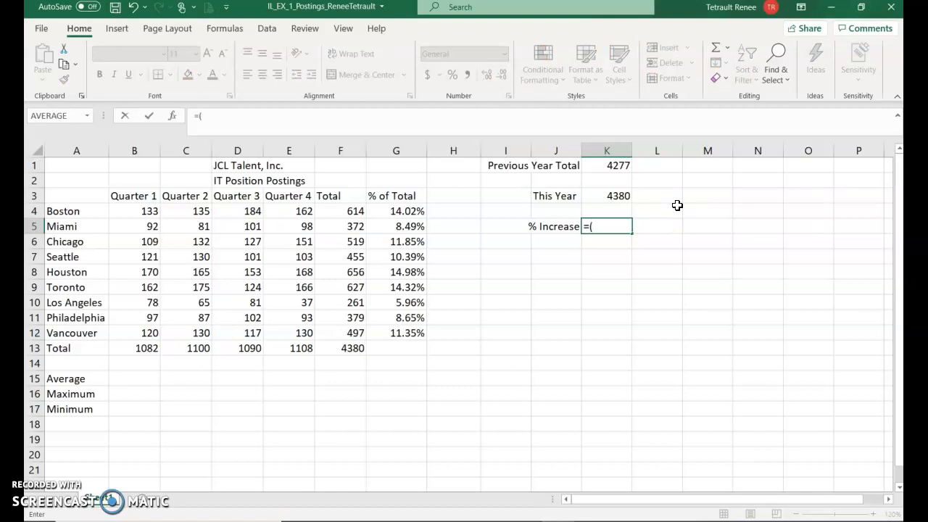
mouse_move(563, 374)
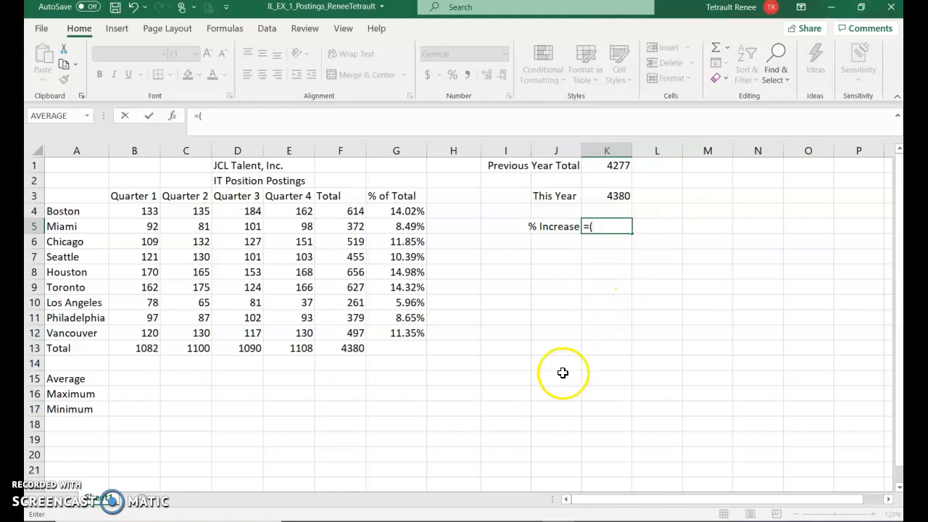
mouse_move(465, 372)
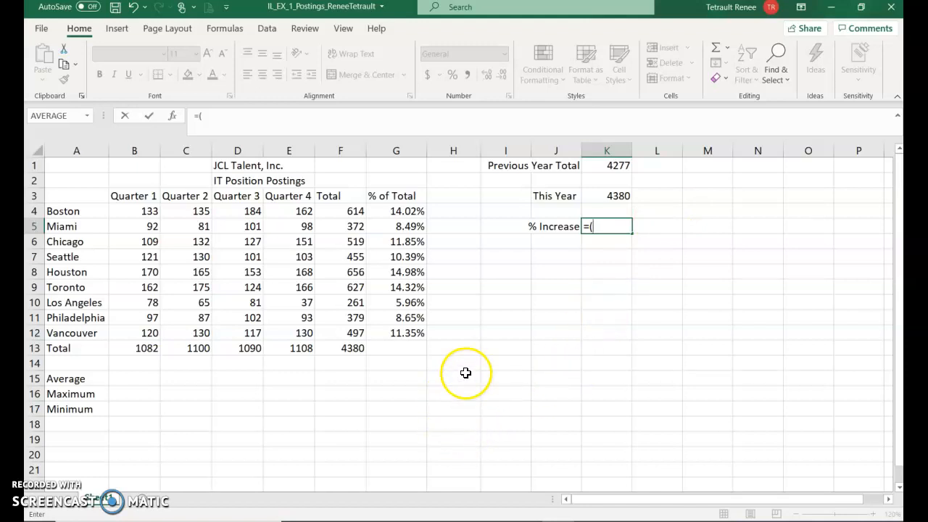
mouse_move(493, 354)
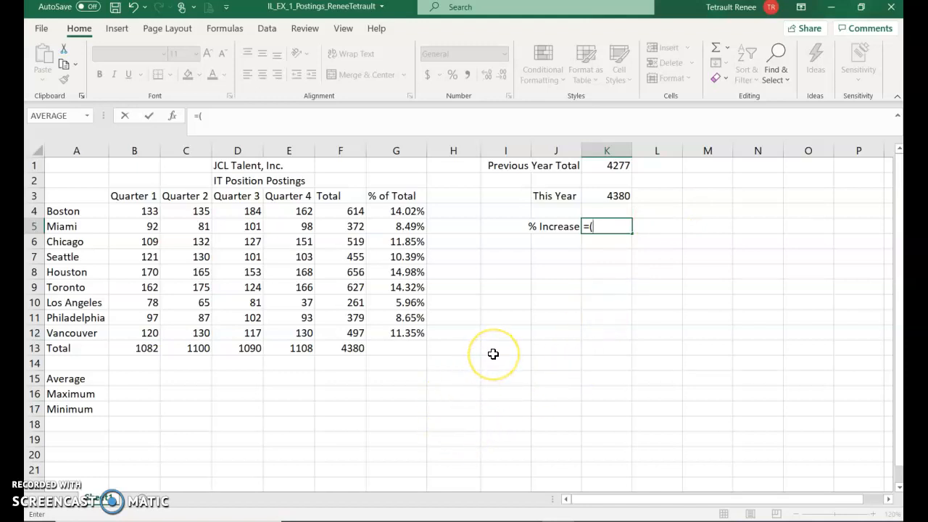
mouse_move(599, 306)
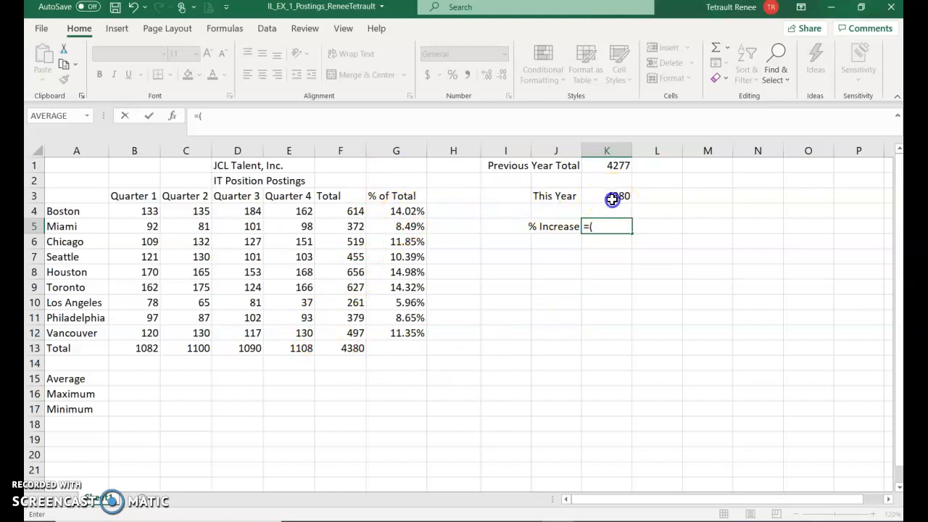
left_click(607, 196)
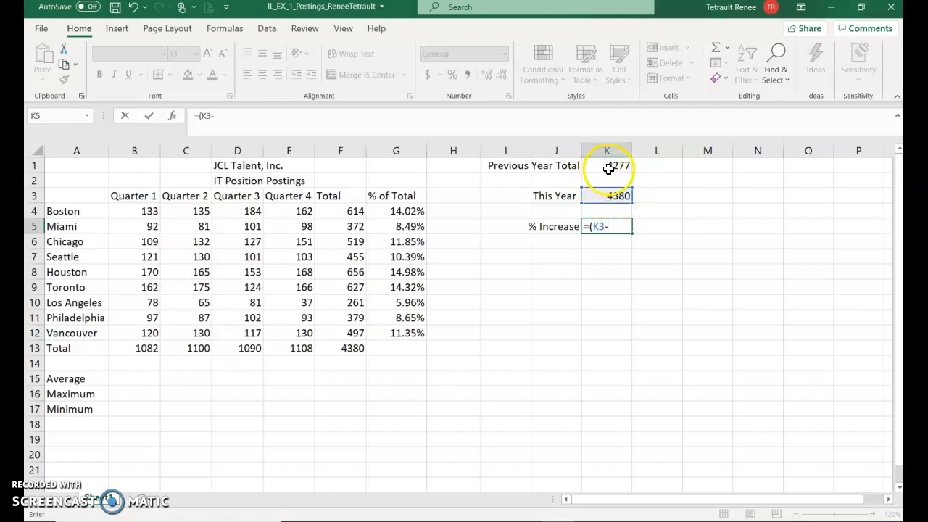
left_click(607, 166)
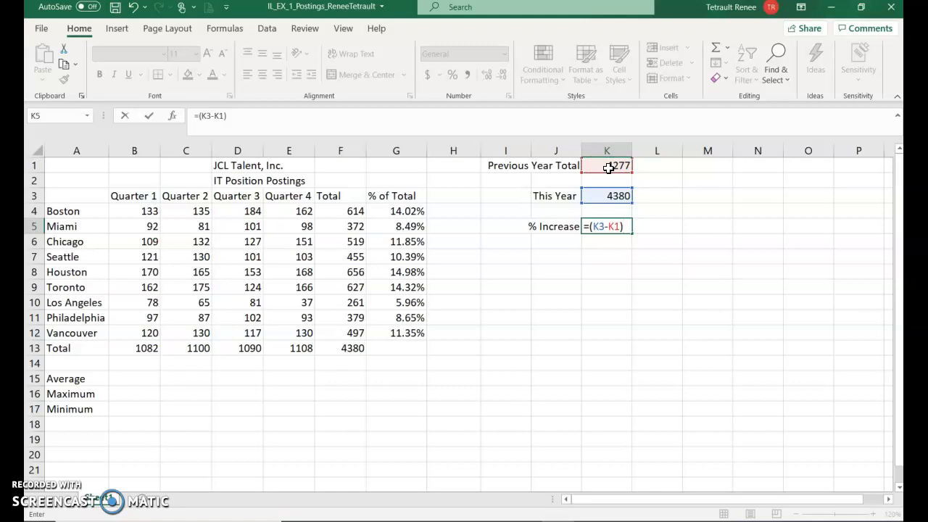
type("/")
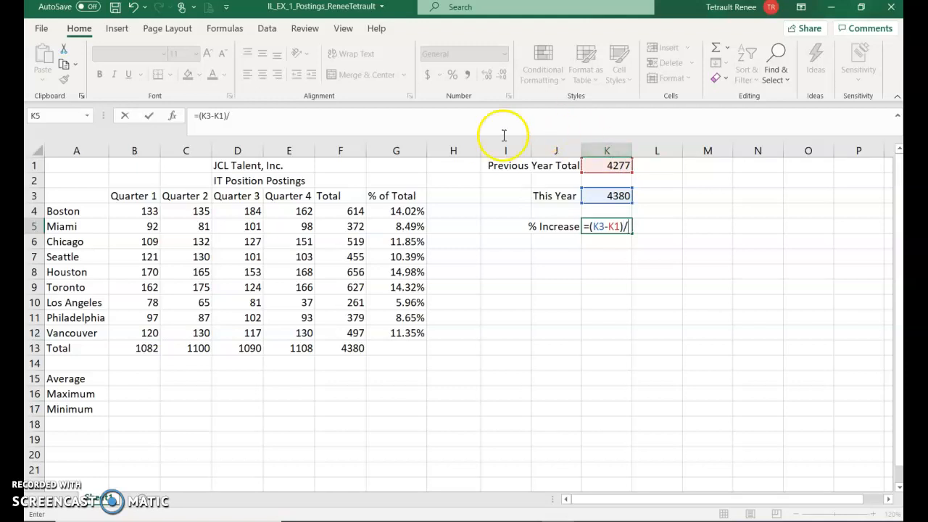
mouse_move(607, 166)
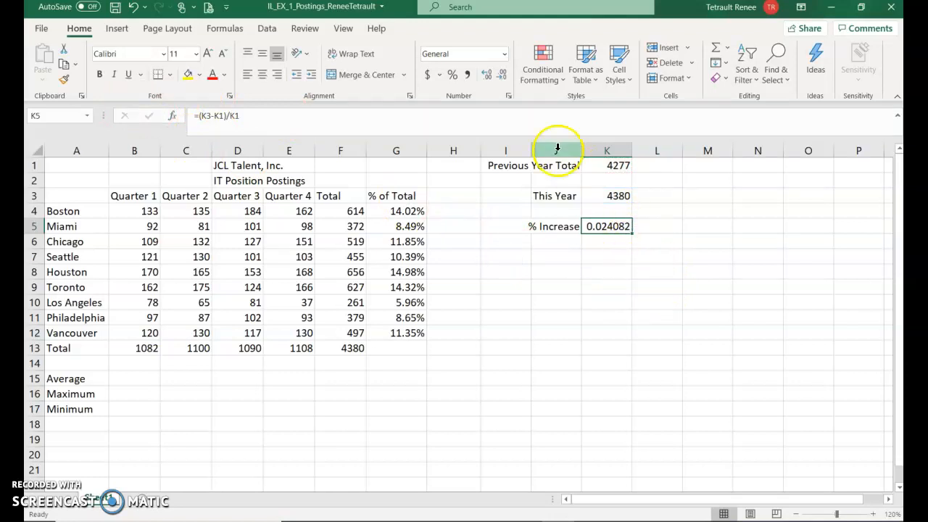
left_click(453, 74)
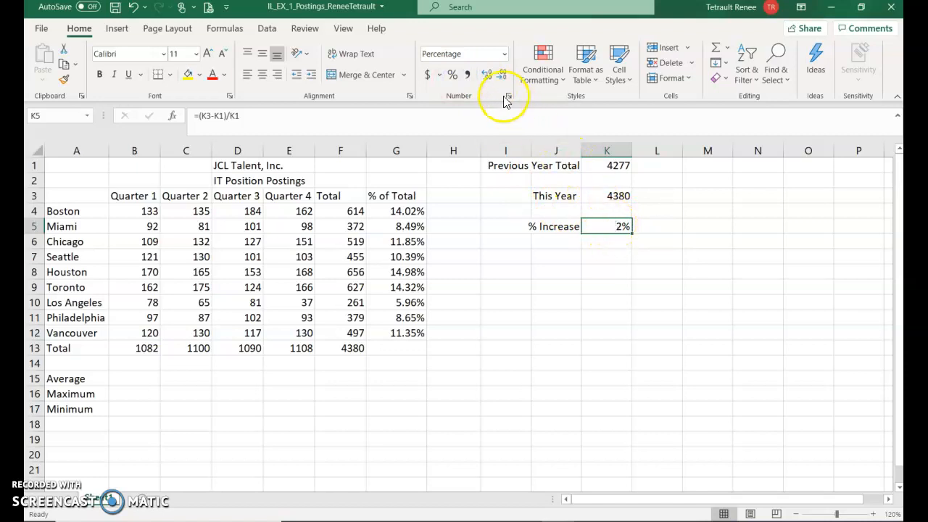
mouse_move(488, 74)
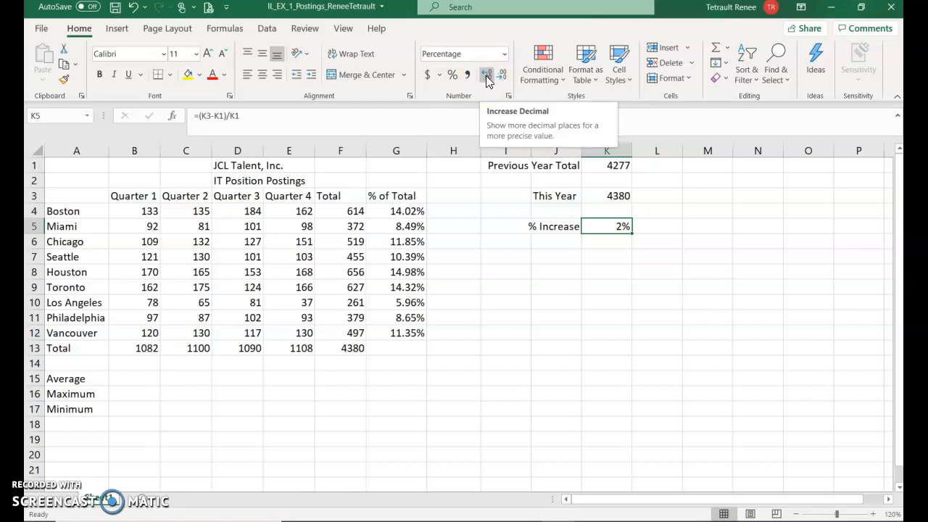
left_click(487, 72)
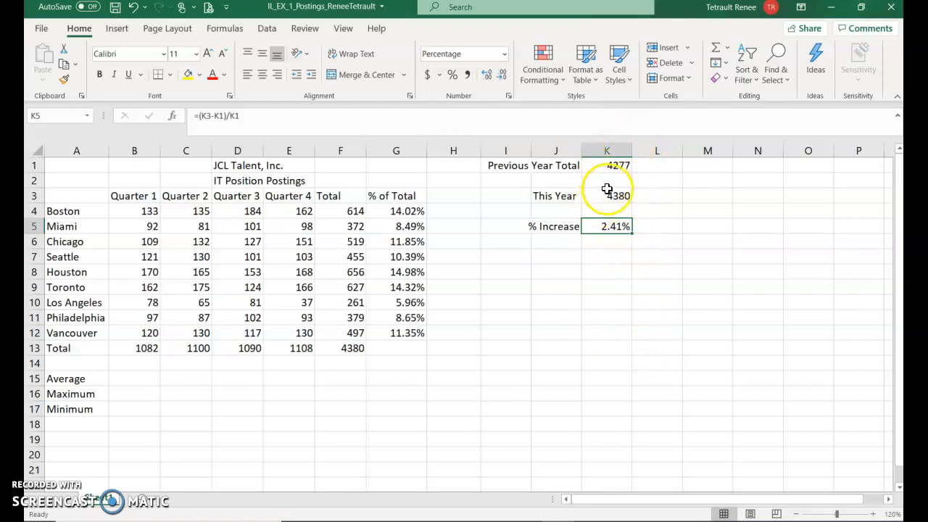
mouse_move(654, 259)
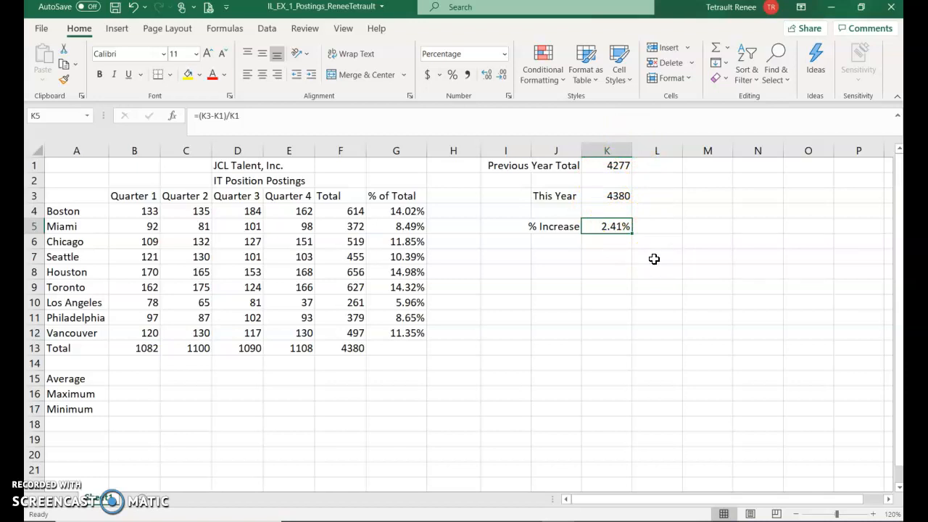
mouse_move(122, 411)
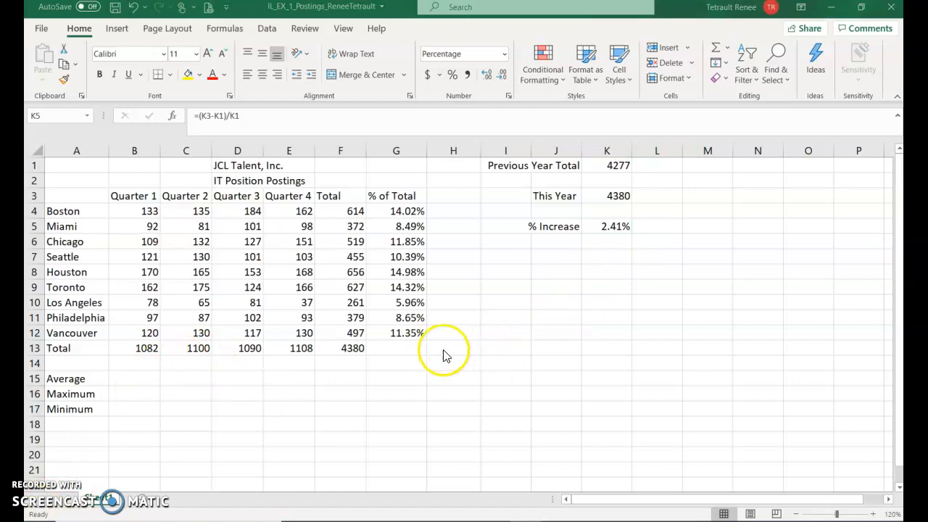
mouse_move(260, 457)
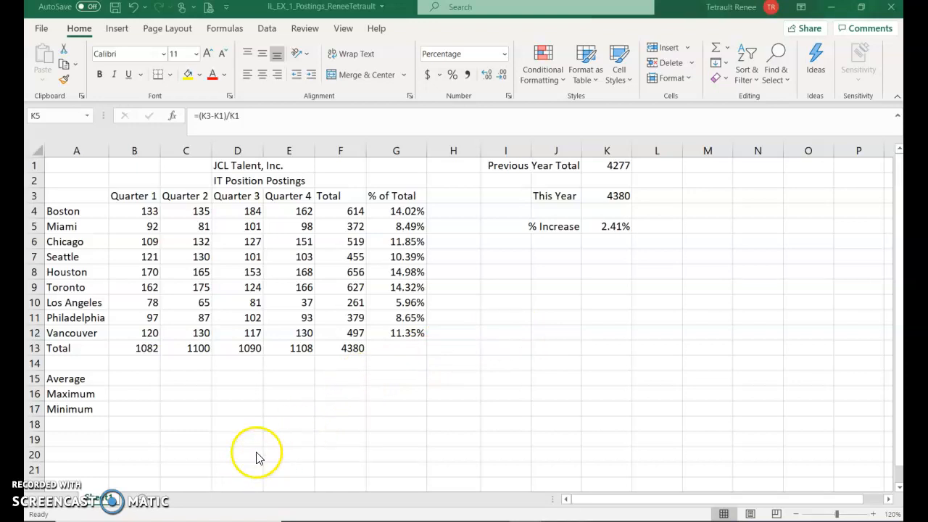